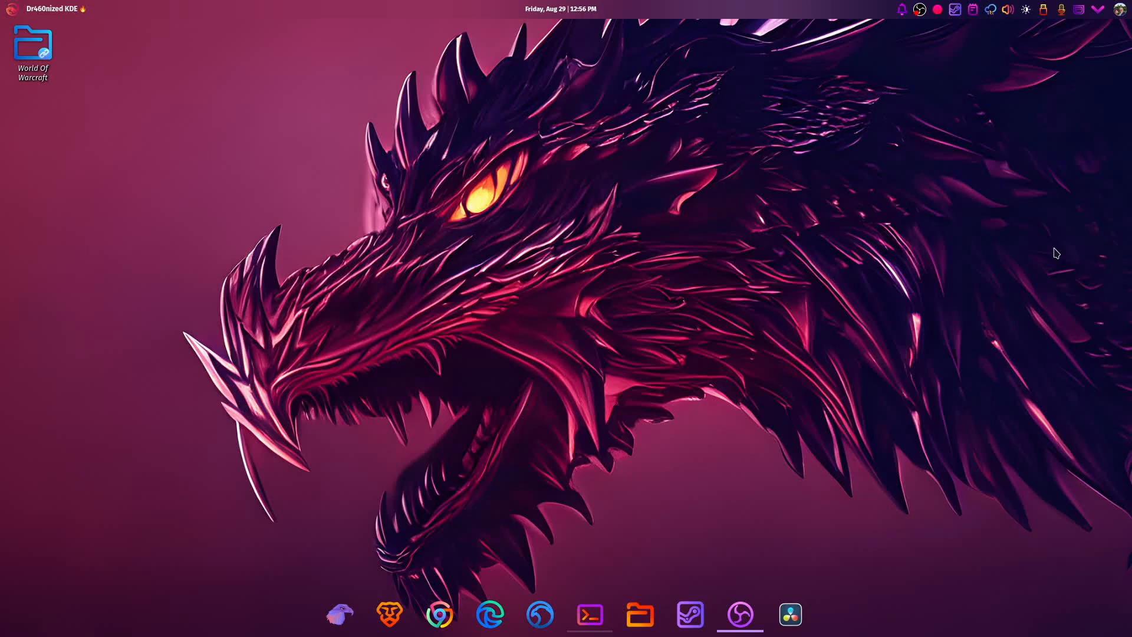
{"action": "mouse_move", "coordinate": [909, 608]}
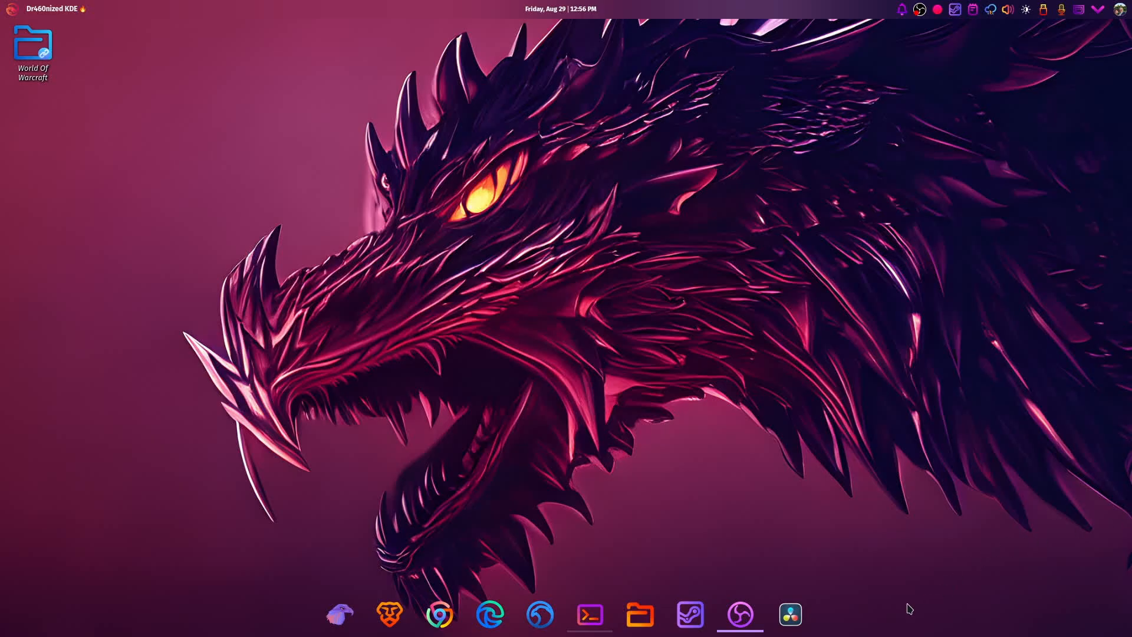
{"action": "mouse_move", "coordinate": [575, 318]}
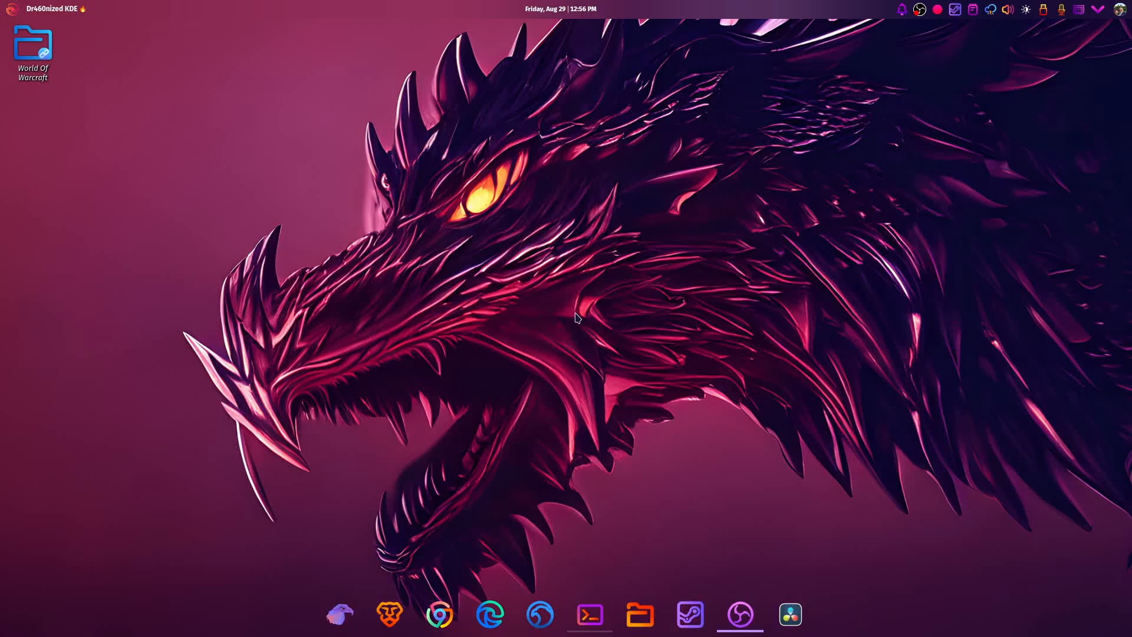
{"action": "mouse_move", "coordinate": [1064, 6]}
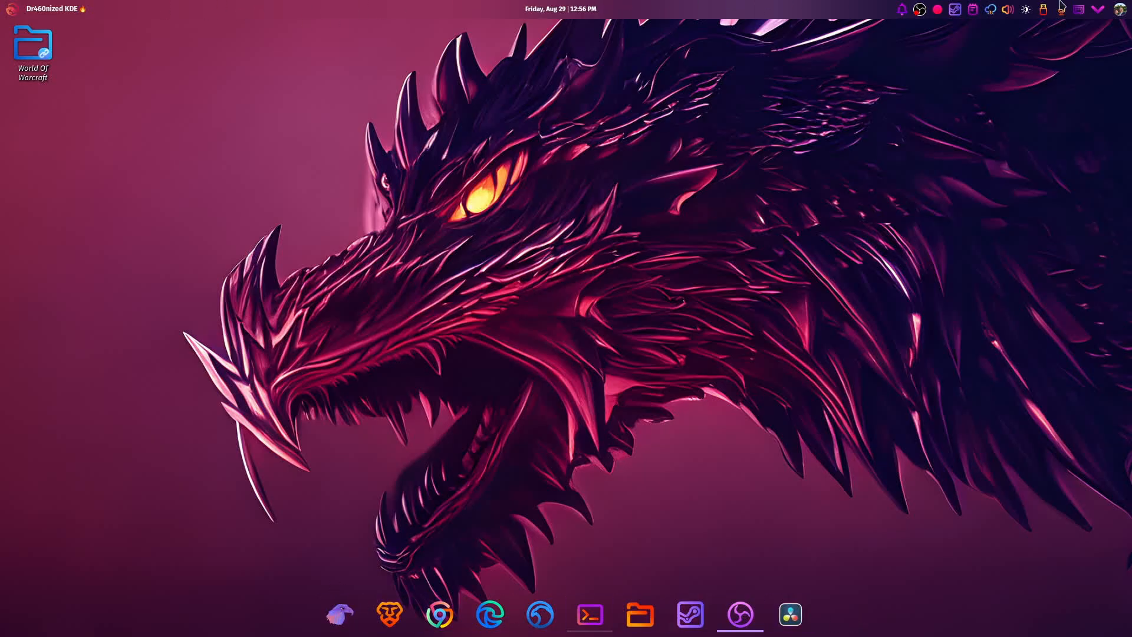
{"action": "mouse_move", "coordinate": [1118, 9]}
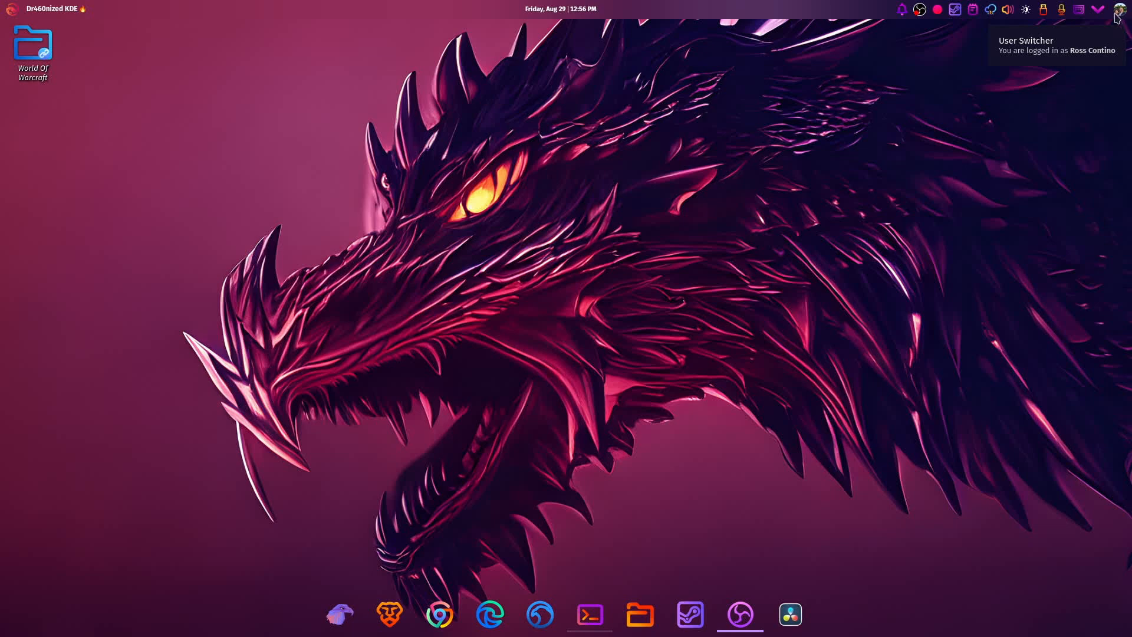
{"action": "mouse_move", "coordinate": [763, 181]}
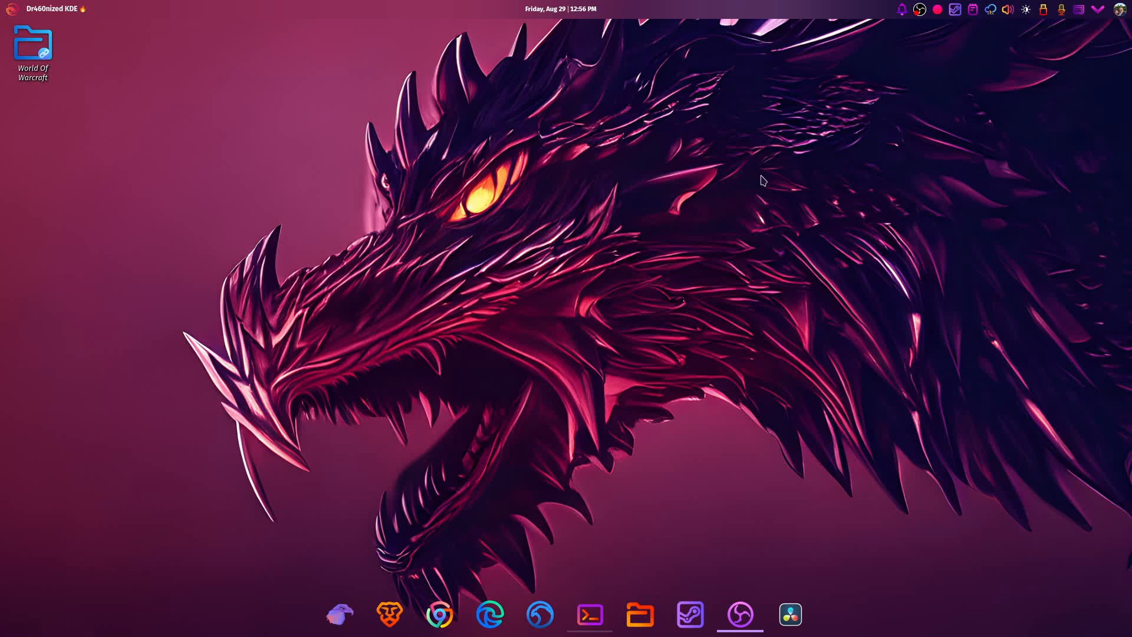
{"action": "mouse_move", "coordinate": [701, 159]}
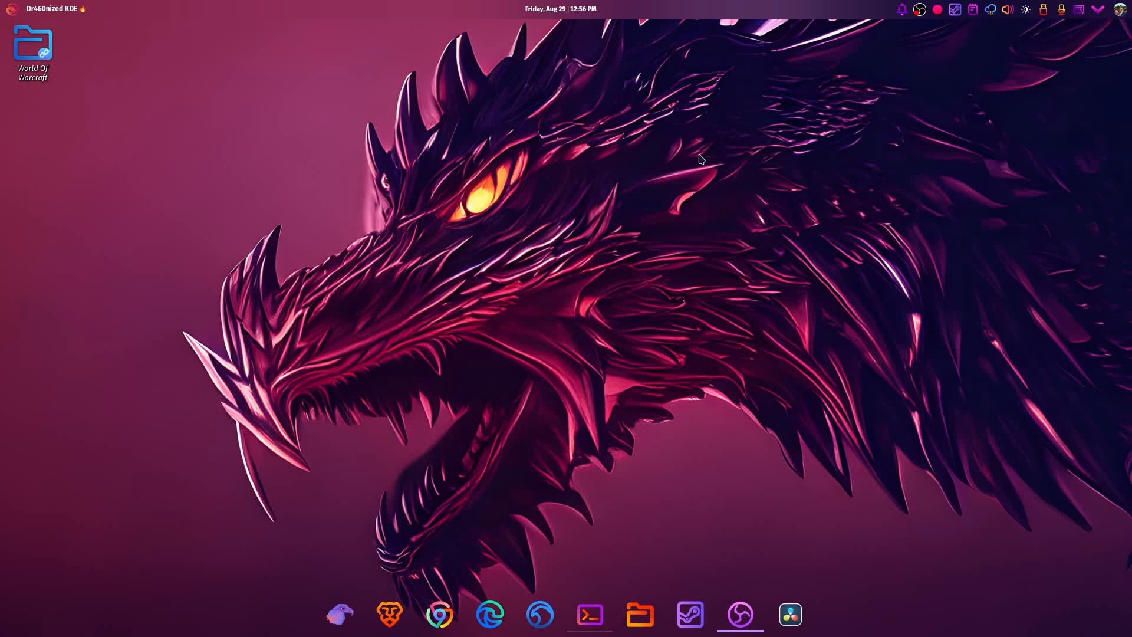
{"action": "mouse_move", "coordinate": [540, 350]}
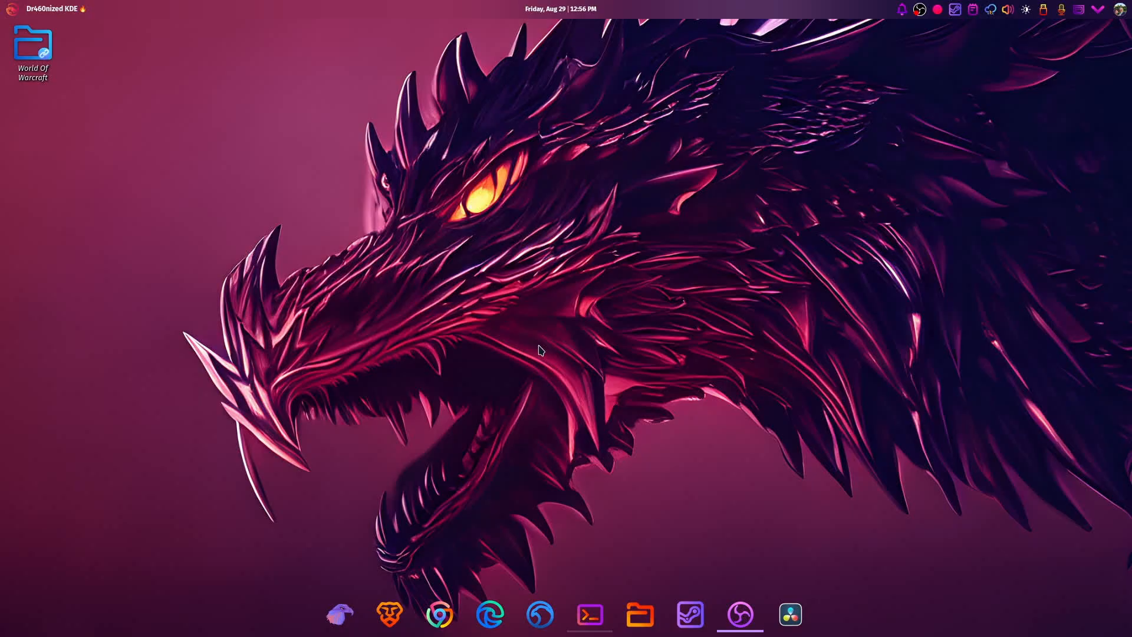
- Open the World Of Warcraft desktop folder, then close its window
{"action": "left_click", "coordinate": [33, 43]}
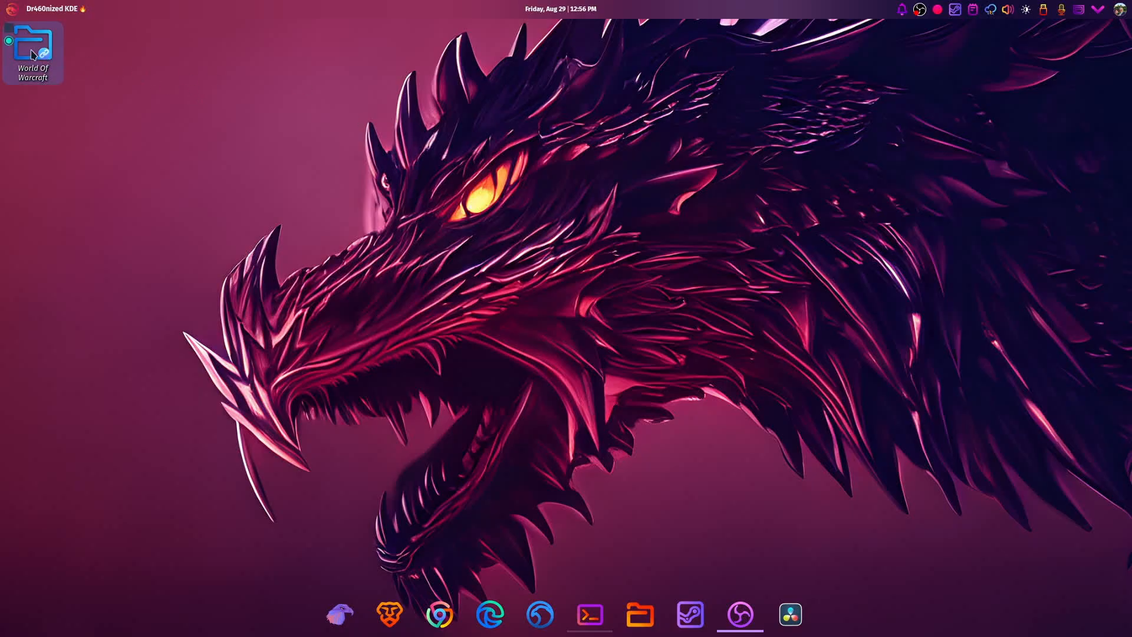
{"action": "double_click", "coordinate": [33, 47]}
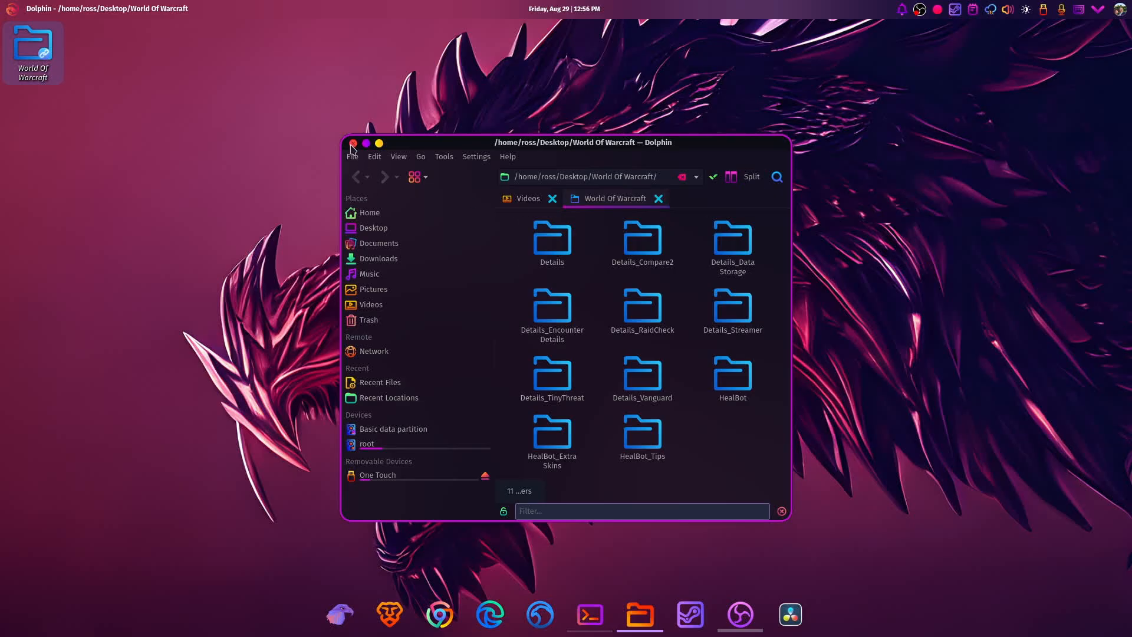
{"action": "left_click", "coordinate": [353, 143]}
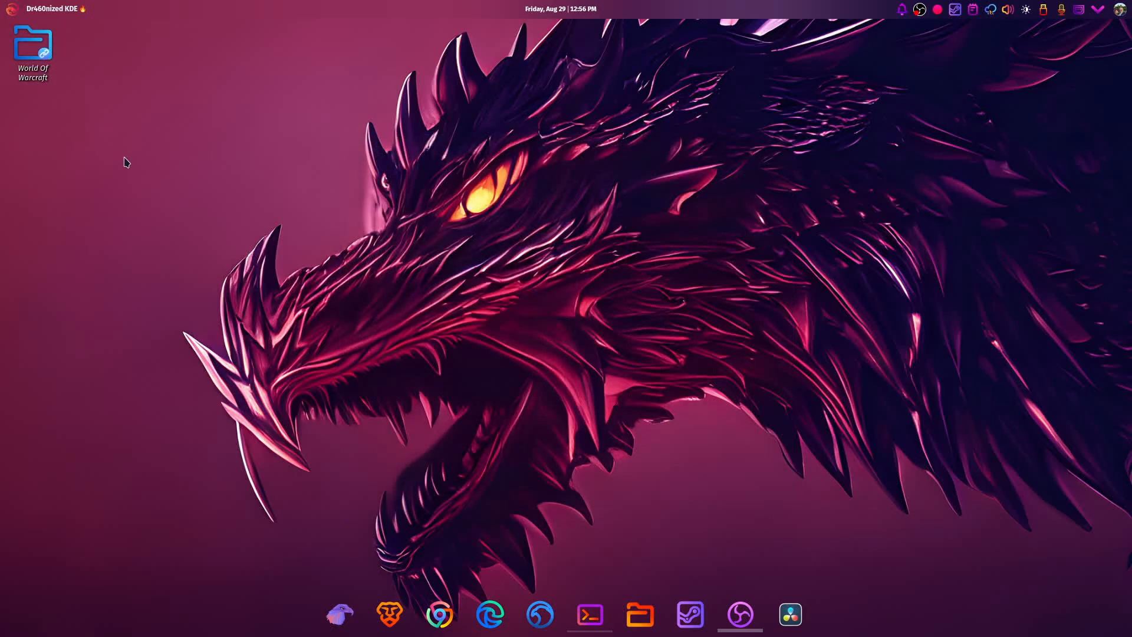
- In the application launcher, view Office apps, then scroll the Internet category list
{"action": "left_click", "coordinate": [12, 9]}
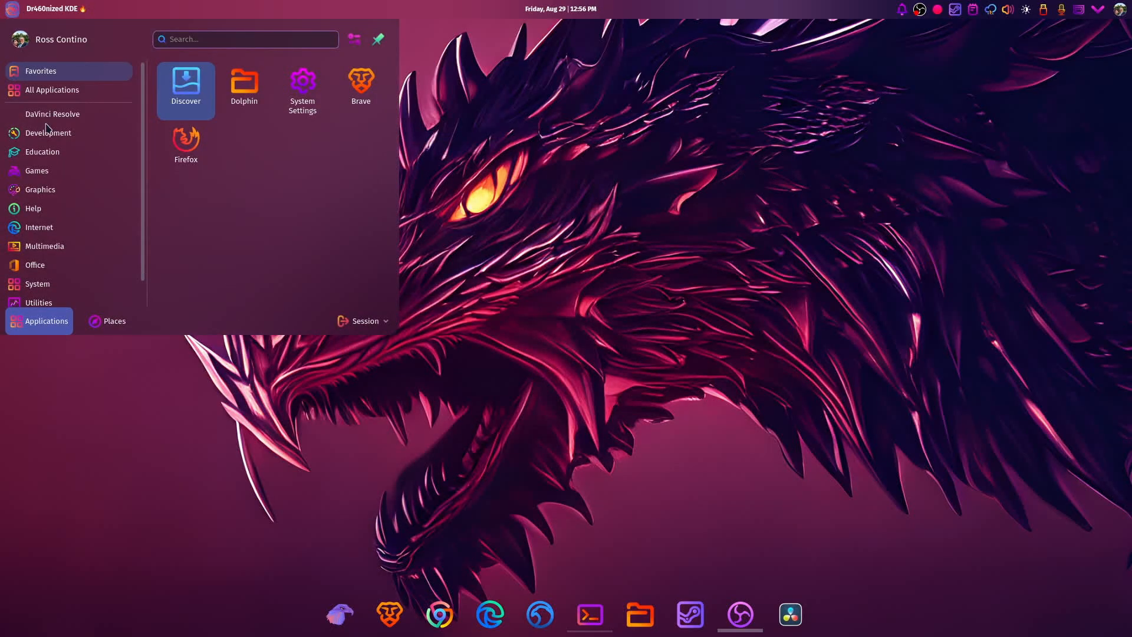
{"action": "left_click", "coordinate": [35, 265]}
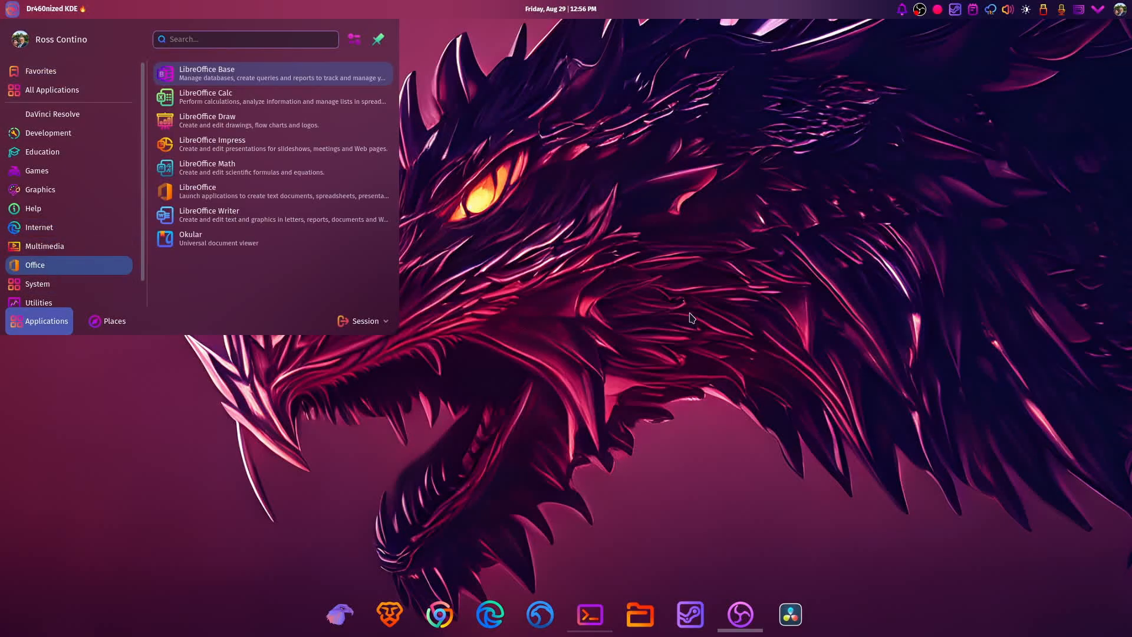
{"action": "mouse_move", "coordinate": [1026, 316]}
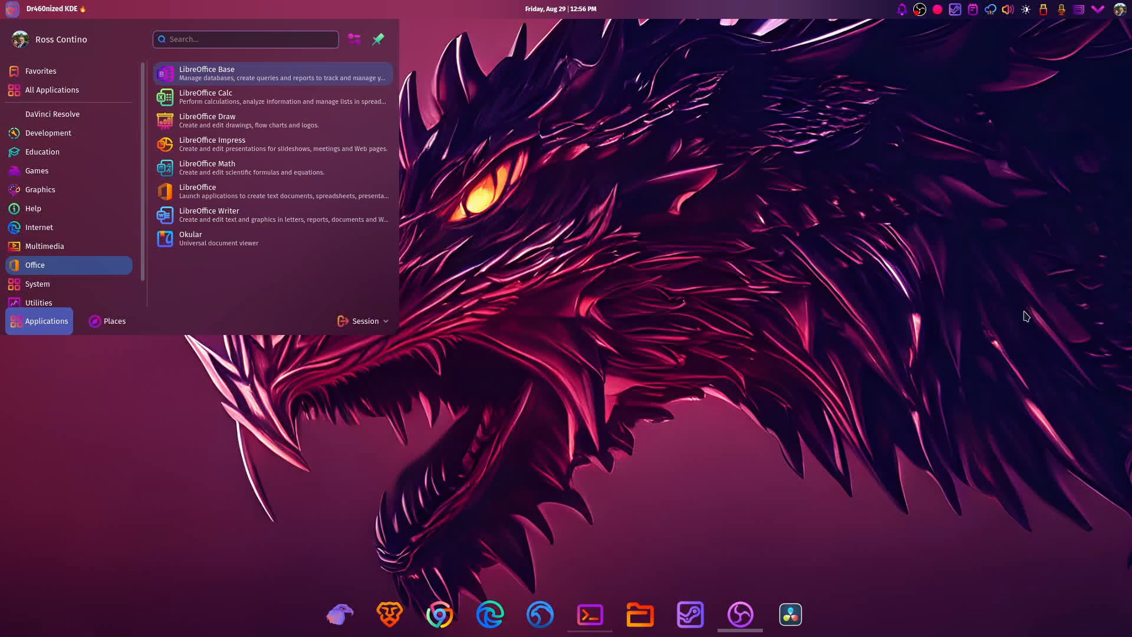
{"action": "mouse_move", "coordinate": [1010, 308]}
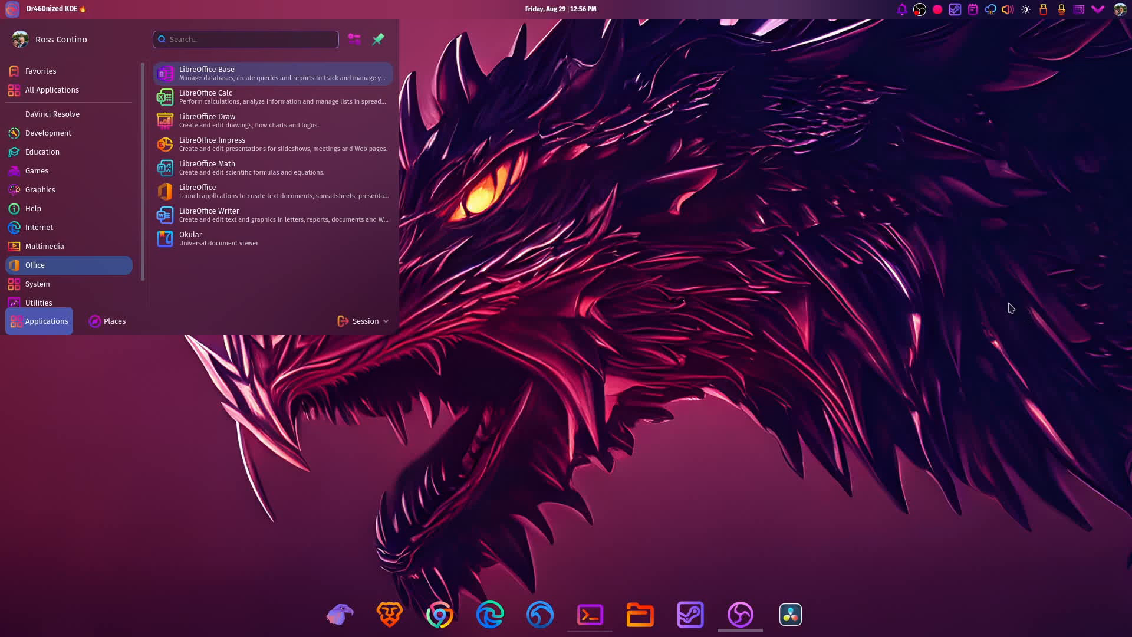
{"action": "mouse_move", "coordinate": [270, 238]}
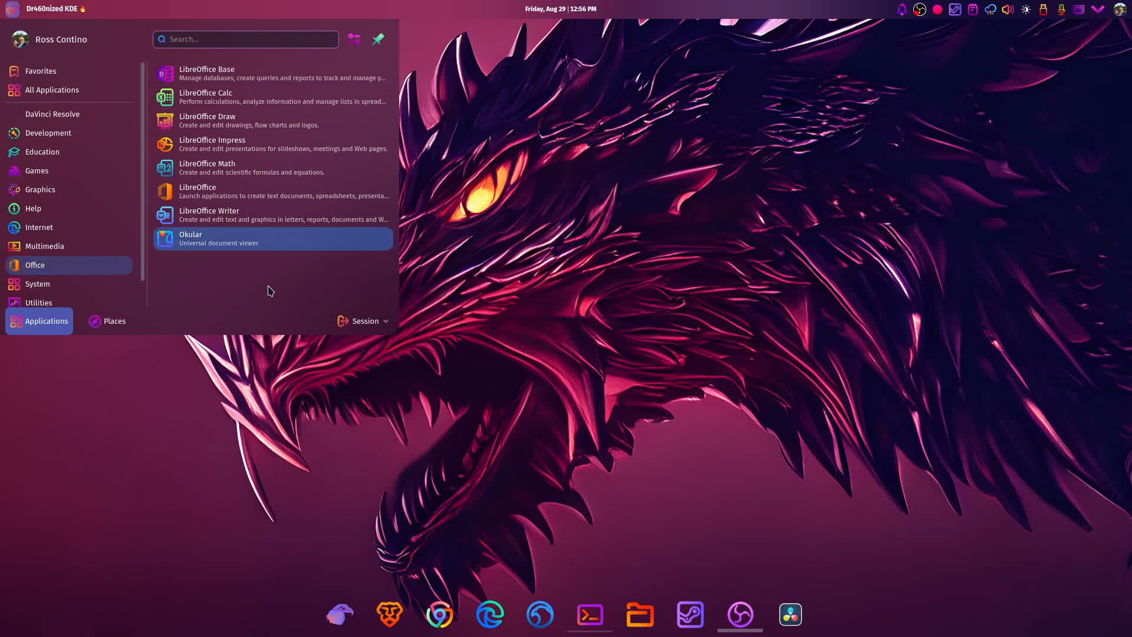
{"action": "left_click", "coordinate": [48, 132]}
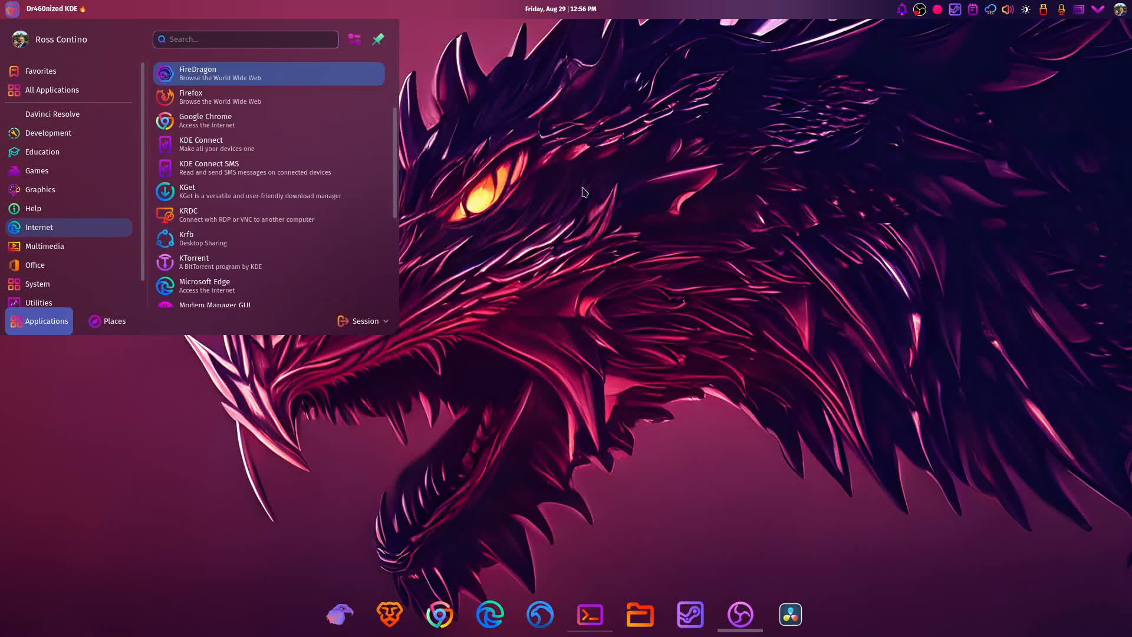
{"action": "scroll", "scroll_direction": "down", "scroll_amount": 3}
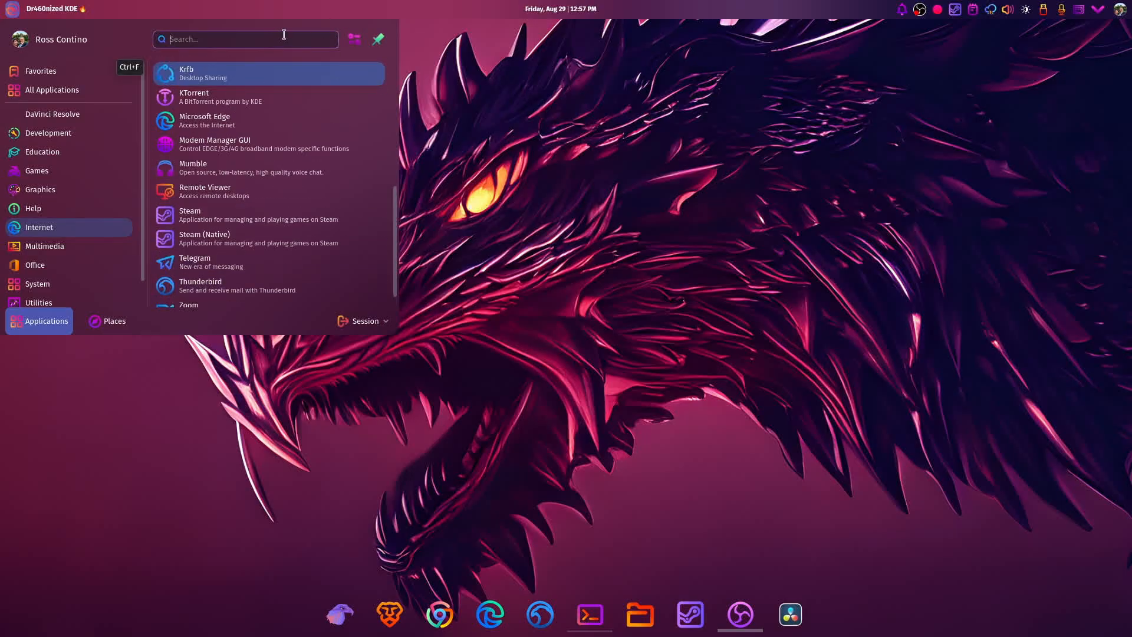
- Launch Octopi, filter packages by 'micro', and open microsoft-edge-stable-bin's actions menu
{"action": "type", "text": "oct"}
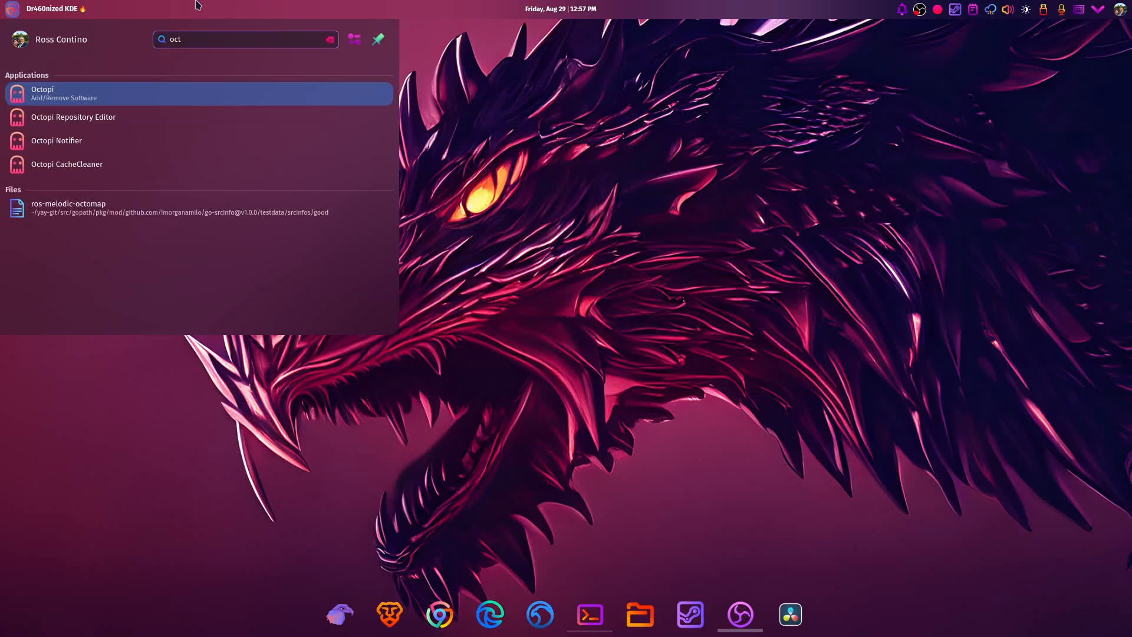
{"action": "left_click", "coordinate": [198, 93]}
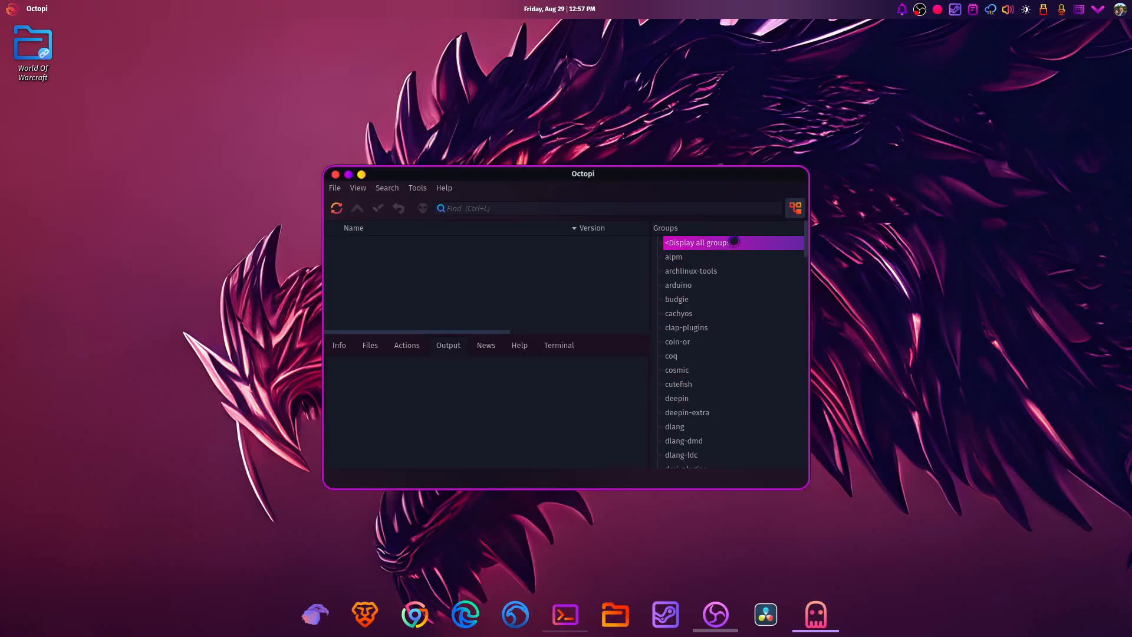
{"action": "left_click", "coordinate": [337, 208]}
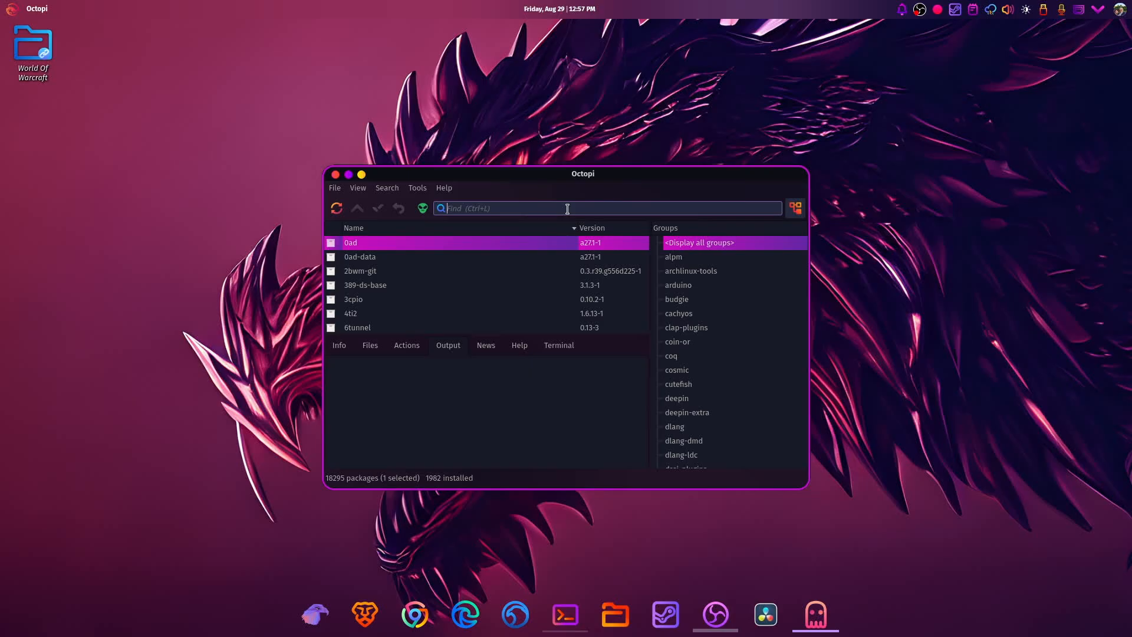
{"action": "type", "text": "microsoft"}
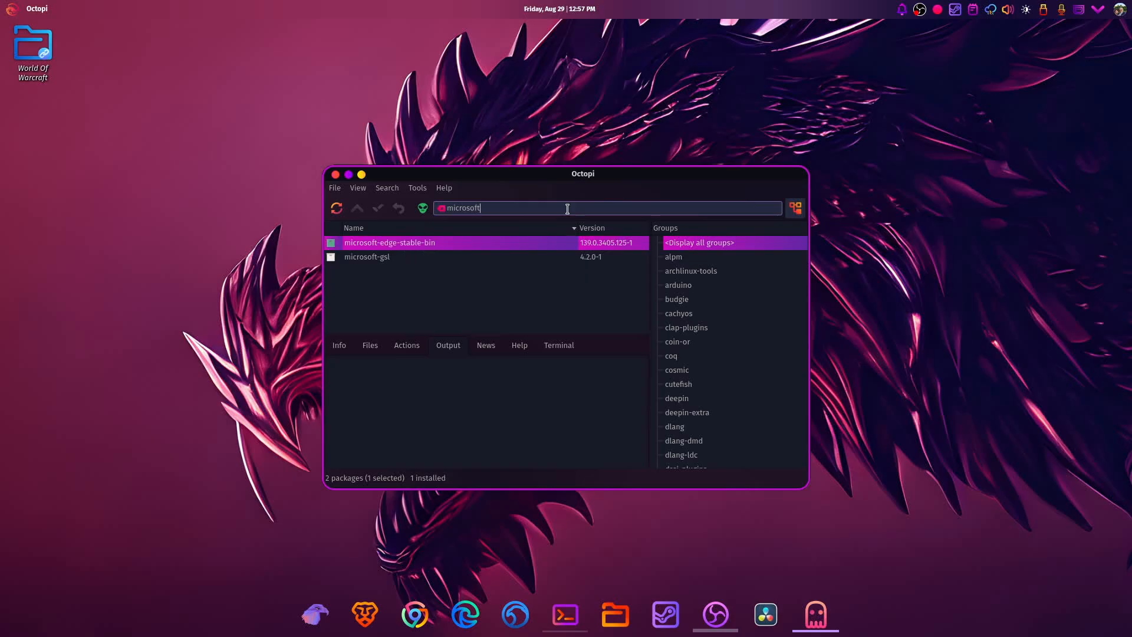
{"action": "mouse_move", "coordinate": [381, 248]}
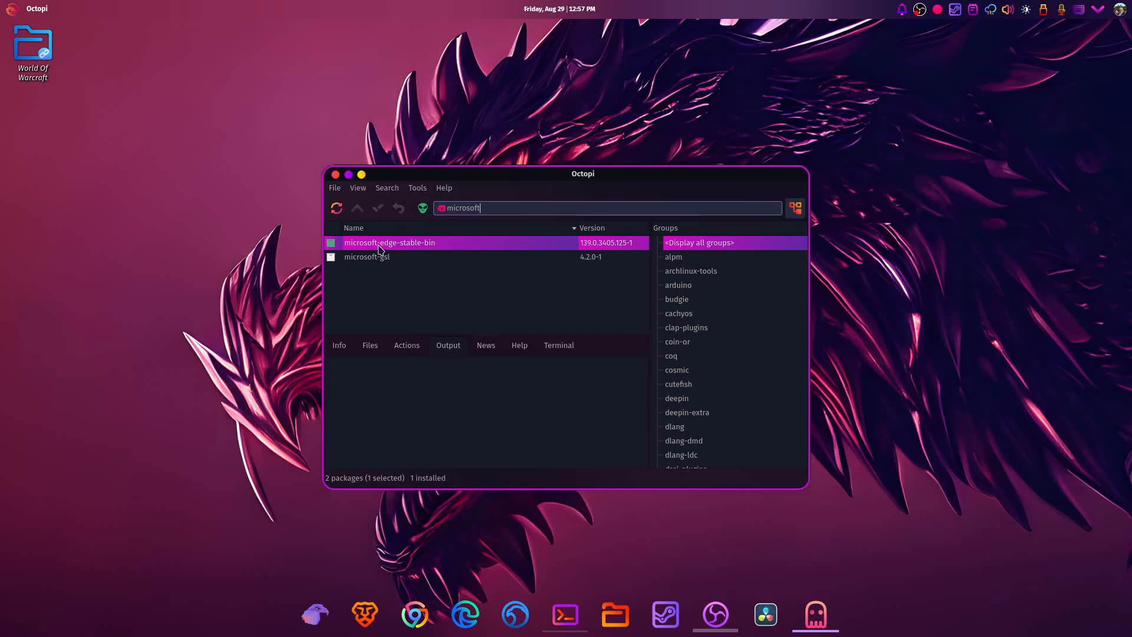
{"action": "mouse_move", "coordinate": [388, 242]}
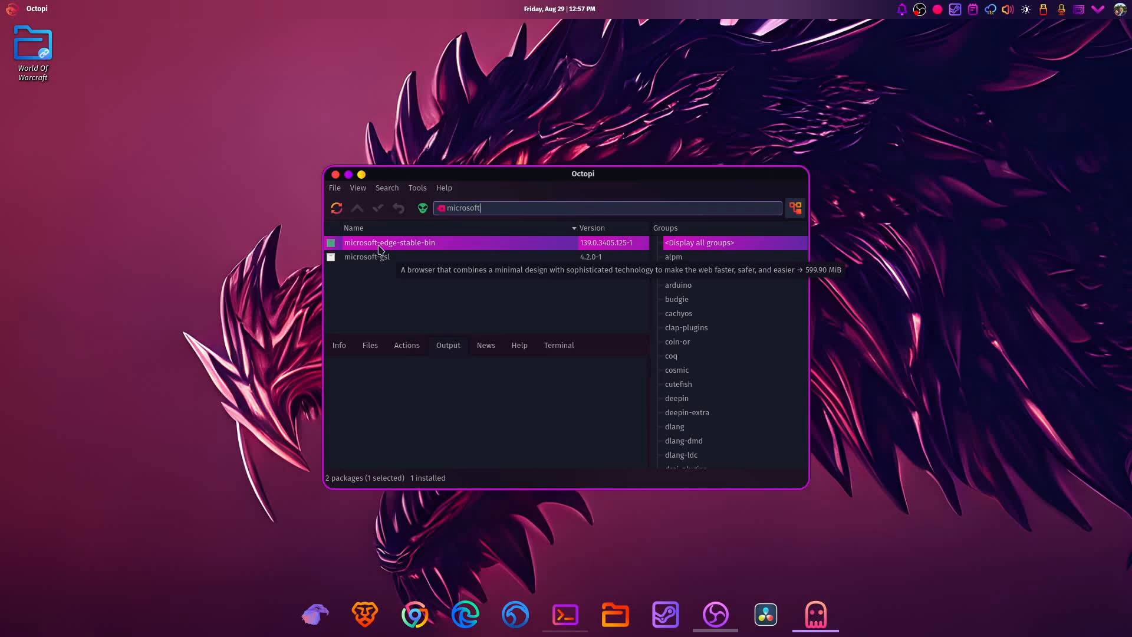
{"action": "mouse_move", "coordinate": [426, 251]}
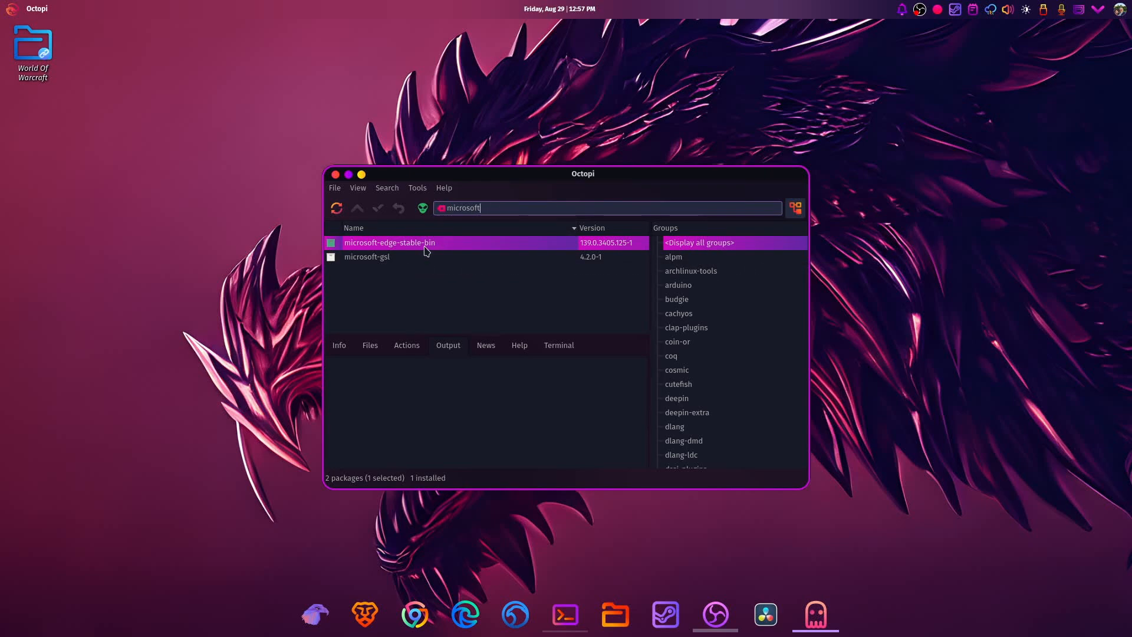
{"action": "right_click", "coordinate": [389, 242]}
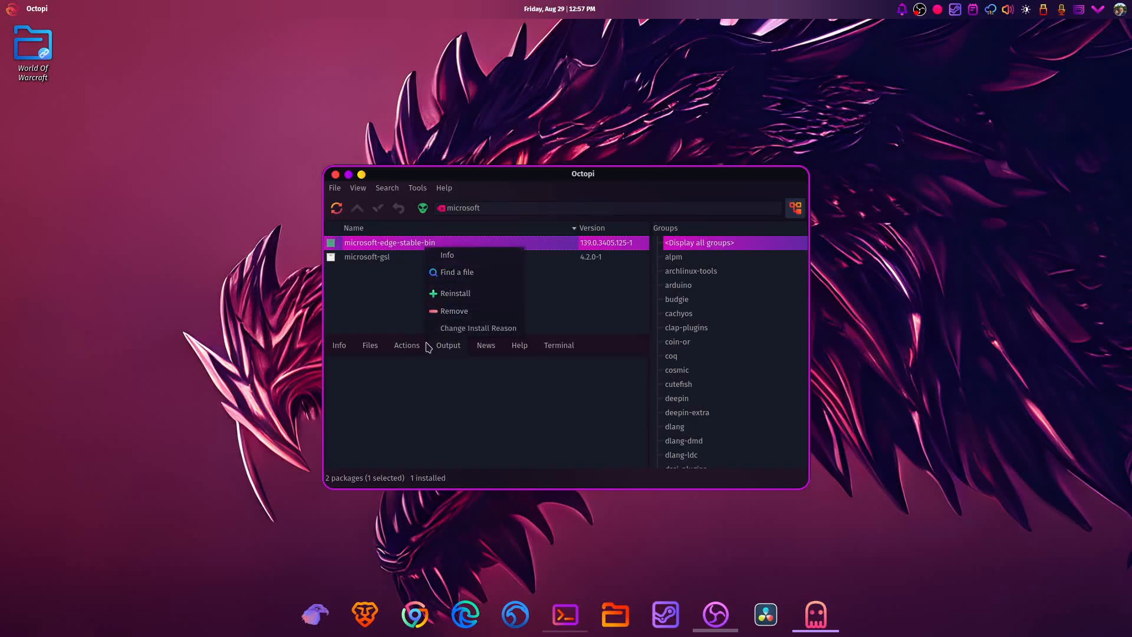
{"action": "mouse_move", "coordinate": [459, 293]}
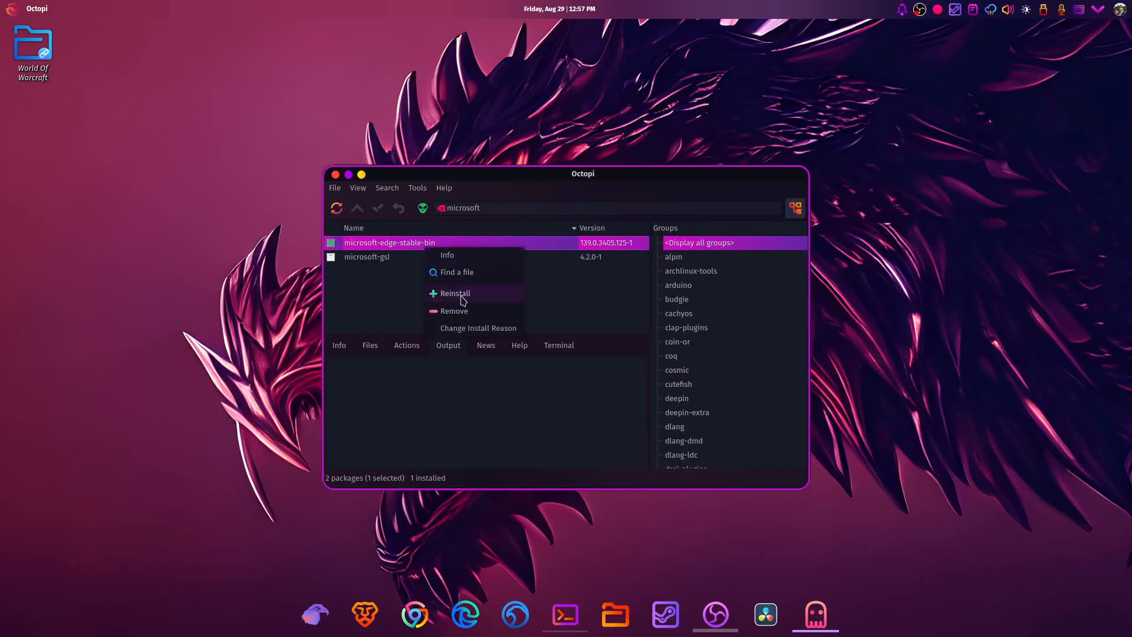
{"action": "mouse_move", "coordinate": [447, 255]}
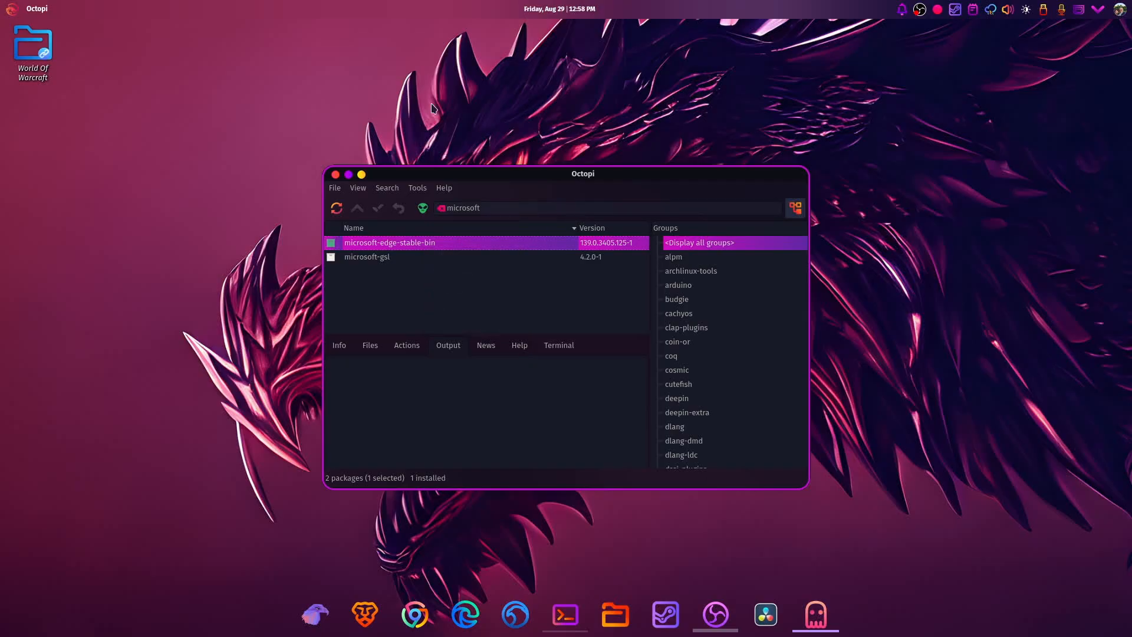
- Close Octopi, launch Discover and scroll through its Office app category
{"action": "left_click", "coordinate": [335, 174]}
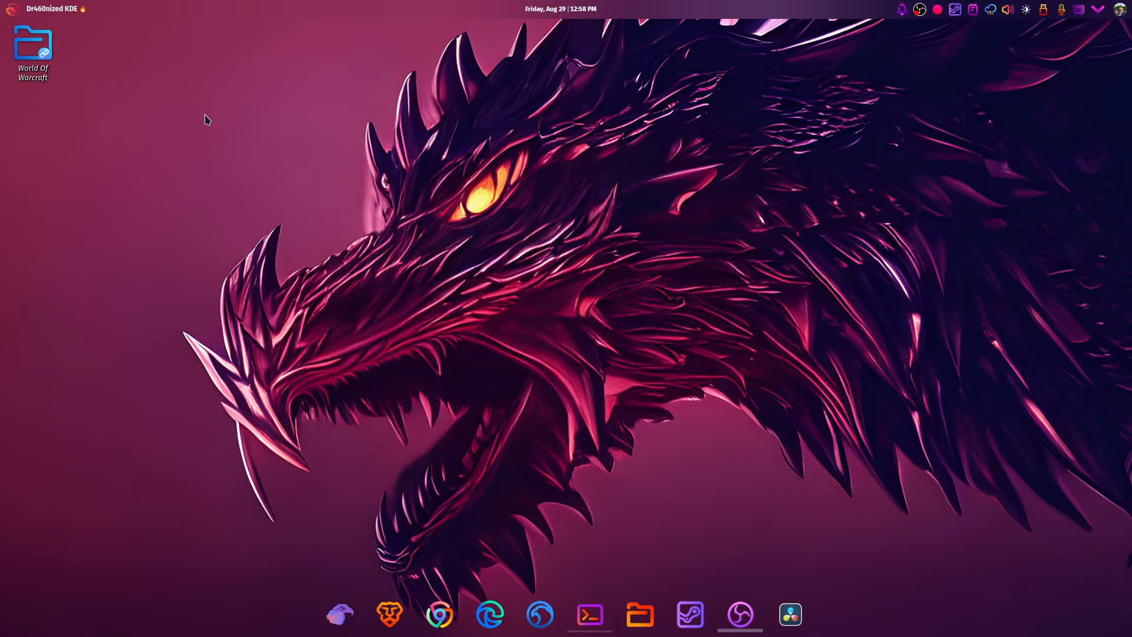
{"action": "left_click", "coordinate": [10, 9]}
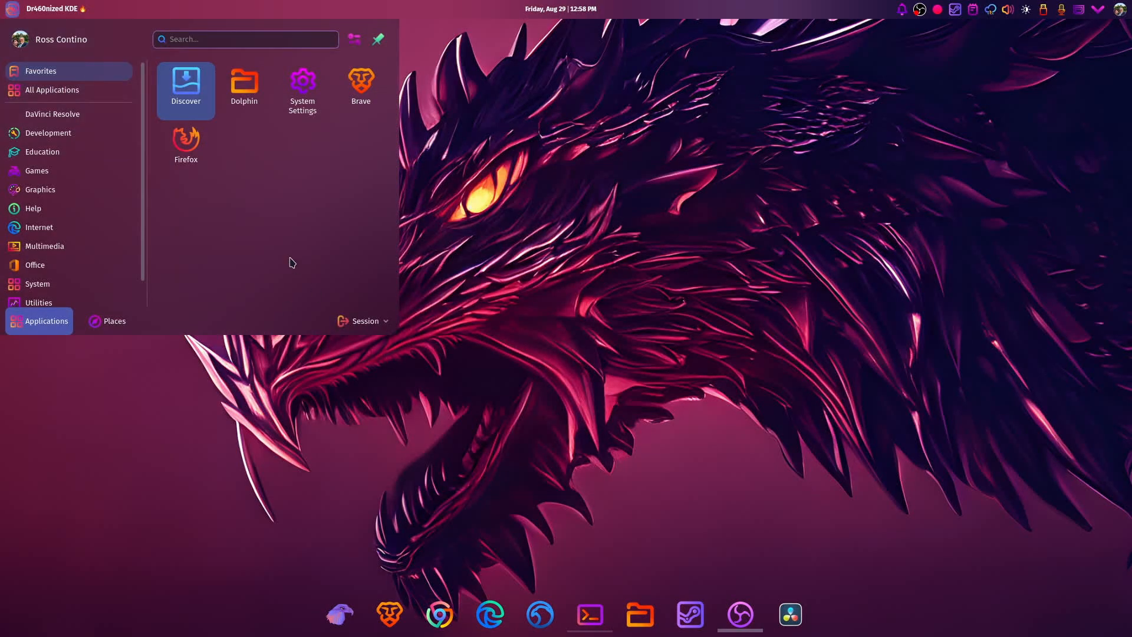
{"action": "mouse_move", "coordinate": [422, 24]}
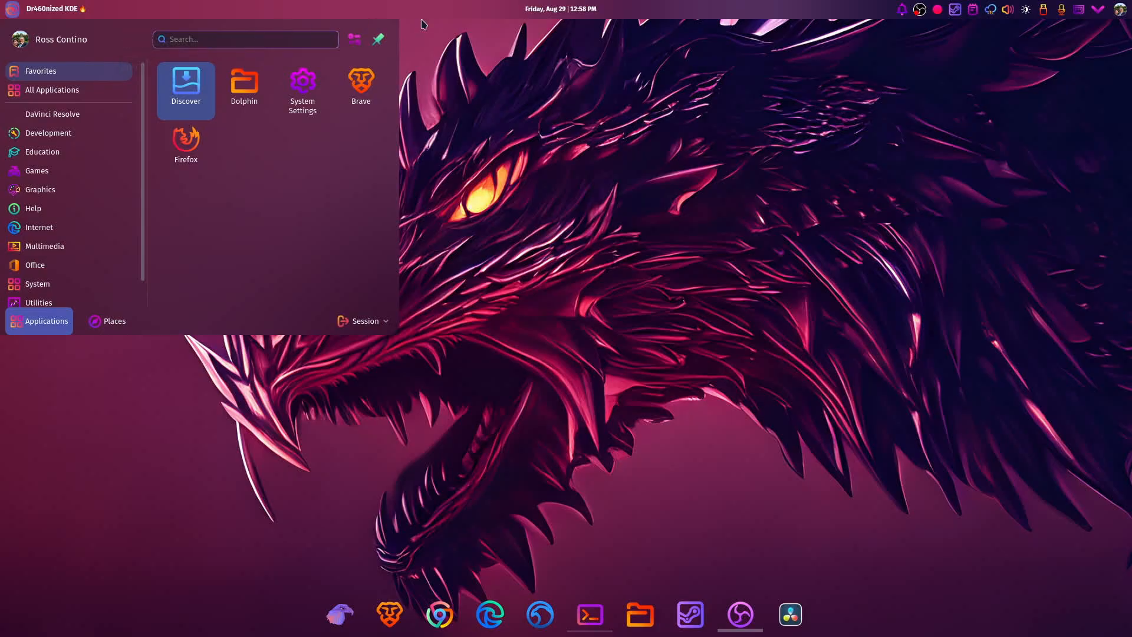
{"action": "mouse_move", "coordinate": [968, 281]}
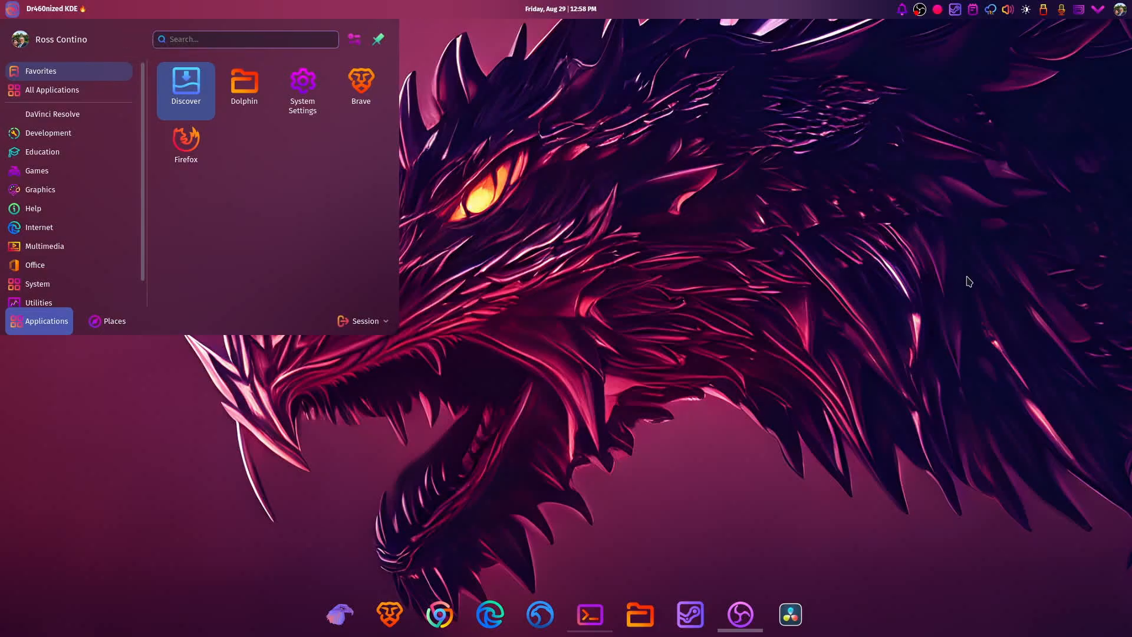
{"action": "mouse_move", "coordinate": [667, 375]}
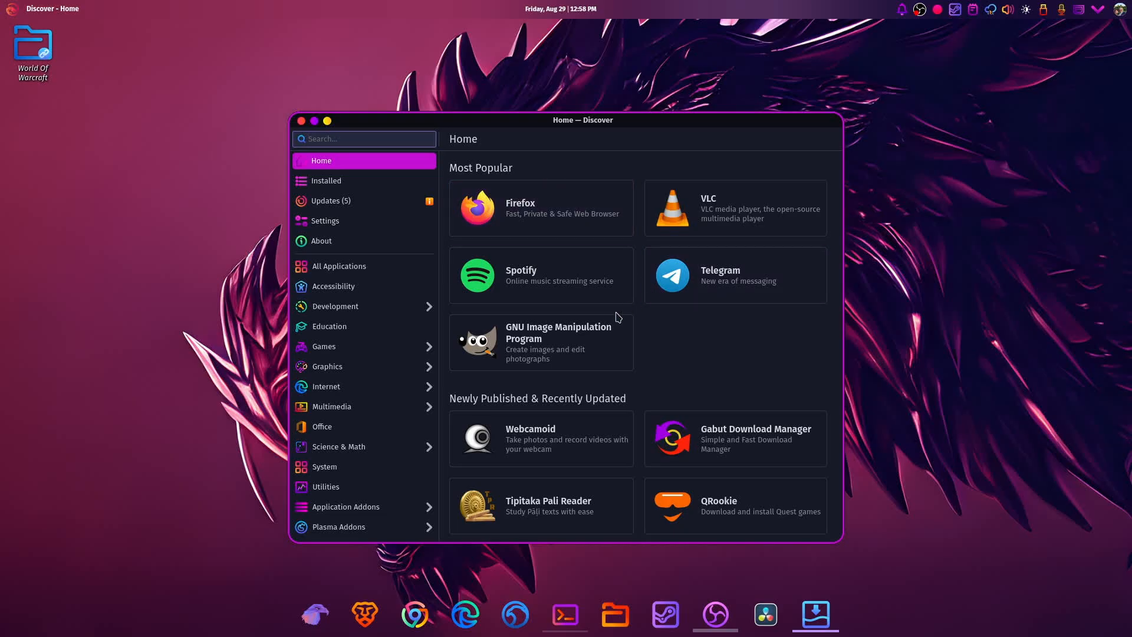
{"action": "mouse_move", "coordinate": [549, 274]}
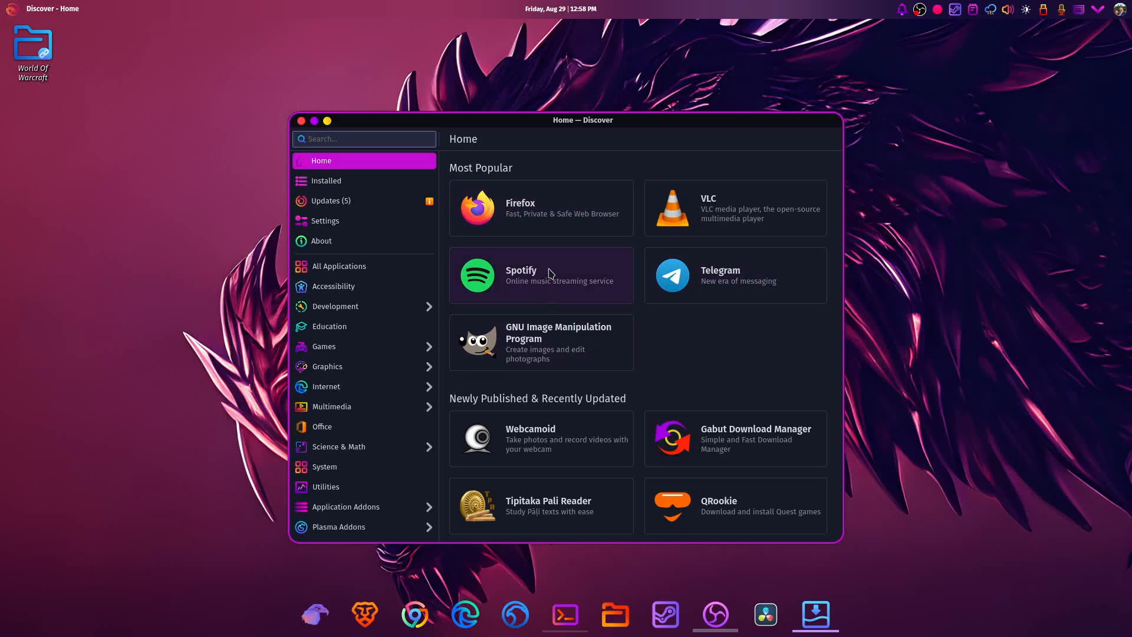
{"action": "mouse_move", "coordinate": [560, 356]}
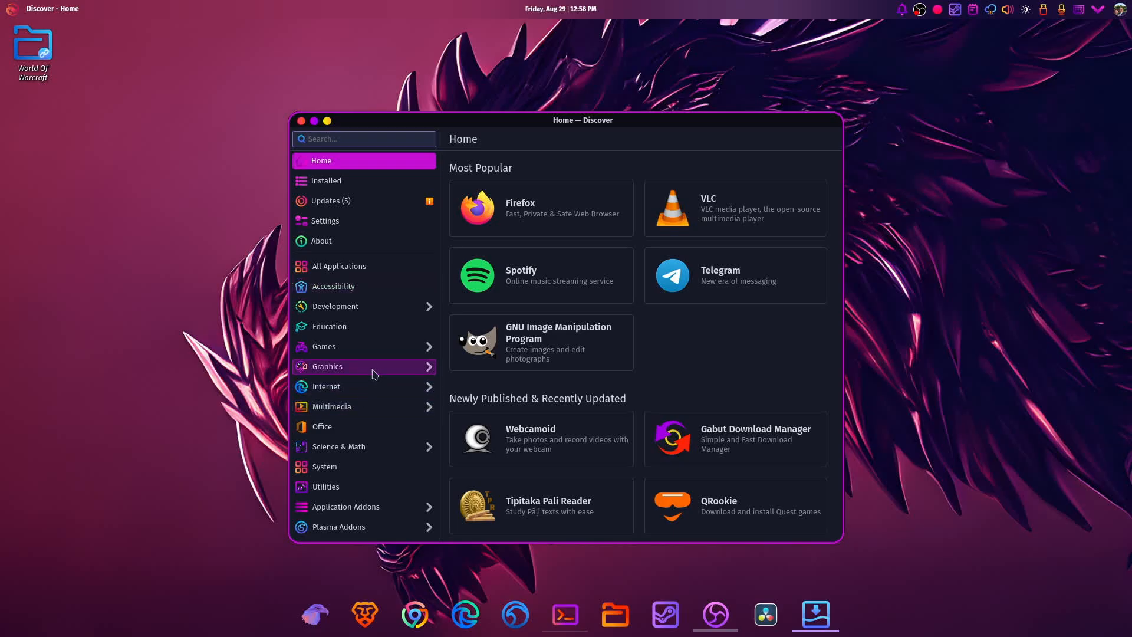
{"action": "left_click", "coordinate": [322, 425]}
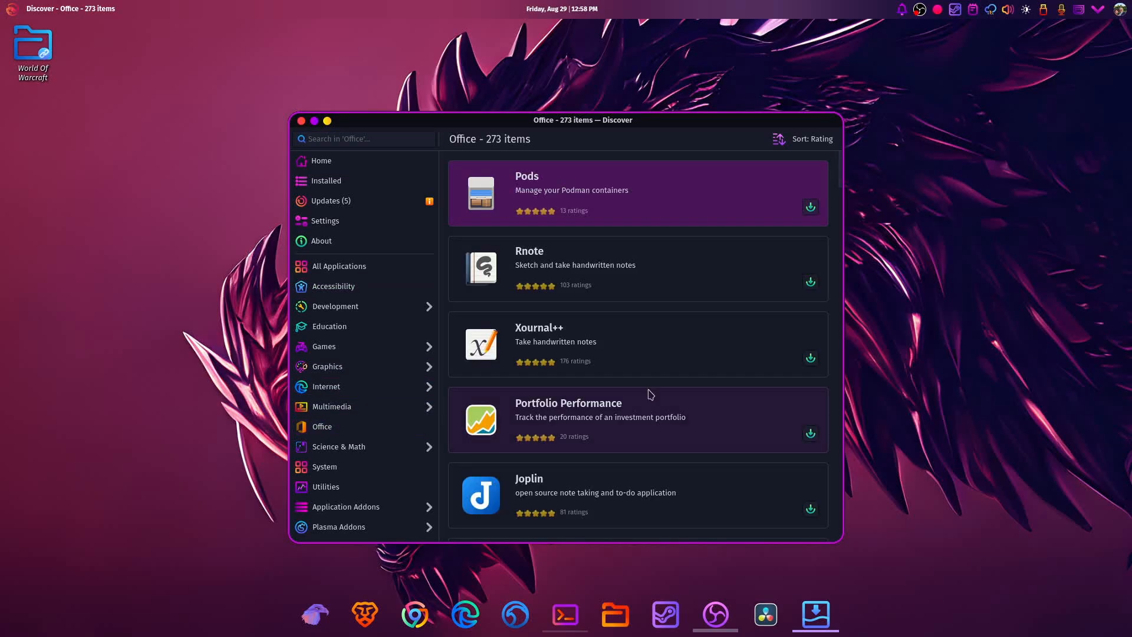
{"action": "scroll", "scroll_direction": "down", "scroll_amount": 3}
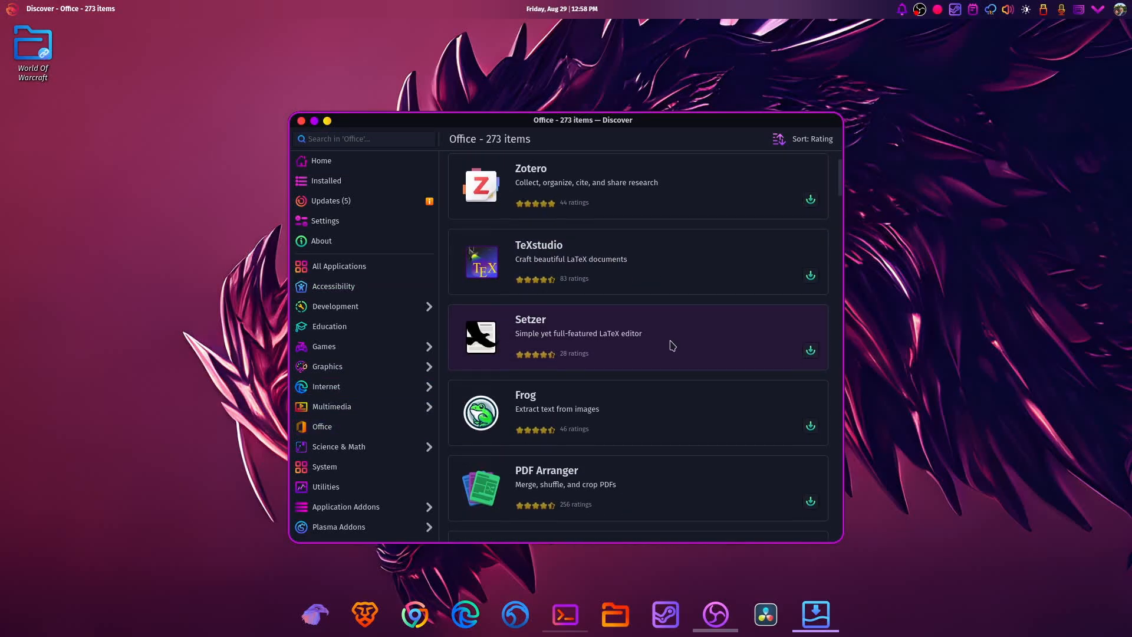
- Browse Discover's Graphics category, return to the home page, and close the store
{"action": "left_click", "coordinate": [326, 366]}
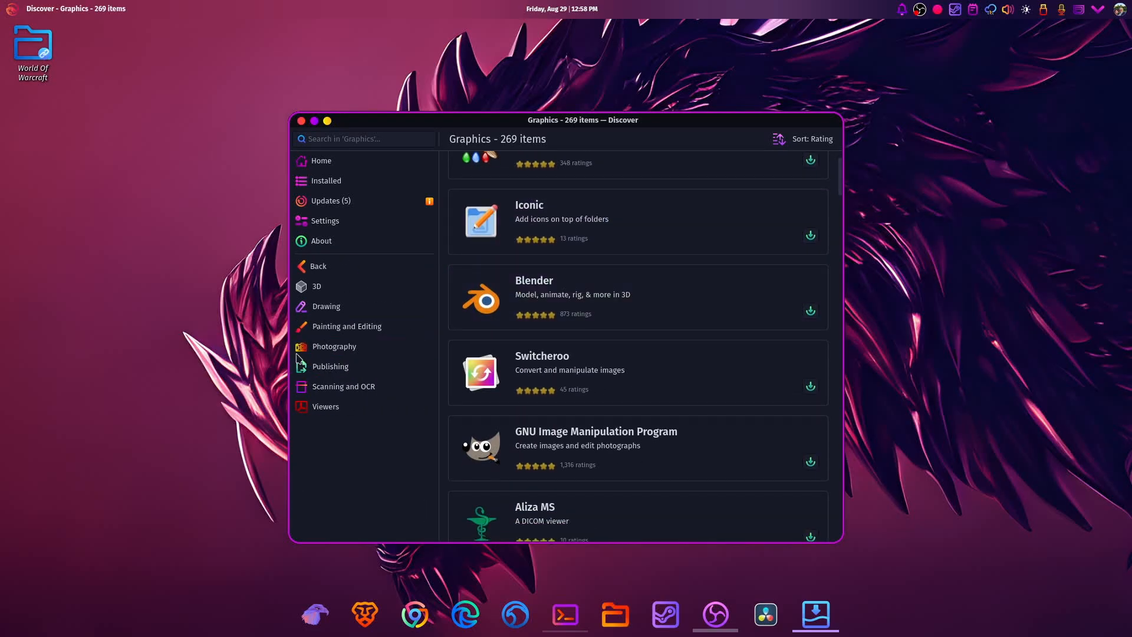
{"action": "left_click", "coordinate": [321, 160]}
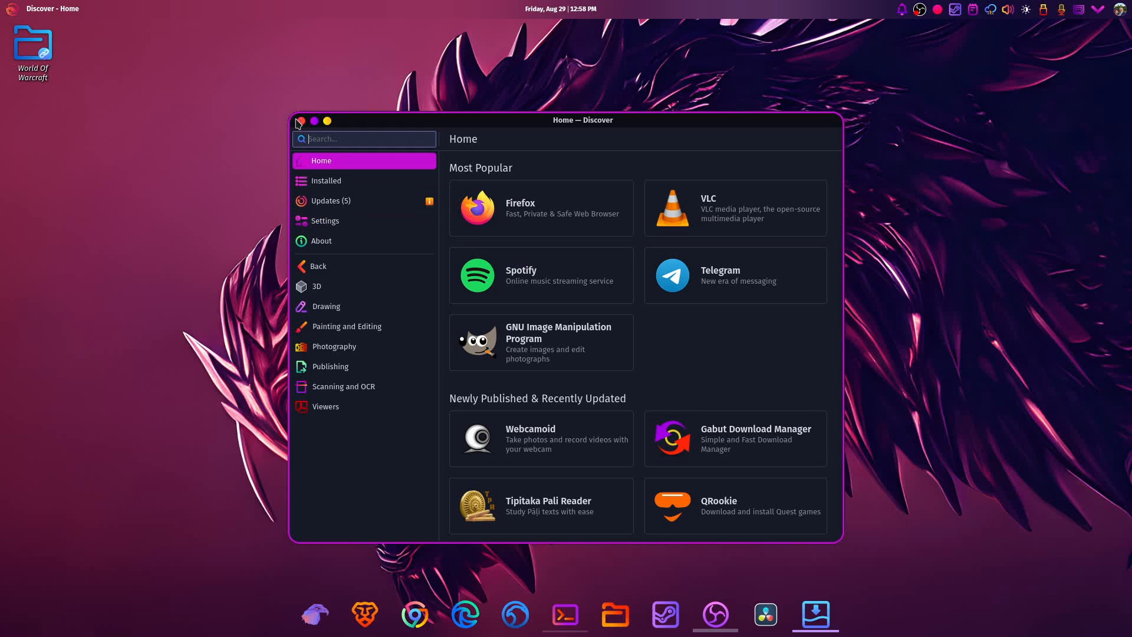
{"action": "mouse_move", "coordinate": [302, 127]}
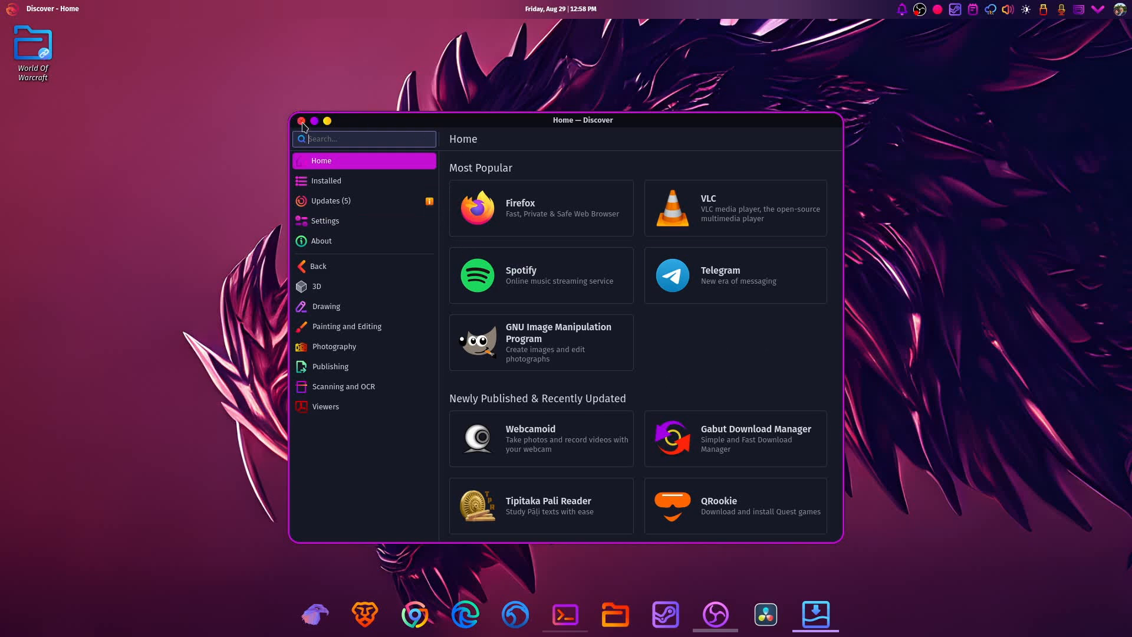
{"action": "left_click", "coordinate": [302, 120]}
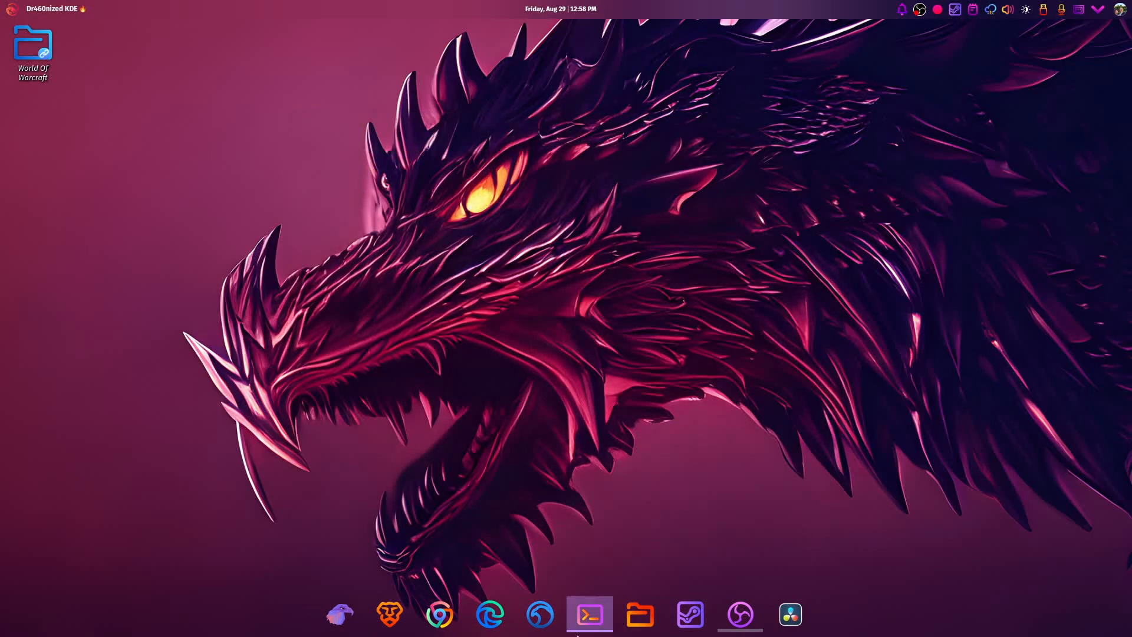
- Launch Konsole from the dock to show the fastfetch Garuda system summary
{"action": "left_click", "coordinate": [589, 615]}
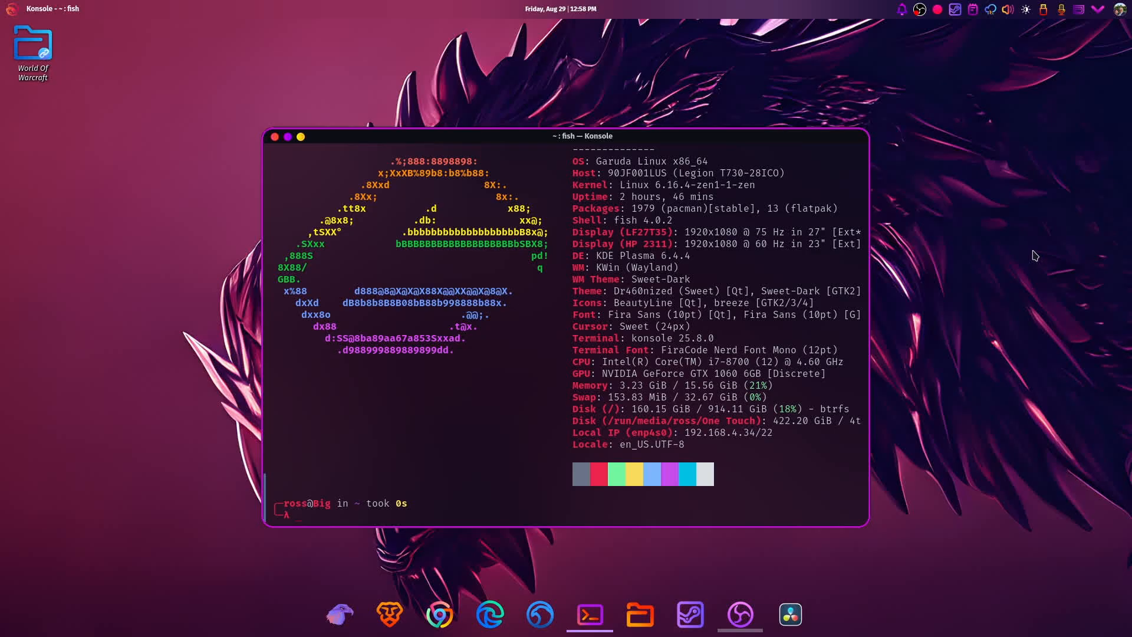
{"action": "mouse_move", "coordinate": [920, 211]}
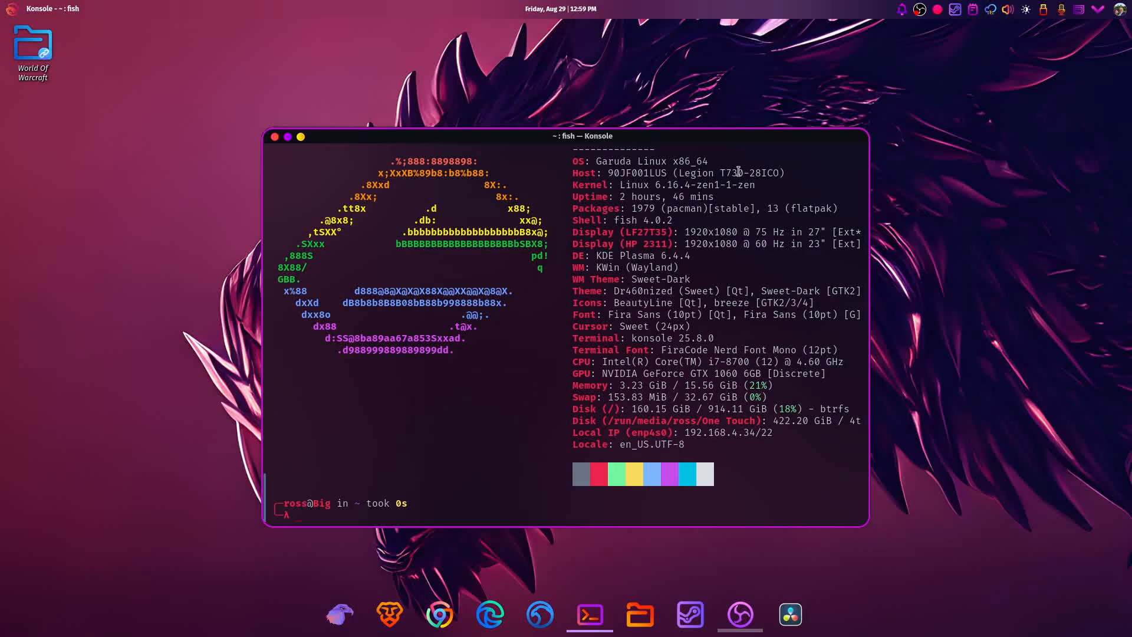
{"action": "mouse_move", "coordinate": [611, 195]}
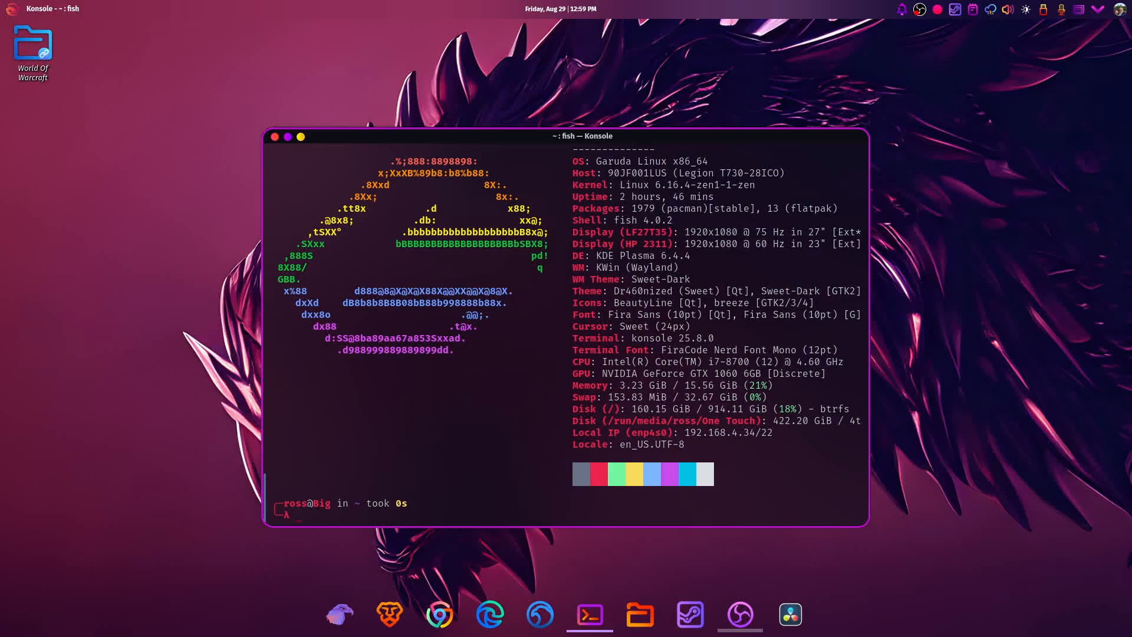
{"action": "mouse_move", "coordinate": [569, 184]}
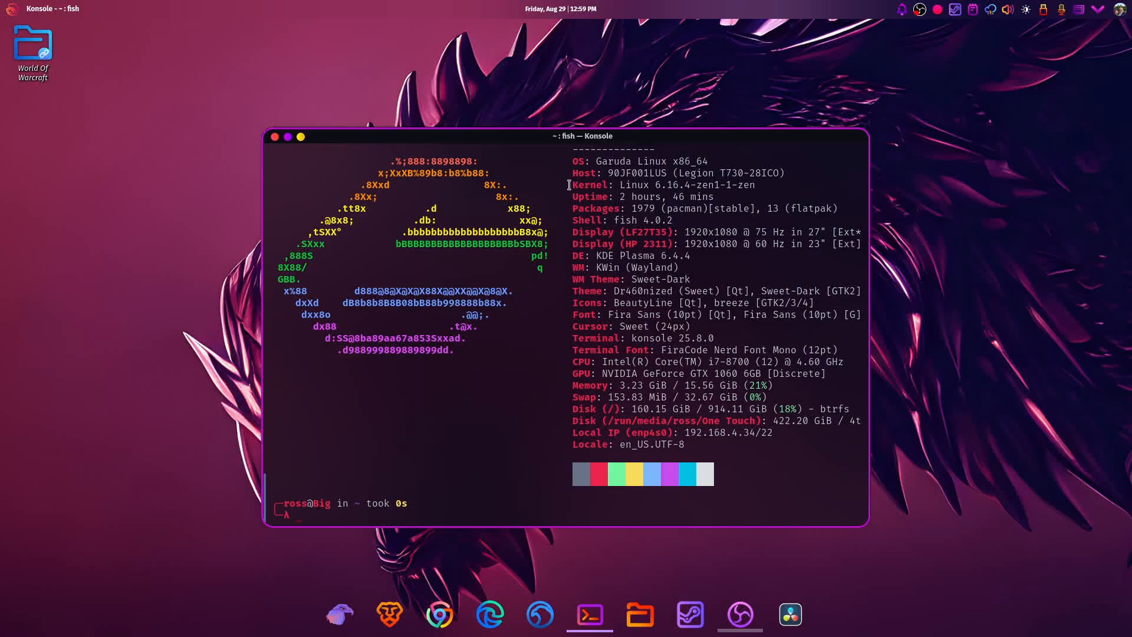
{"action": "mouse_move", "coordinate": [692, 187]}
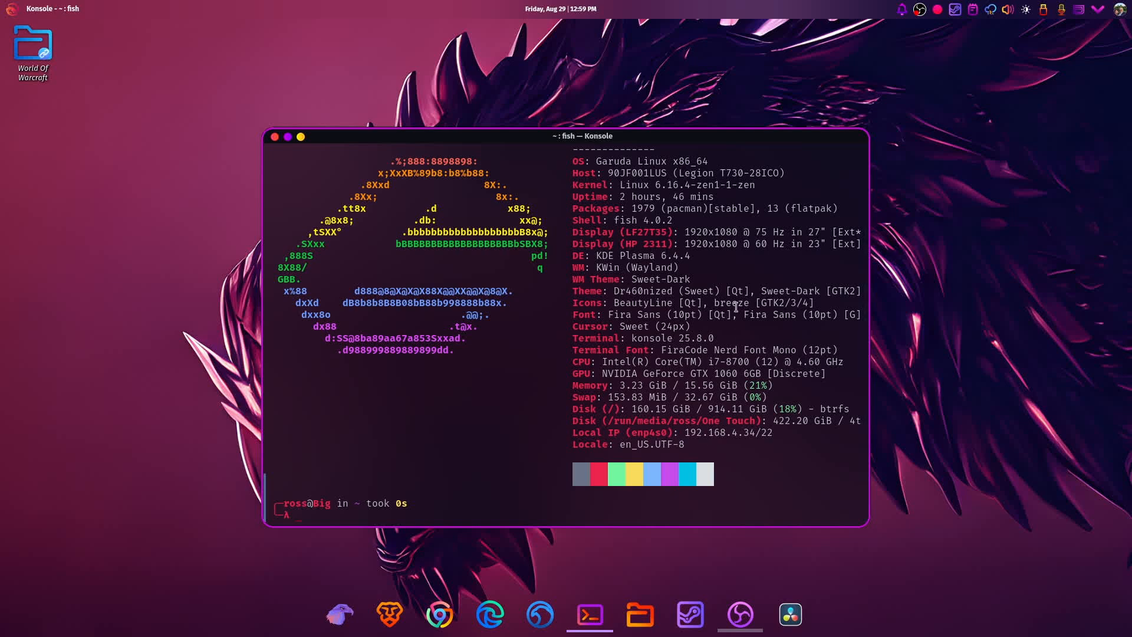
{"action": "mouse_move", "coordinate": [610, 283]}
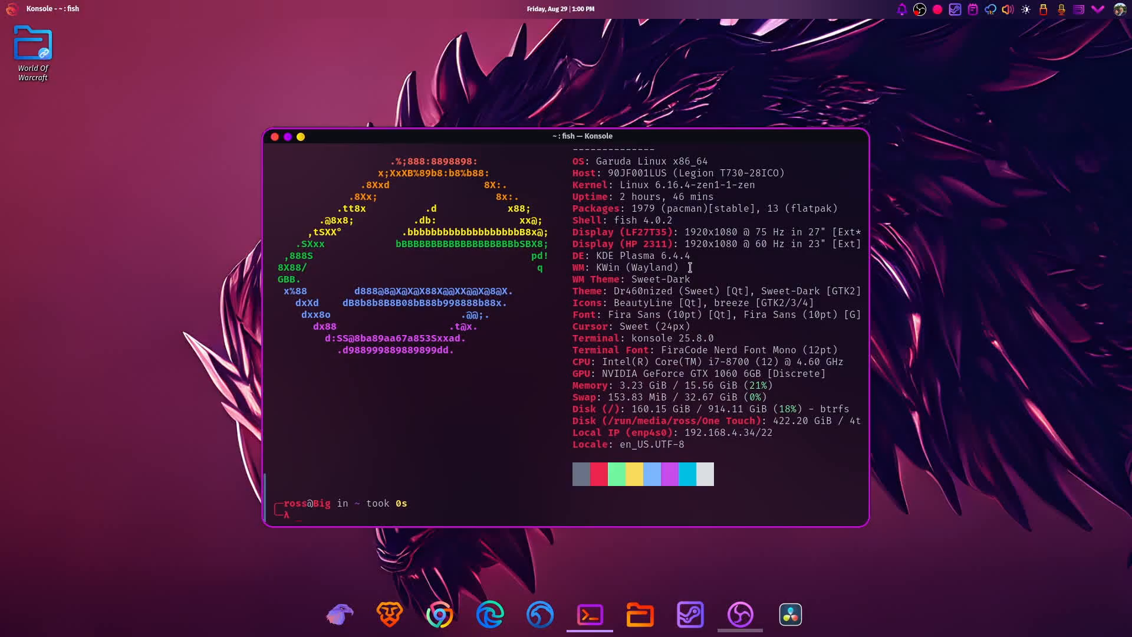
{"action": "mouse_move", "coordinate": [688, 267]}
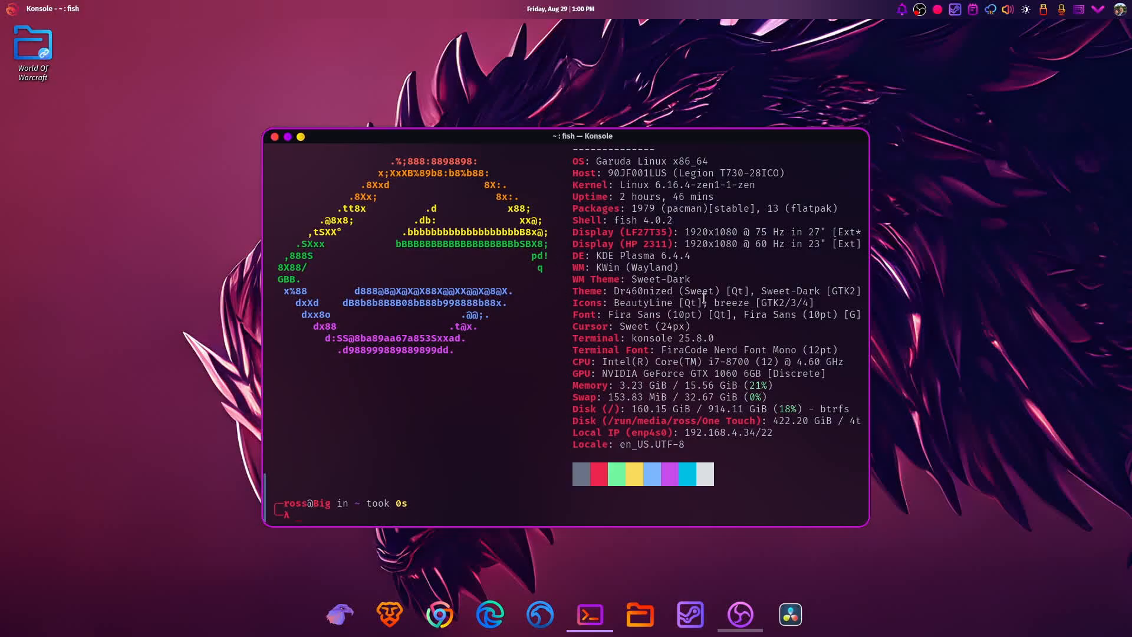
{"action": "mouse_move", "coordinate": [1019, 6]}
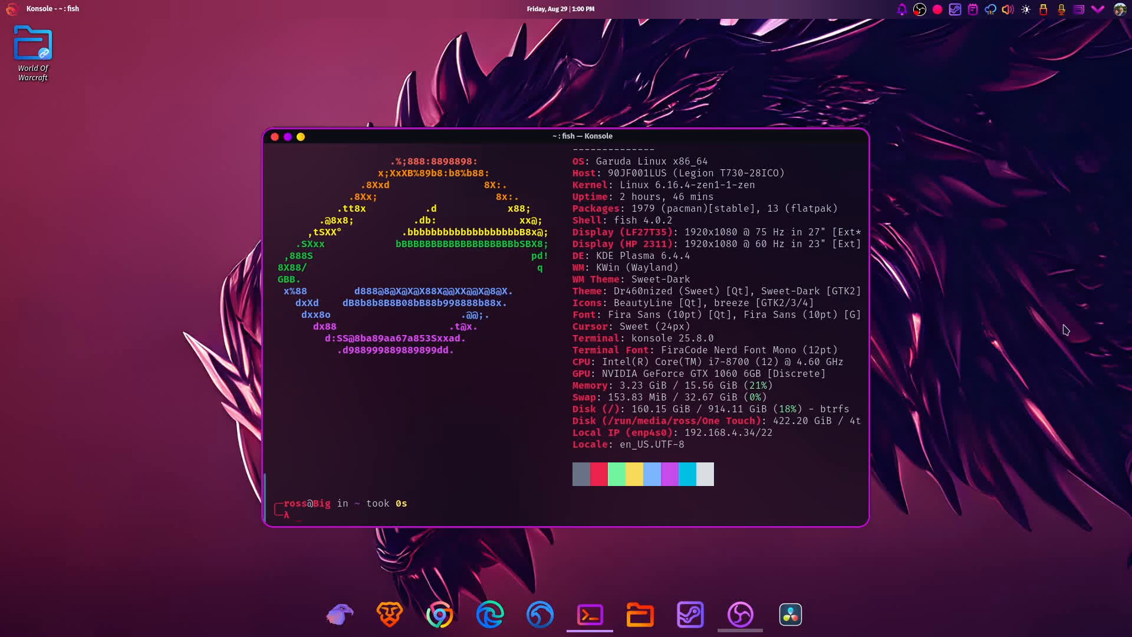
{"action": "mouse_move", "coordinate": [736, 334]}
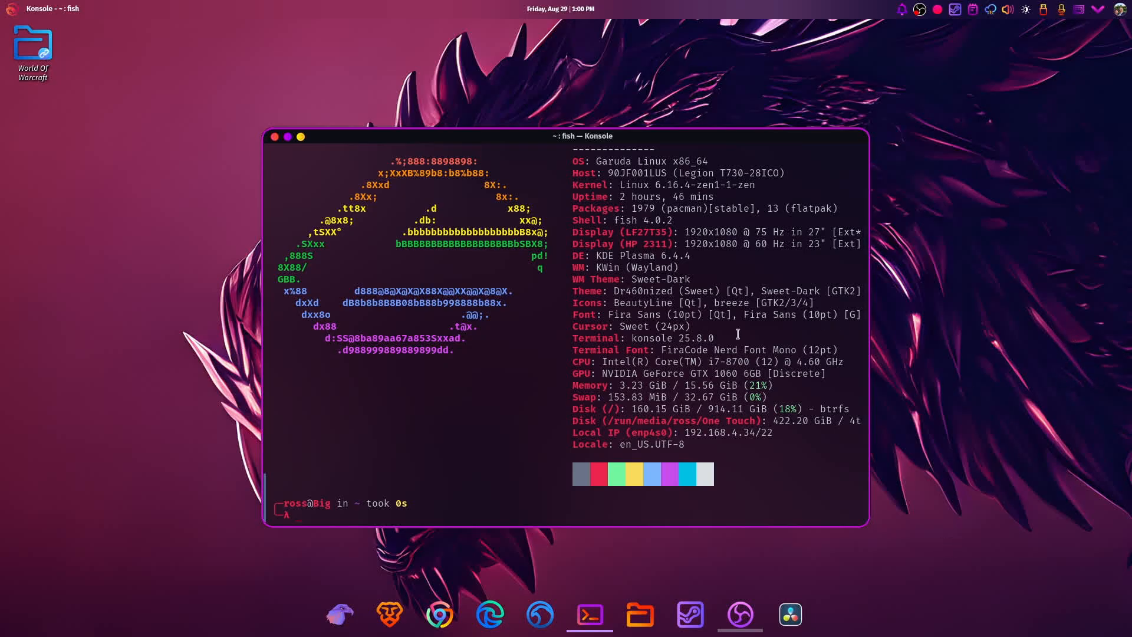
{"action": "mouse_move", "coordinate": [643, 338]}
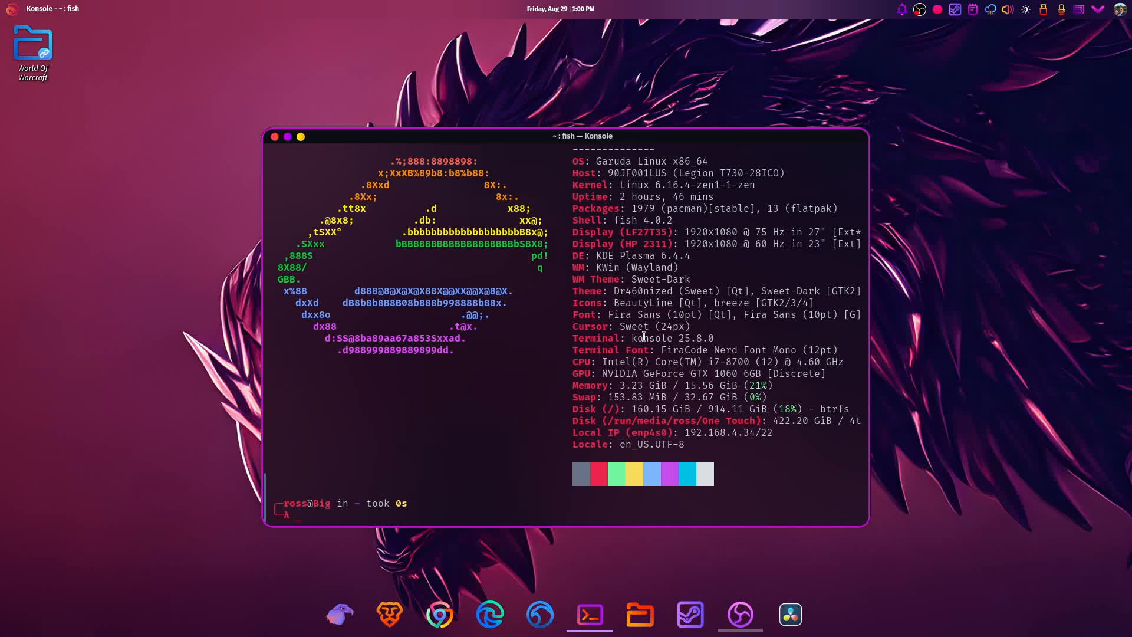
{"action": "mouse_move", "coordinate": [730, 368]}
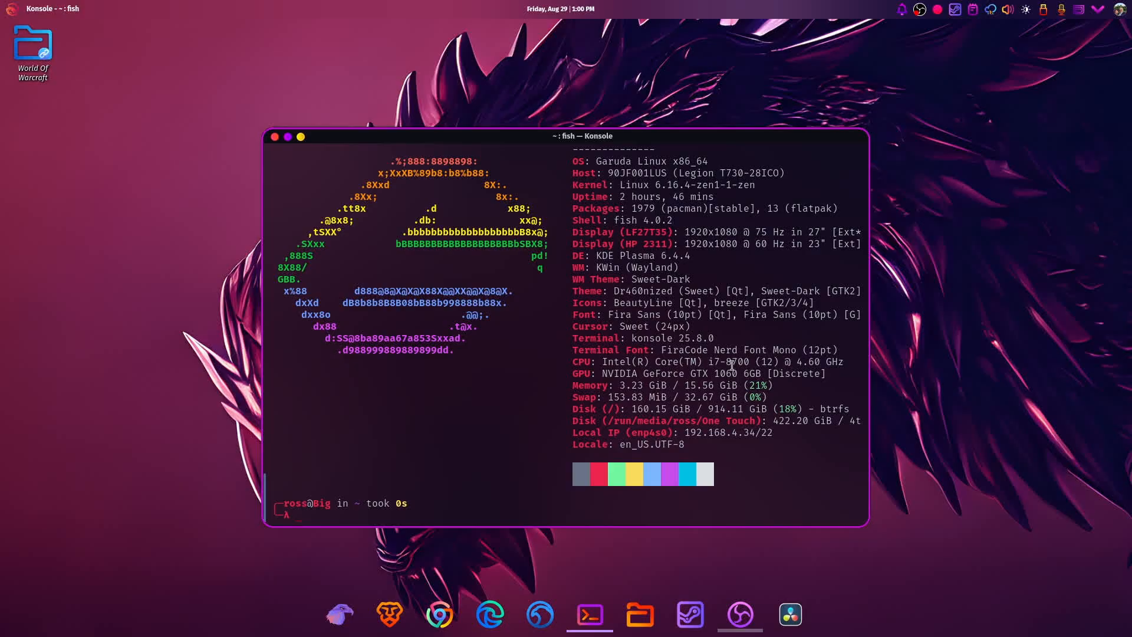
{"action": "mouse_move", "coordinate": [650, 375]}
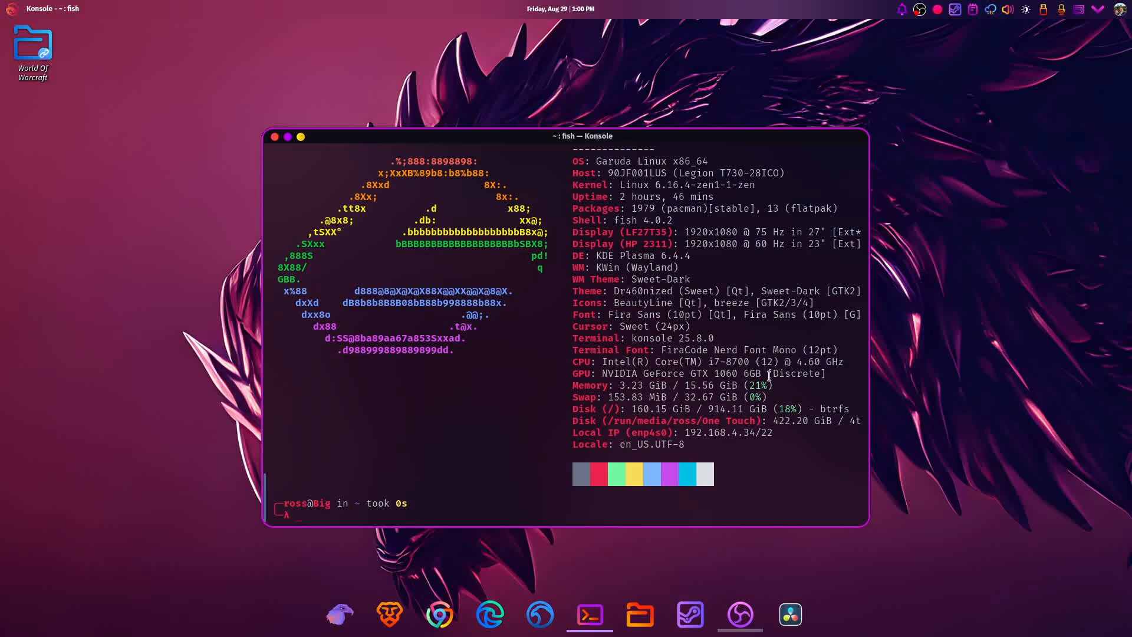
{"action": "mouse_move", "coordinate": [768, 358]}
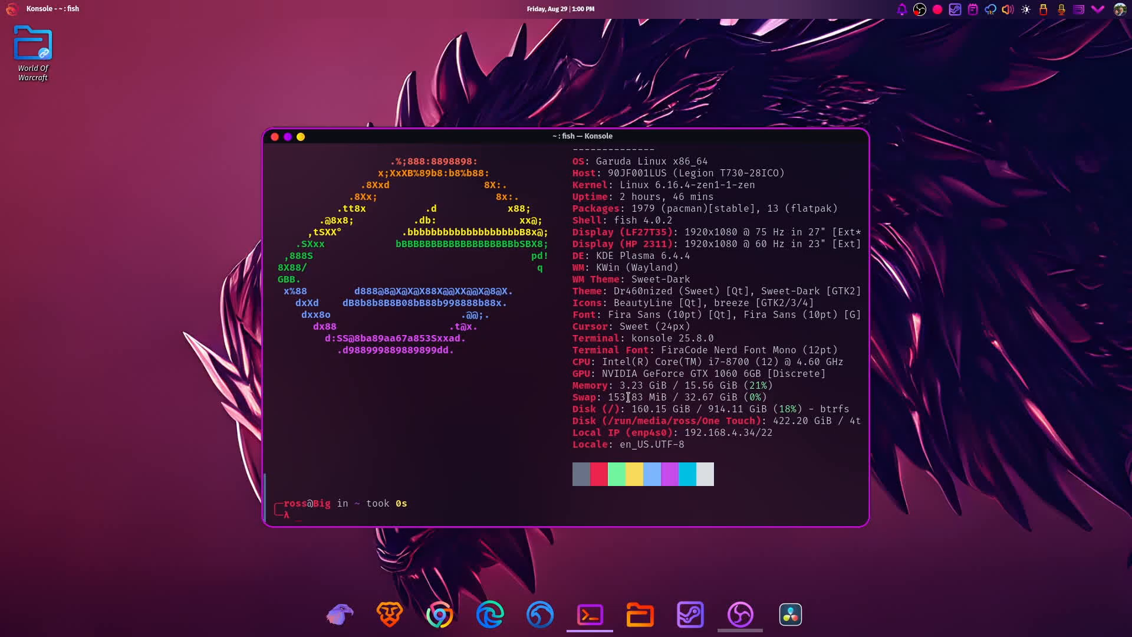
{"action": "mouse_move", "coordinate": [627, 386]}
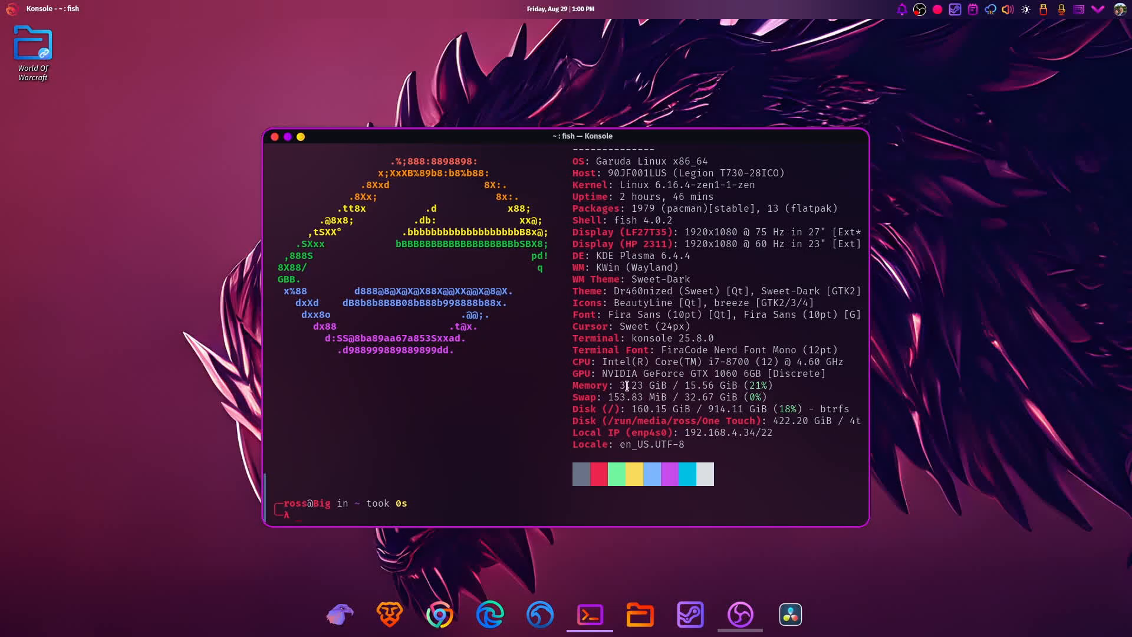
{"action": "mouse_move", "coordinate": [711, 388]}
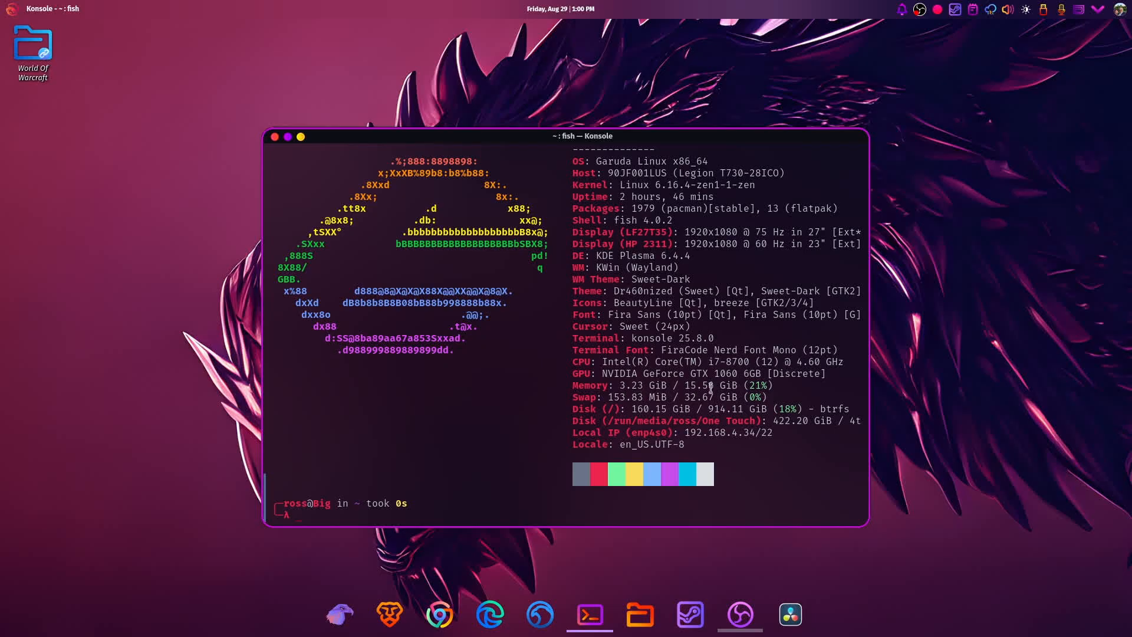
{"action": "mouse_move", "coordinate": [611, 305]}
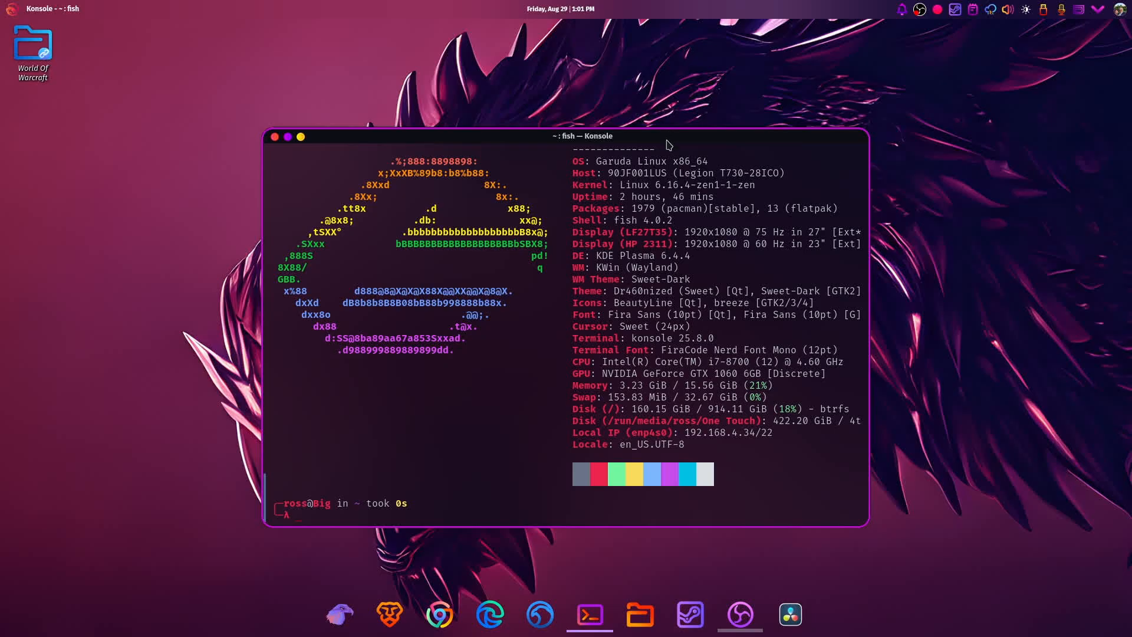
{"action": "mouse_move", "coordinate": [531, 139]}
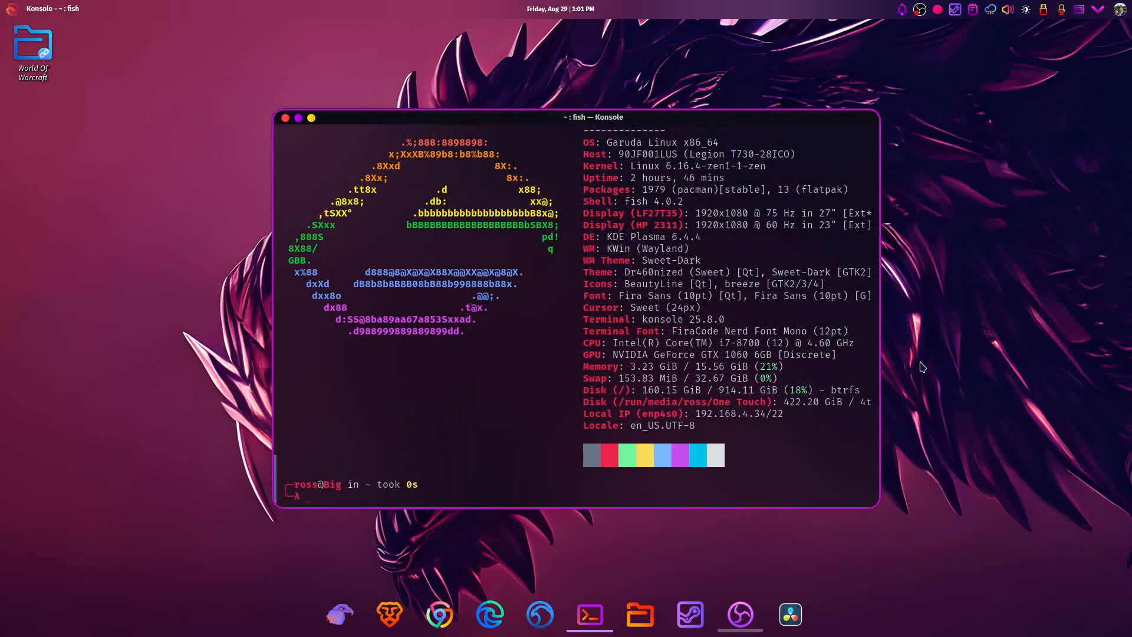
{"action": "mouse_move", "coordinate": [842, 85]}
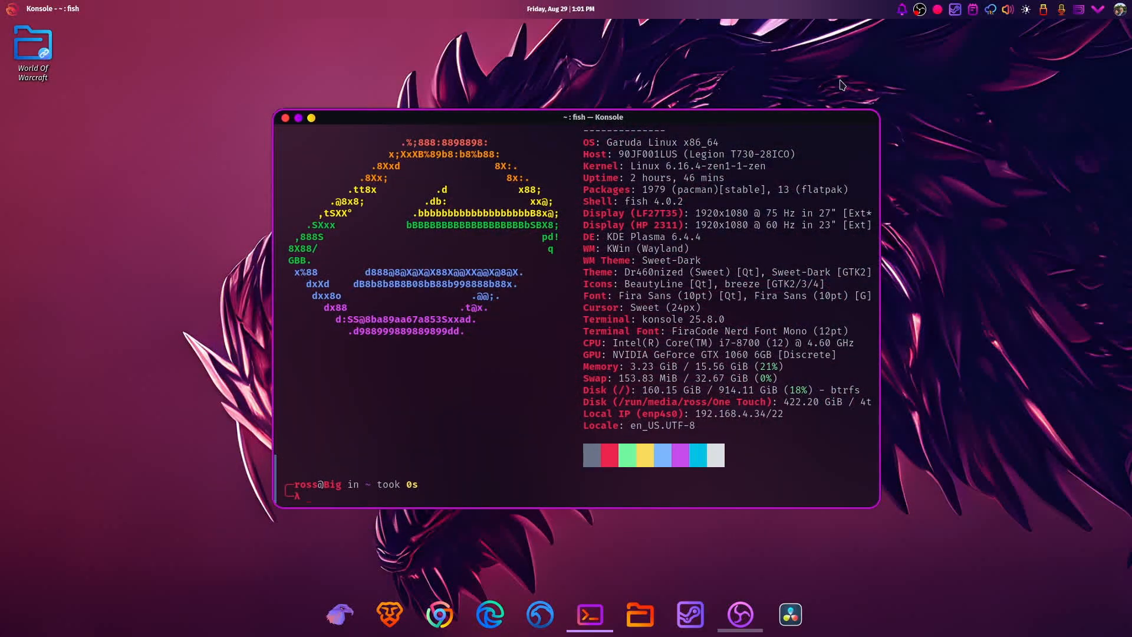
{"action": "mouse_move", "coordinate": [995, 325]}
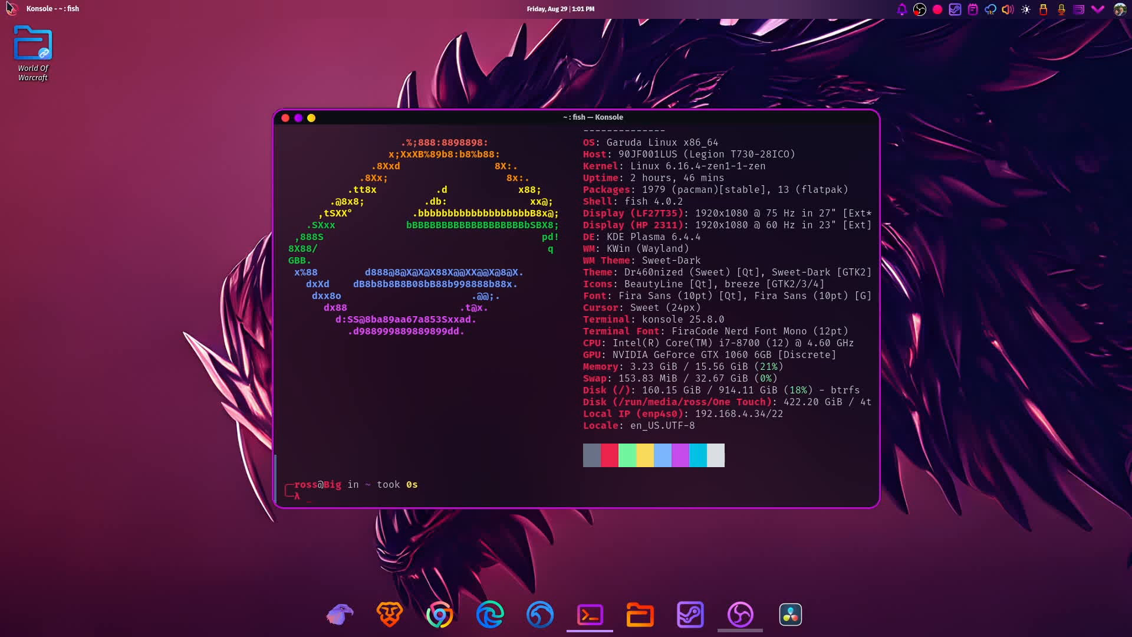
{"action": "mouse_move", "coordinate": [205, 203]}
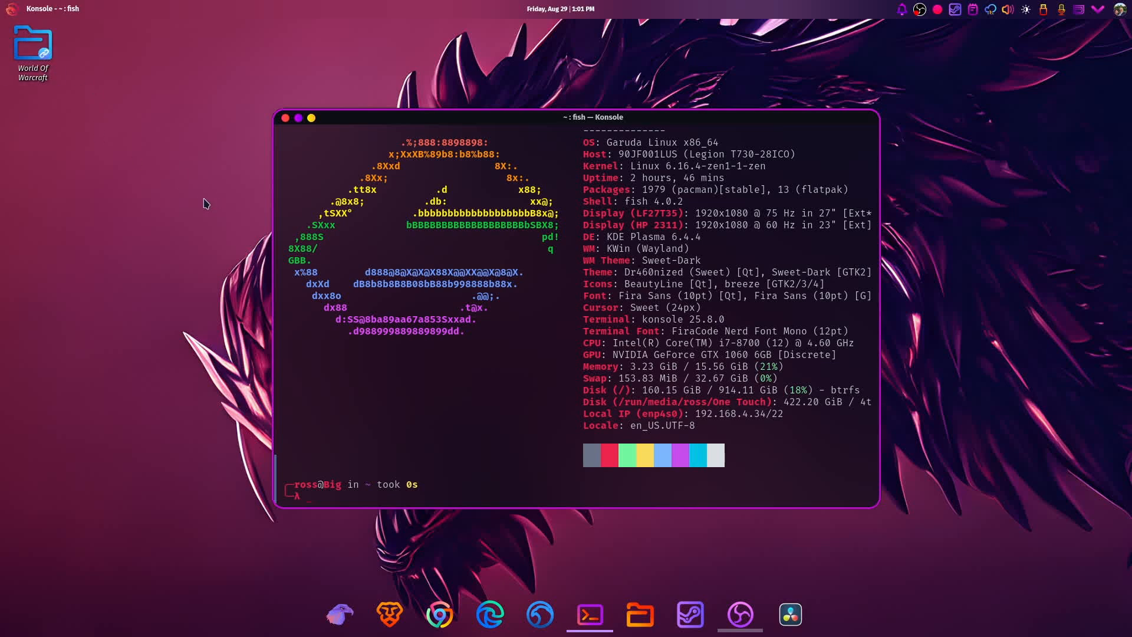
{"action": "mouse_move", "coordinate": [144, 120]}
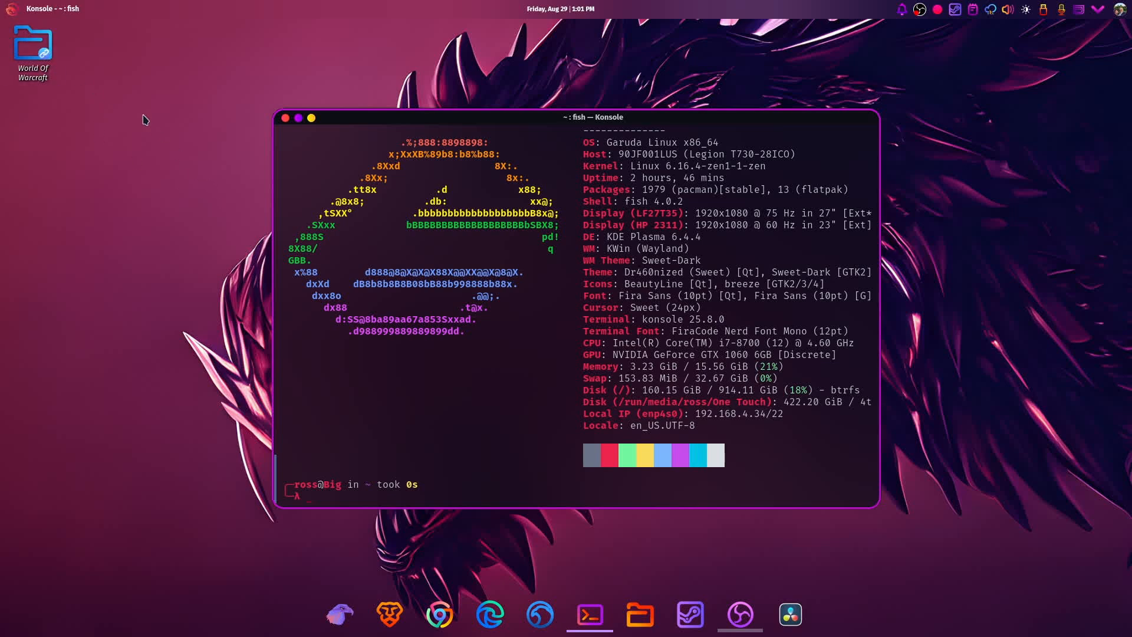
{"action": "mouse_move", "coordinate": [33, 43]}
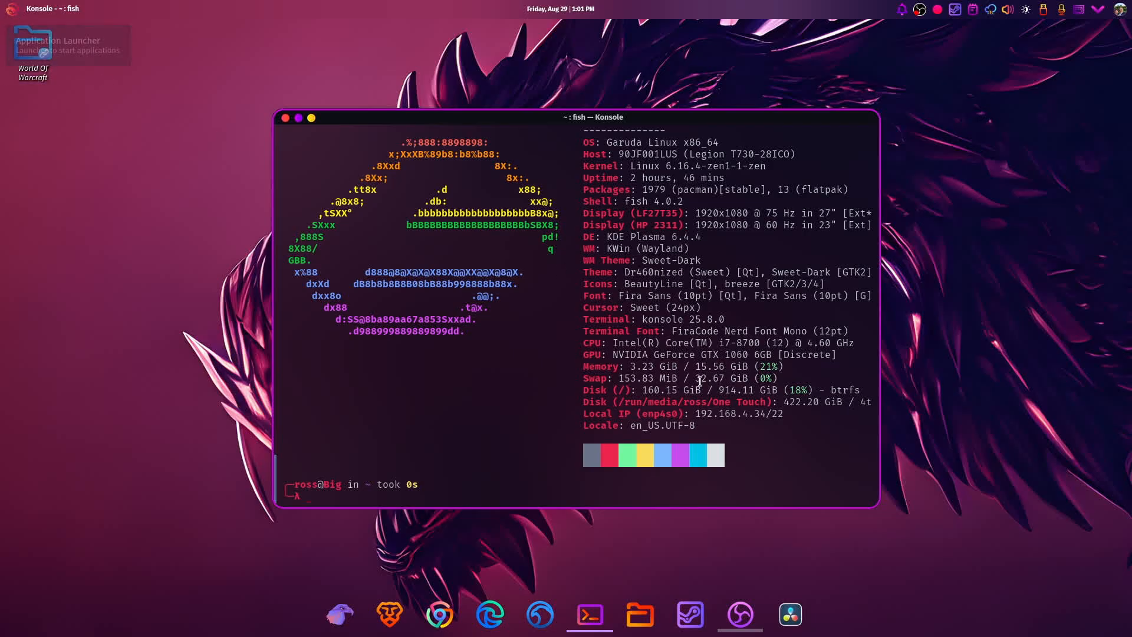
{"action": "mouse_move", "coordinate": [688, 374]}
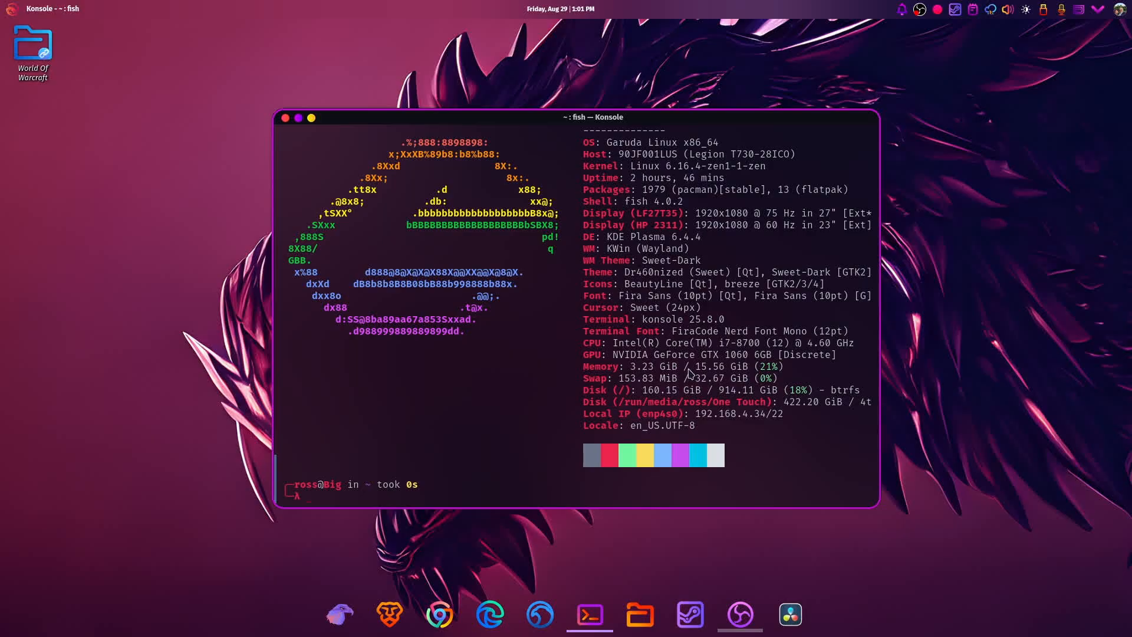
{"action": "mouse_move", "coordinate": [689, 373]}
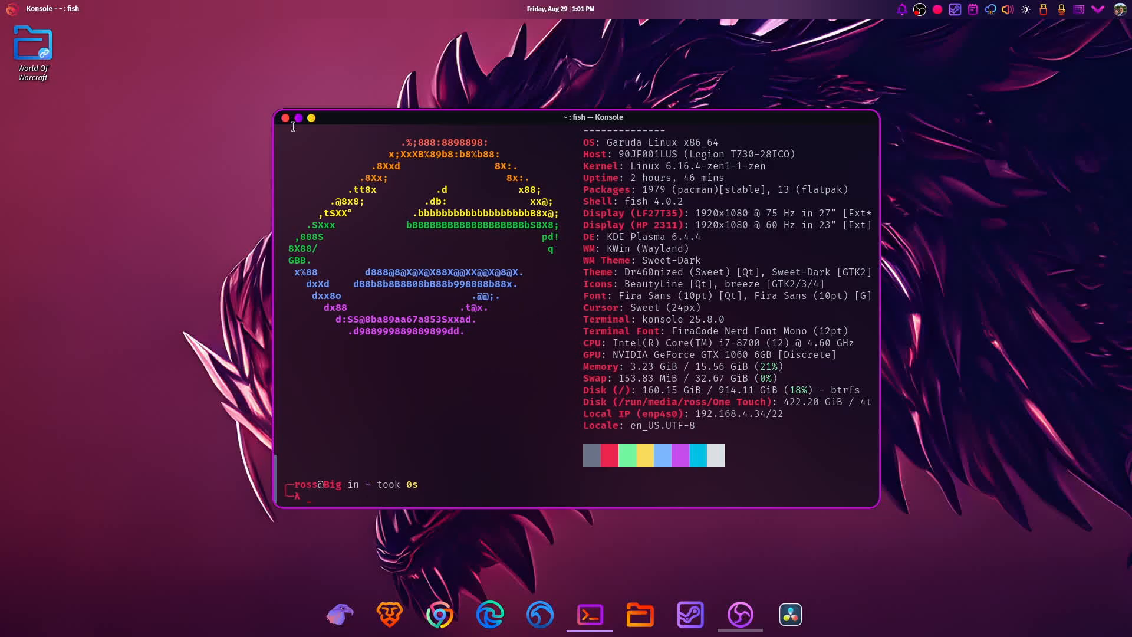
- Close Konsole and scroll the launcher's Games category to Shisen-Sho through Teeworlds
{"action": "left_click", "coordinate": [284, 118]}
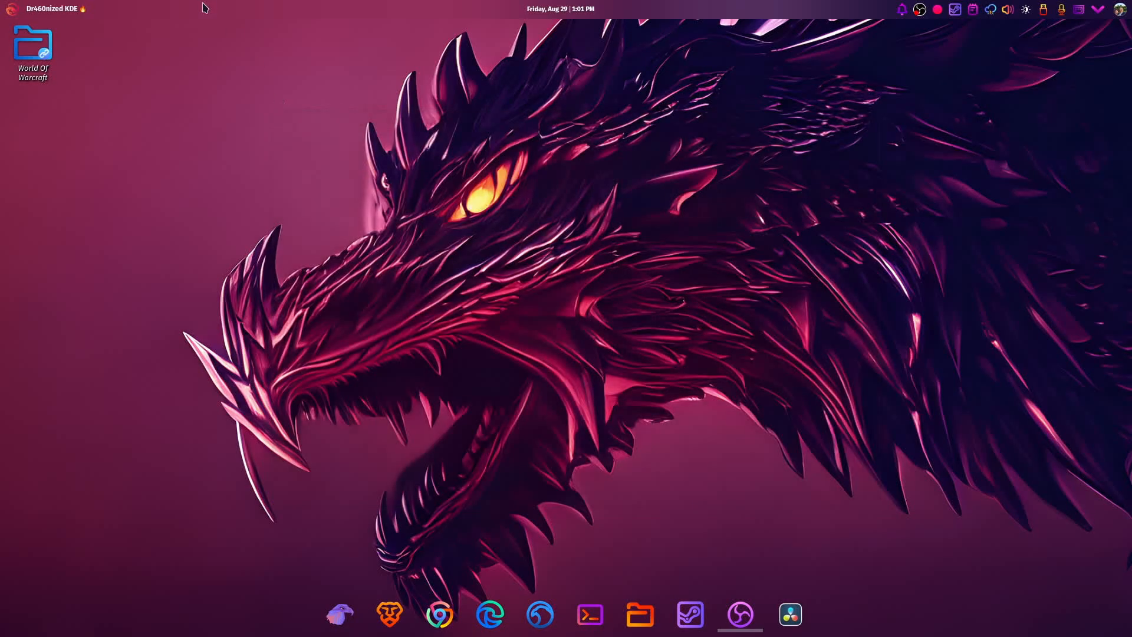
{"action": "left_click", "coordinate": [10, 9]}
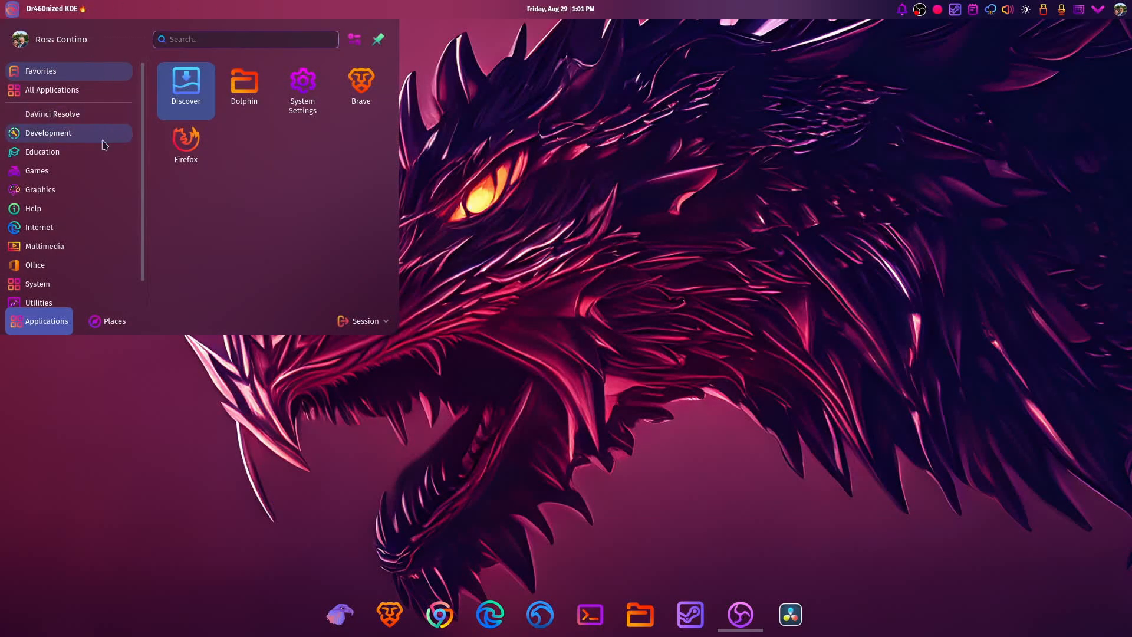
{"action": "left_click", "coordinate": [36, 171]}
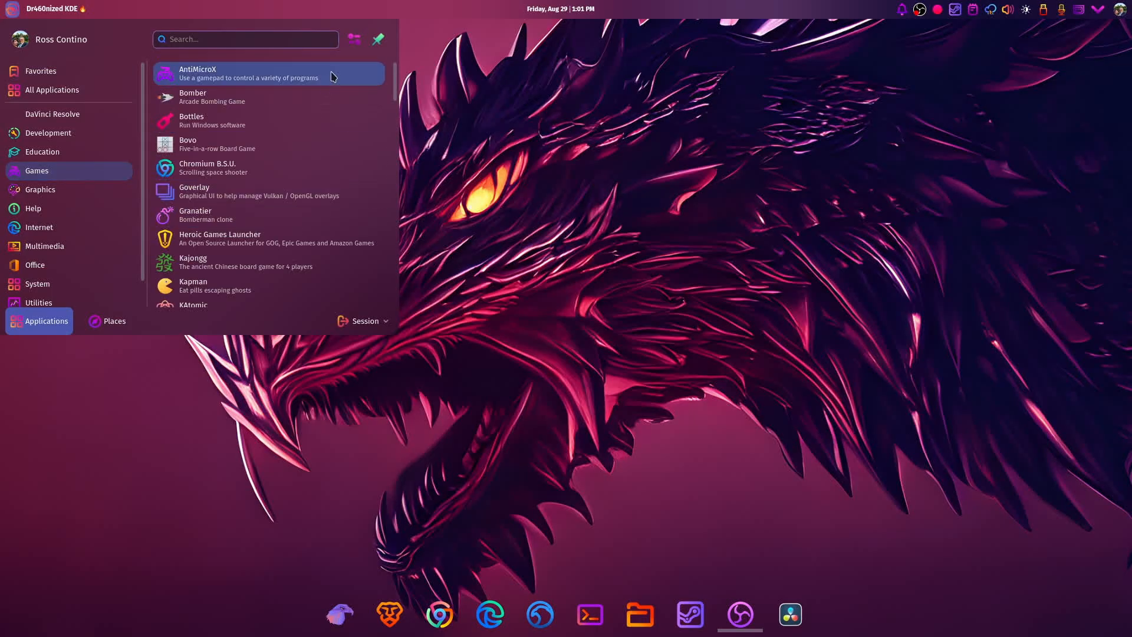
{"action": "mouse_move", "coordinate": [321, 238]}
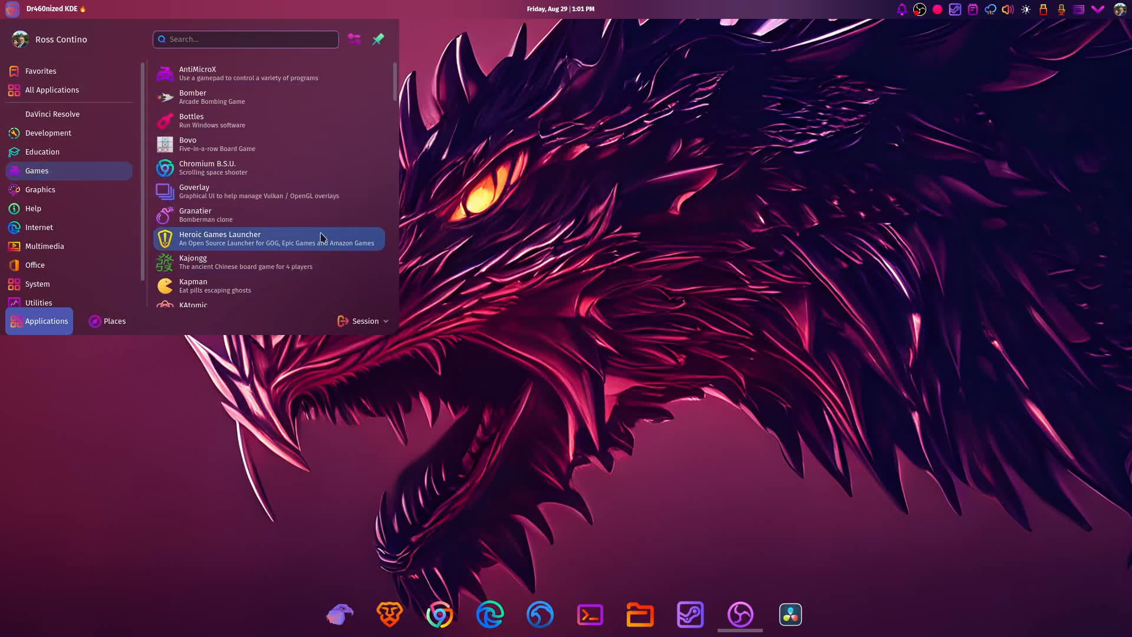
{"action": "scroll", "scroll_direction": "down", "scroll_amount": 3}
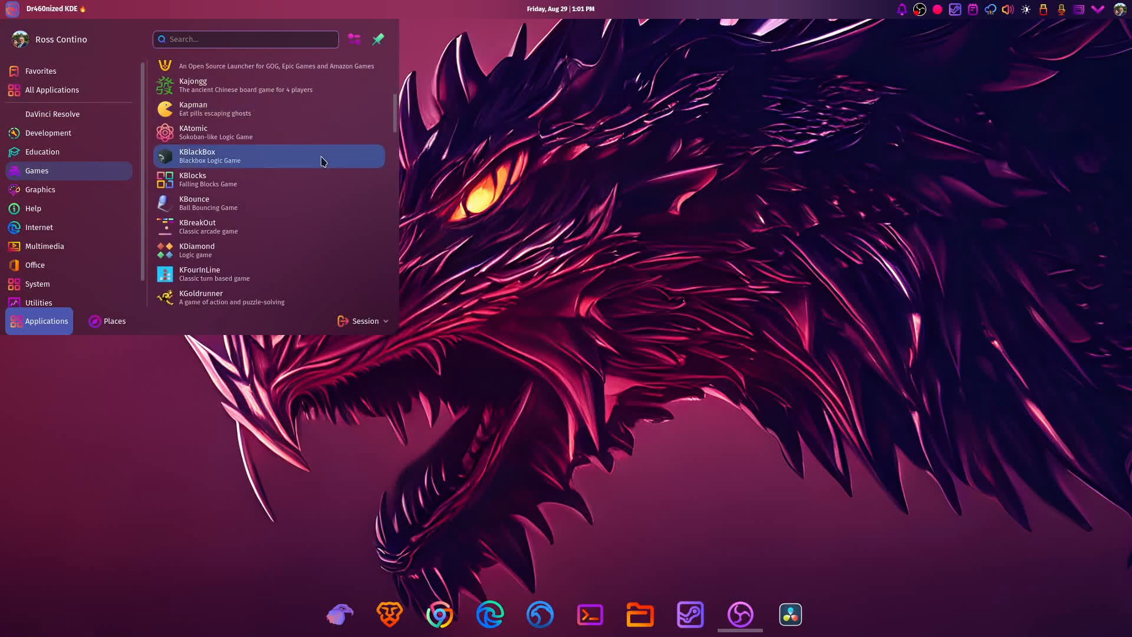
{"action": "scroll", "scroll_direction": "down", "scroll_amount": 3}
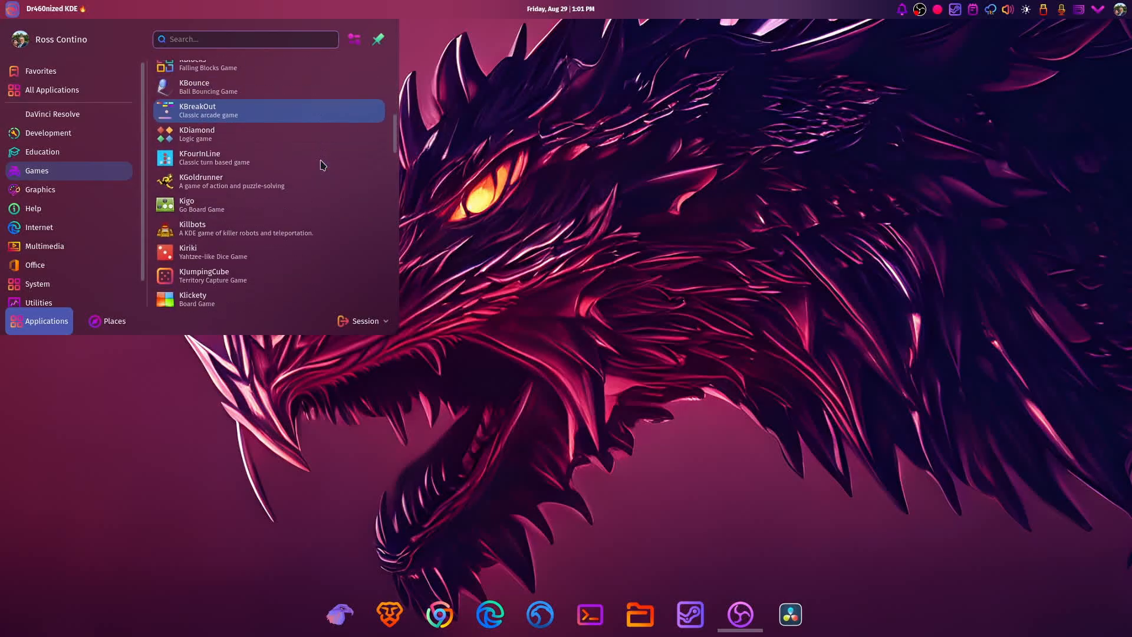
{"action": "scroll", "scroll_direction": "down", "scroll_amount": 3}
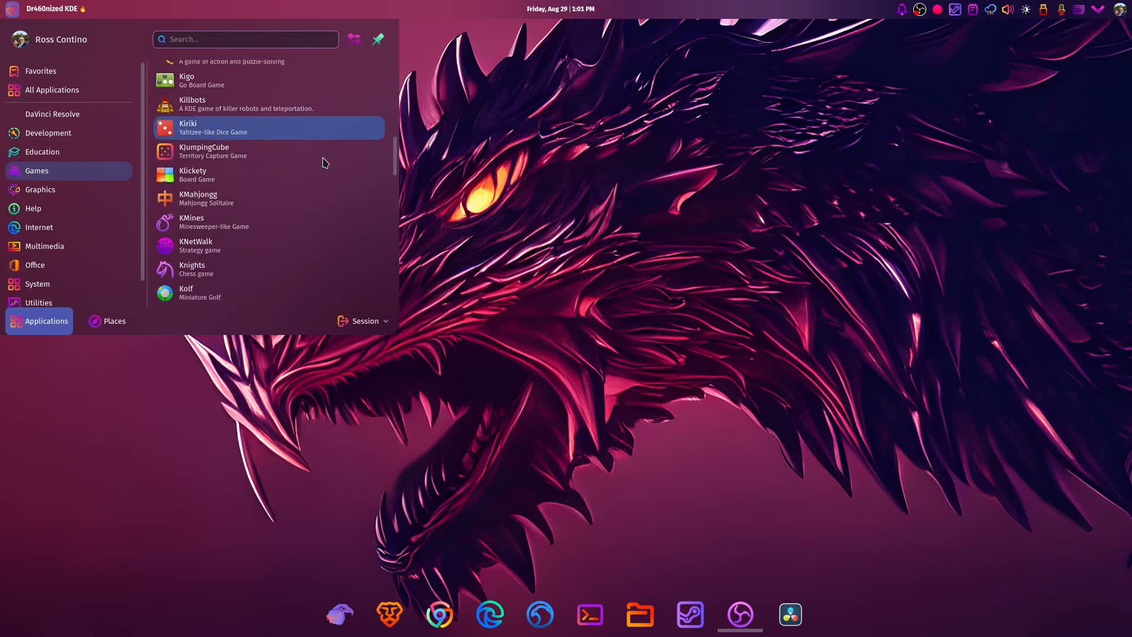
{"action": "scroll", "scroll_direction": "down", "scroll_amount": 3}
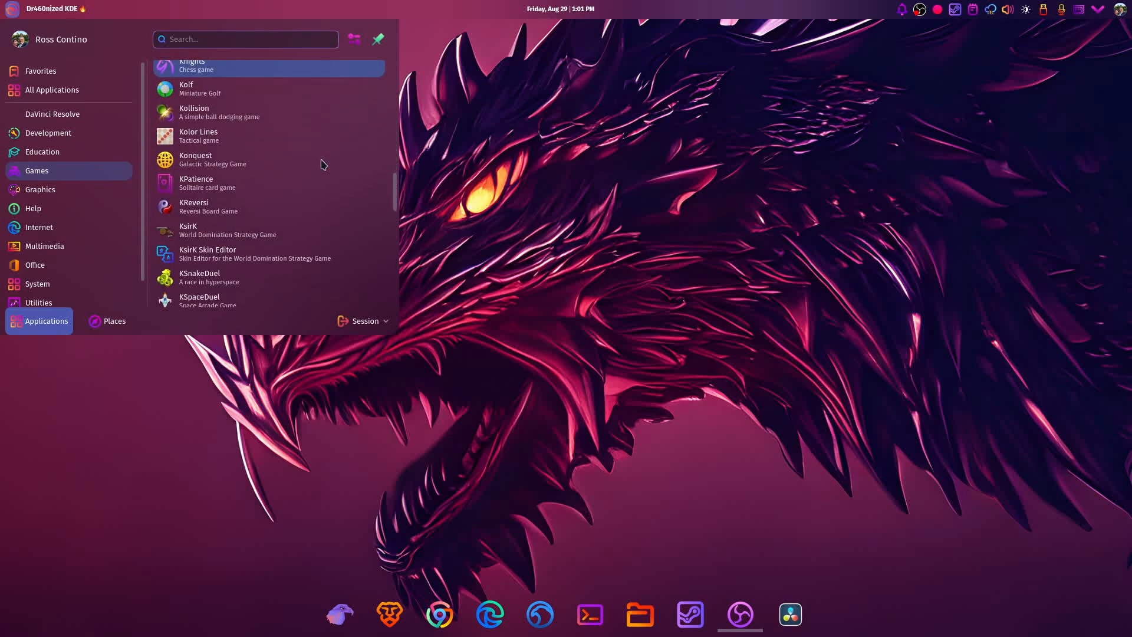
{"action": "scroll", "scroll_direction": "down", "scroll_amount": 3}
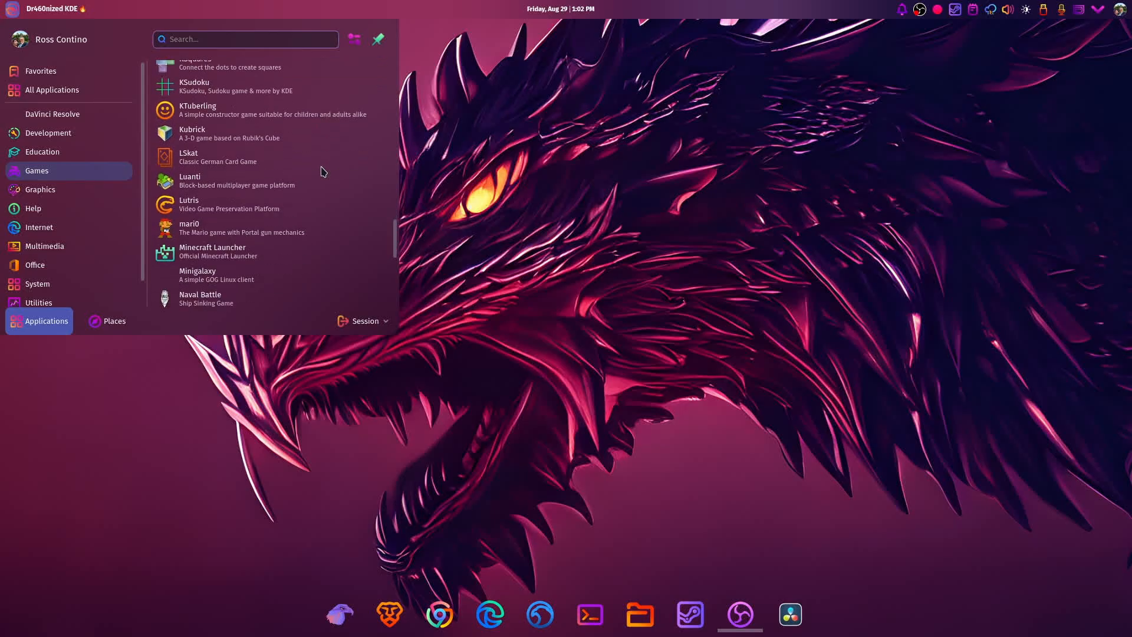
{"action": "scroll", "scroll_direction": "down", "scroll_amount": 3}
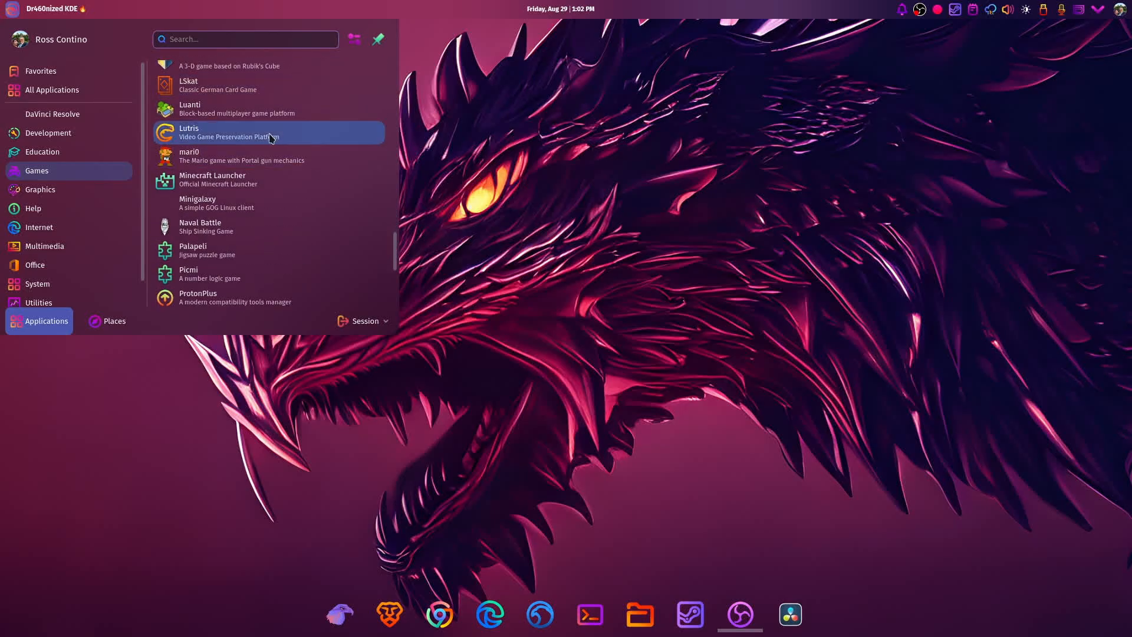
{"action": "scroll", "scroll_direction": "down", "scroll_amount": 3}
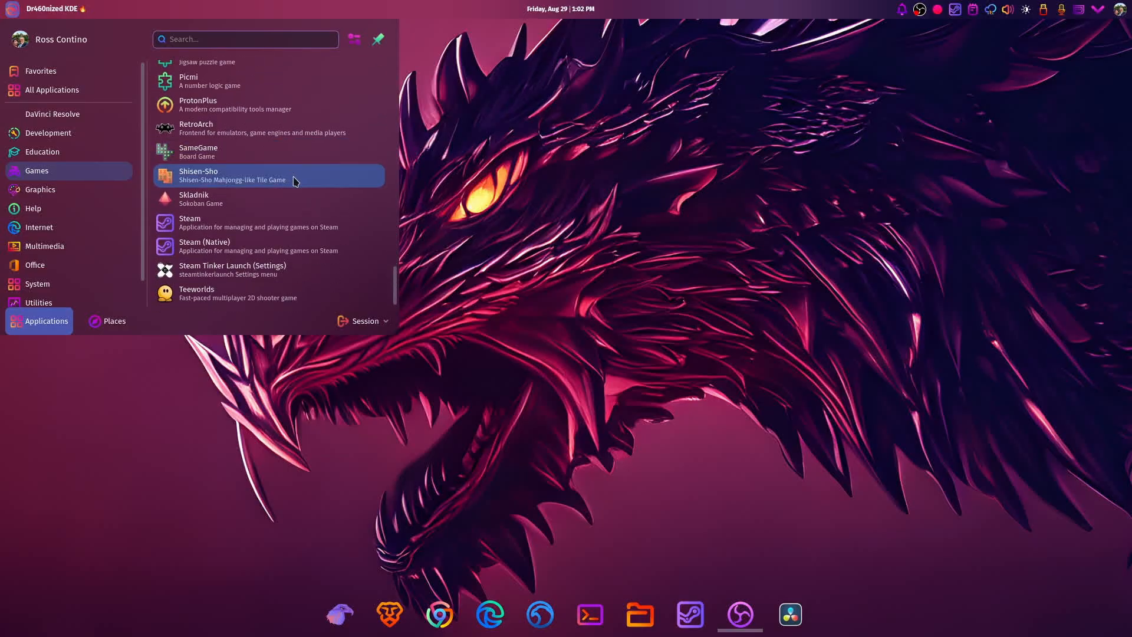
{"action": "mouse_move", "coordinate": [270, 223]}
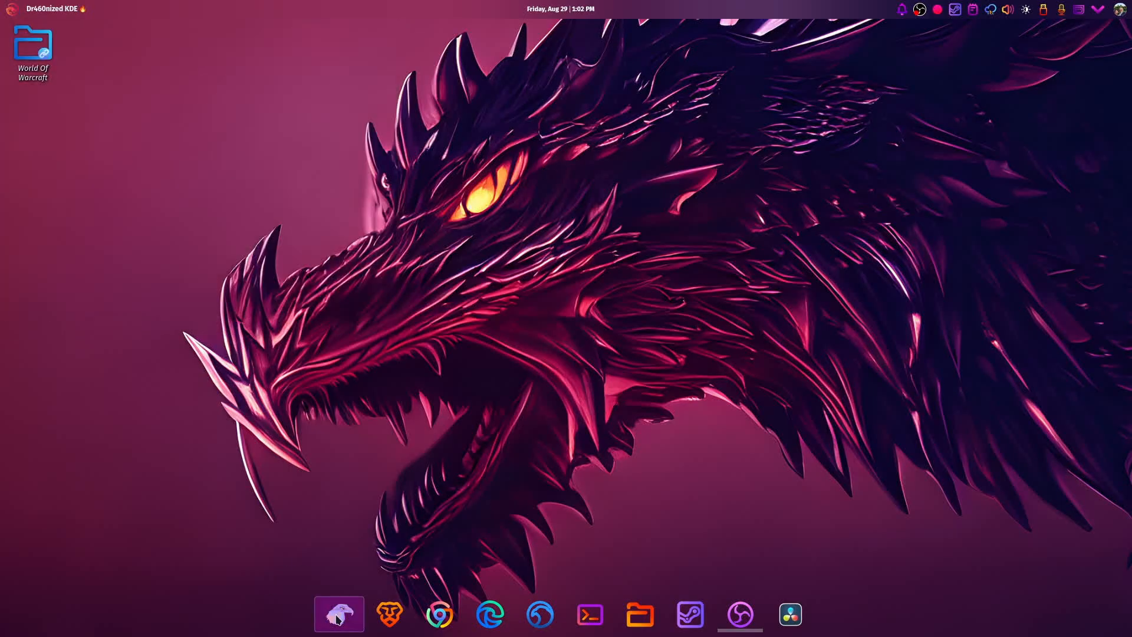
{"action": "mouse_move", "coordinate": [339, 614]}
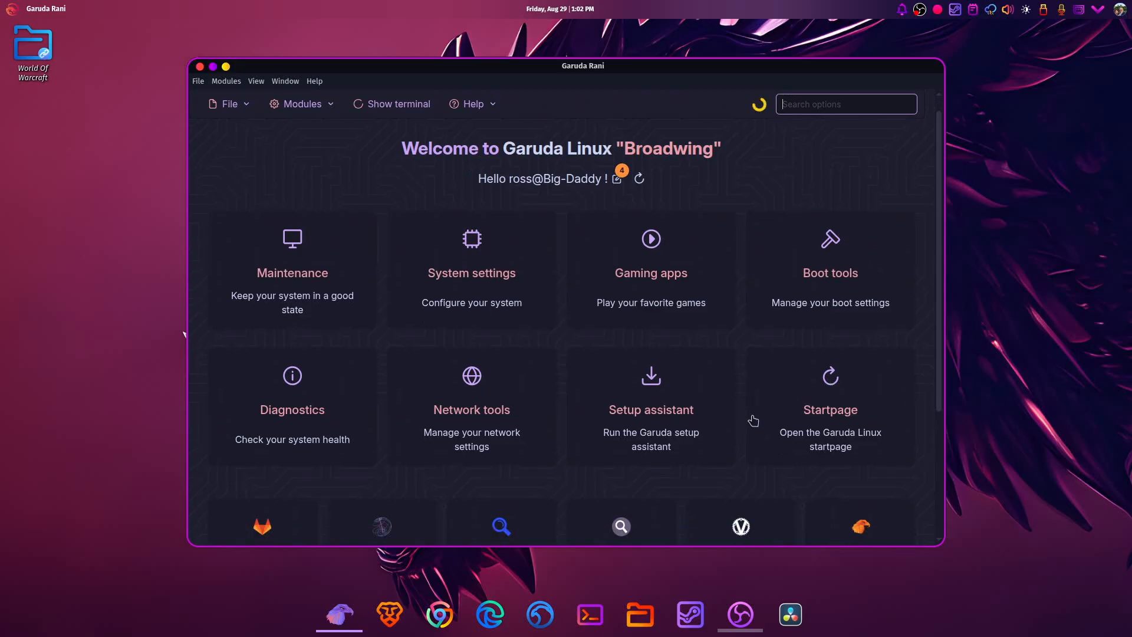
- Open Garuda Rani's System settings, view Kernels and Systemd services, then return to System components
{"action": "scroll", "scroll_direction": "down", "scroll_amount": 3}
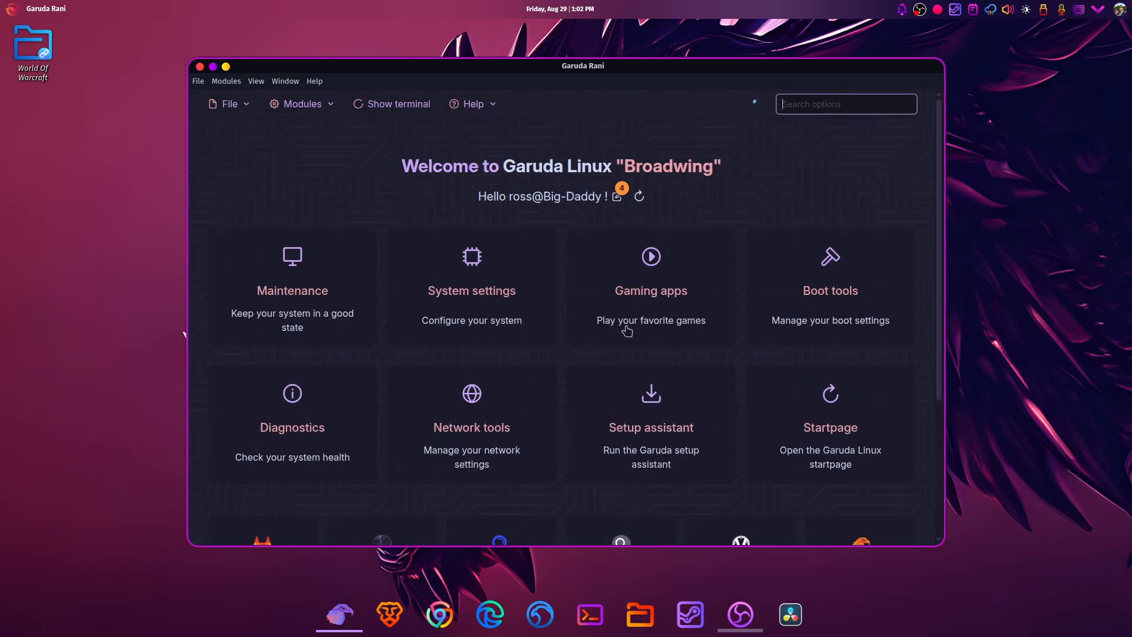
{"action": "left_click", "coordinate": [471, 290]}
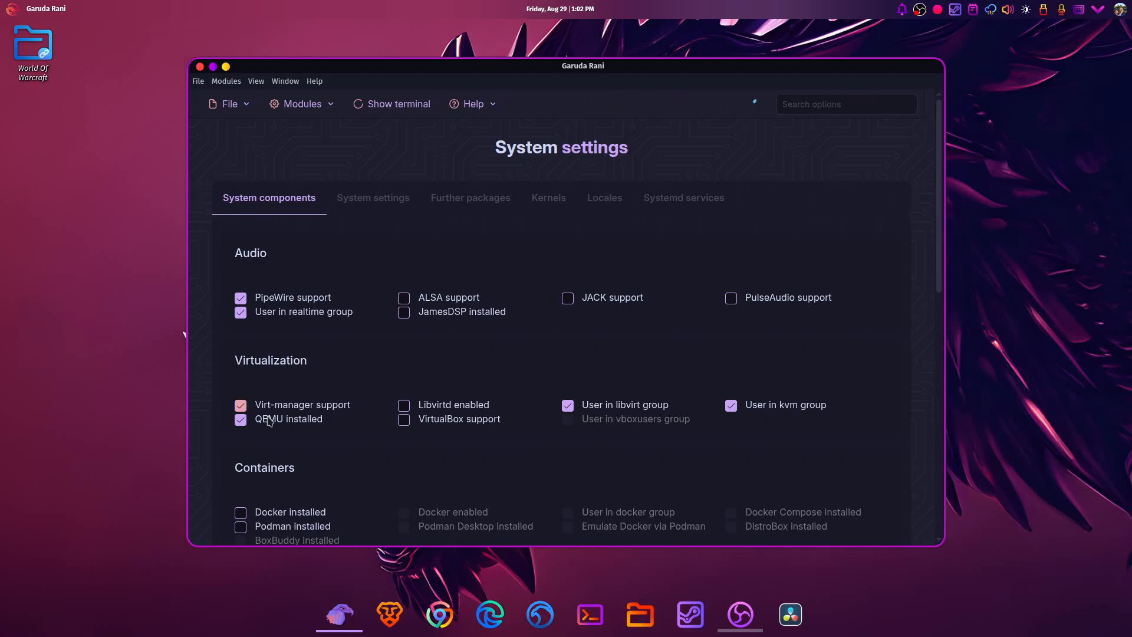
{"action": "scroll", "scroll_direction": "down", "scroll_amount": 3}
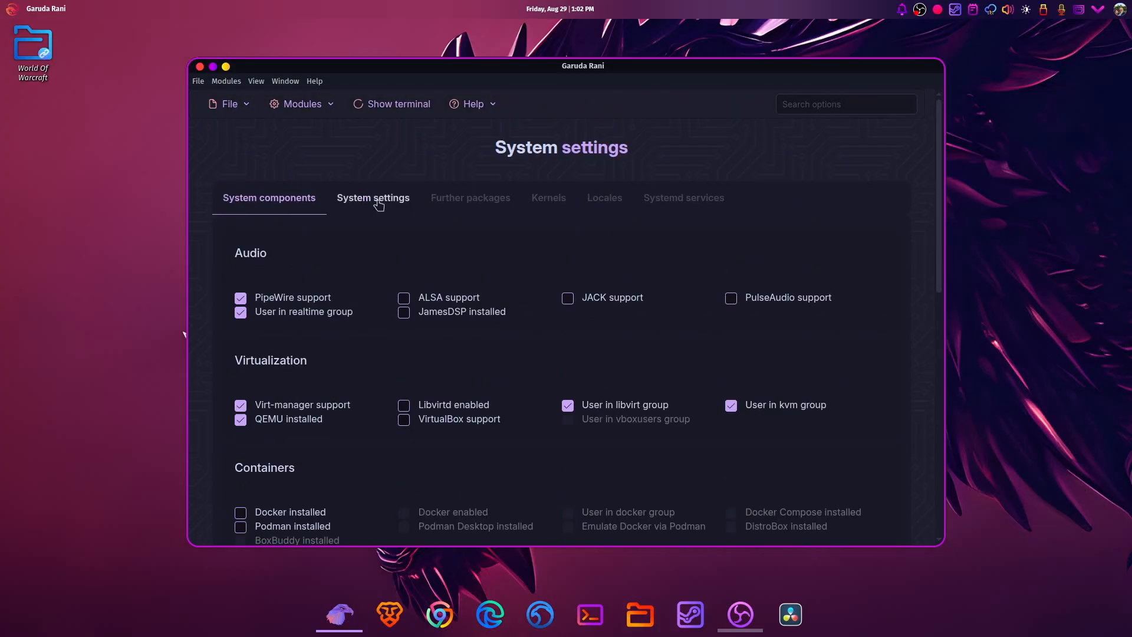
{"action": "left_click", "coordinate": [373, 197]}
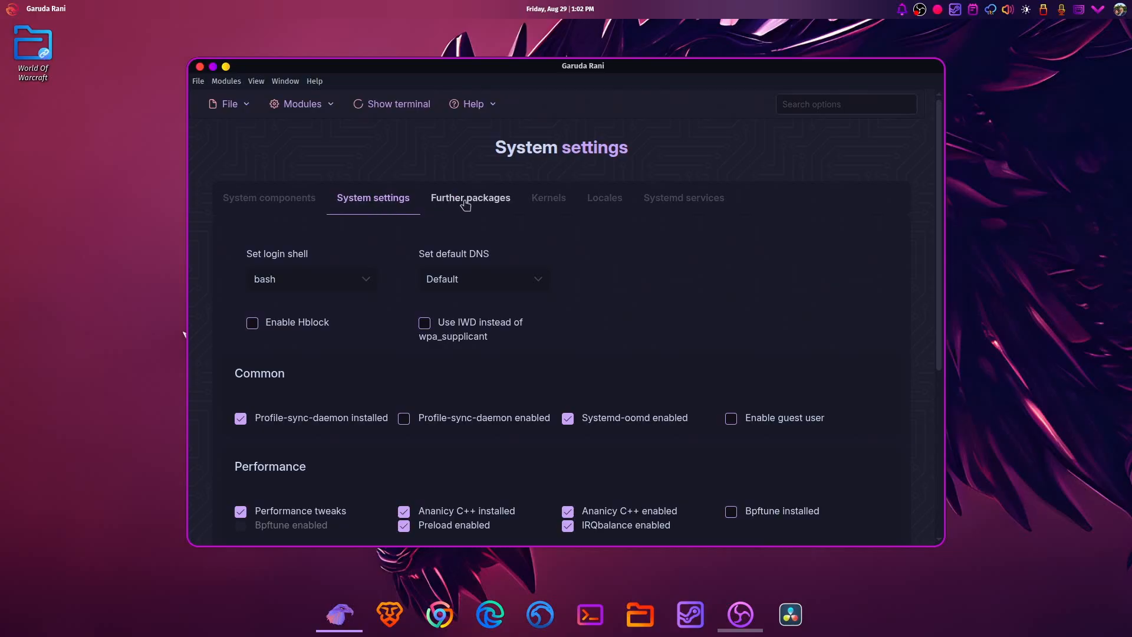
{"action": "left_click", "coordinate": [547, 198]}
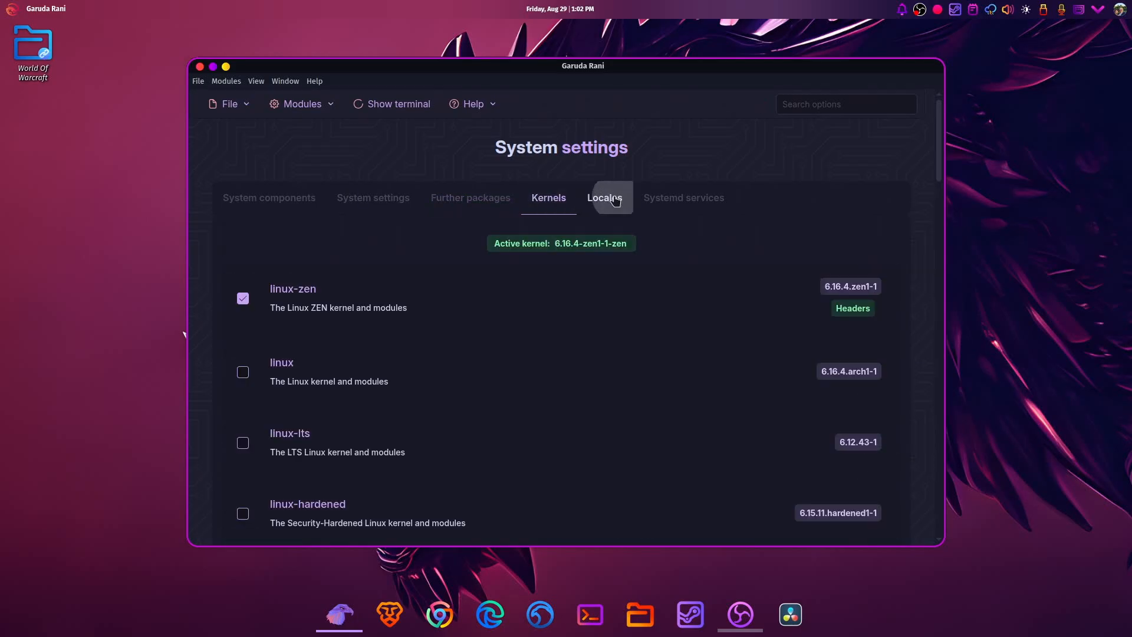
{"action": "left_click", "coordinate": [682, 198]}
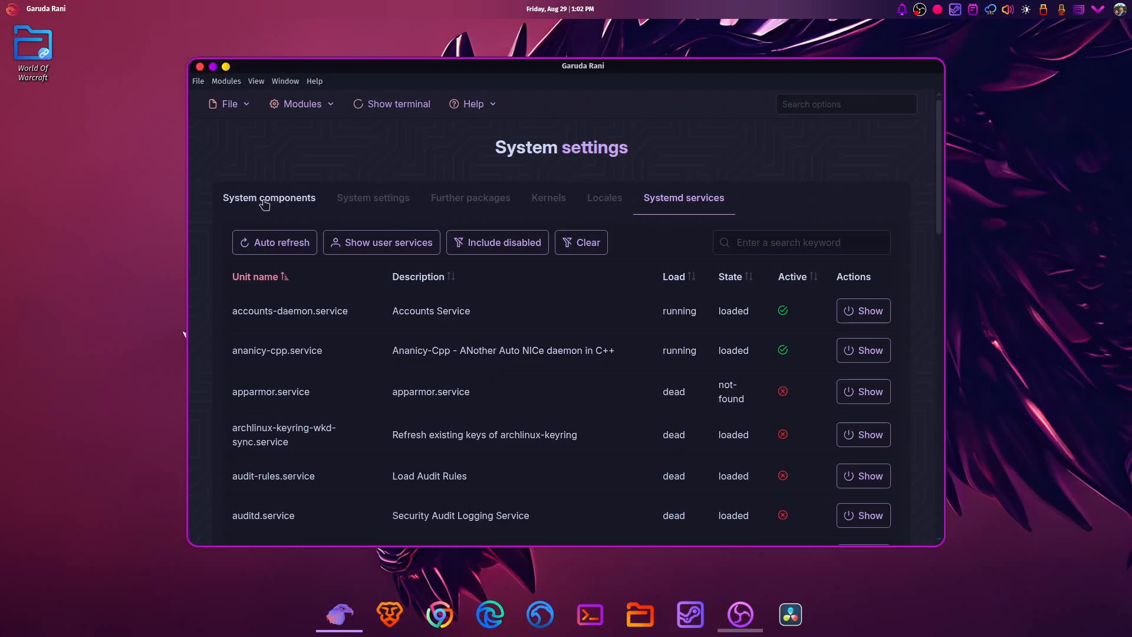
{"action": "left_click", "coordinate": [269, 198]}
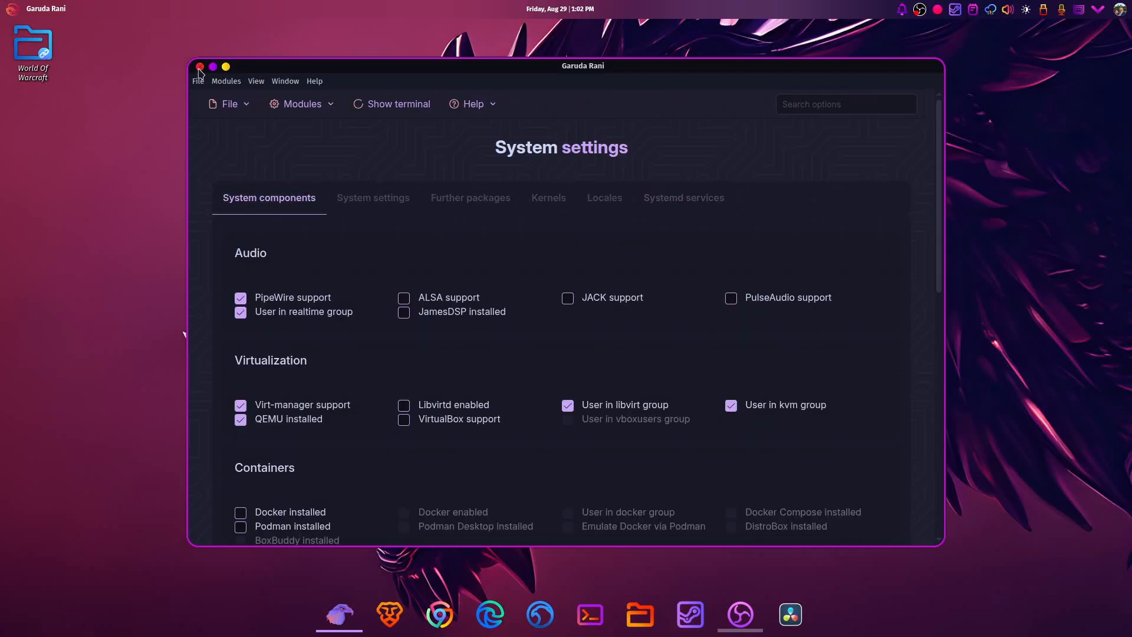
- Reopen Garuda Rani, view its Gaming apps module, then close the window
{"action": "left_click", "coordinate": [201, 67]}
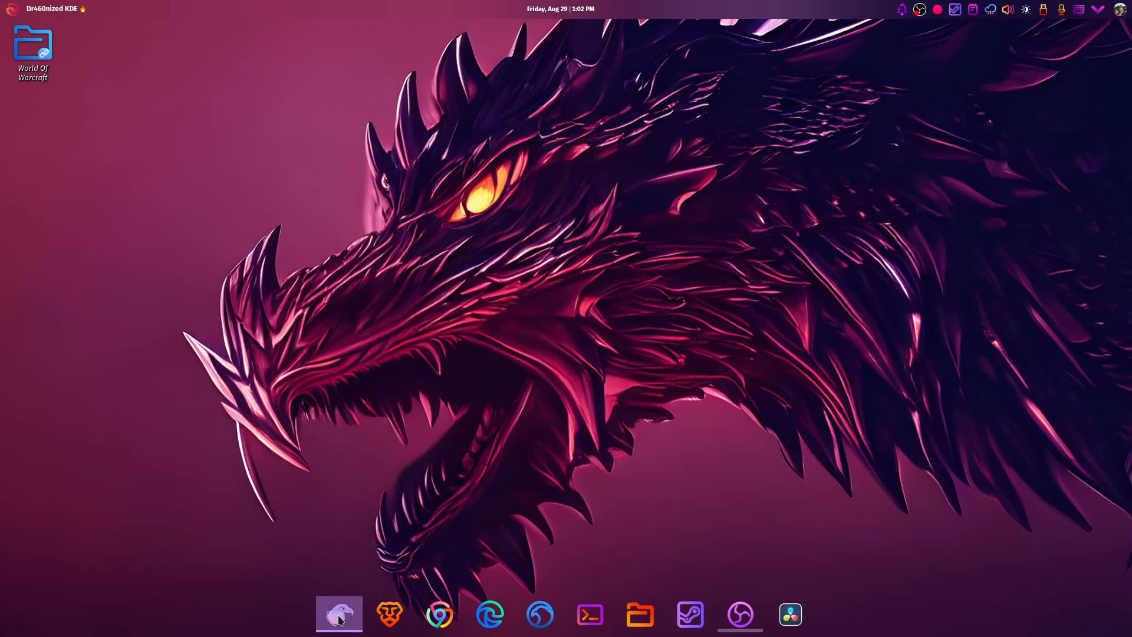
{"action": "left_click", "coordinate": [338, 614]}
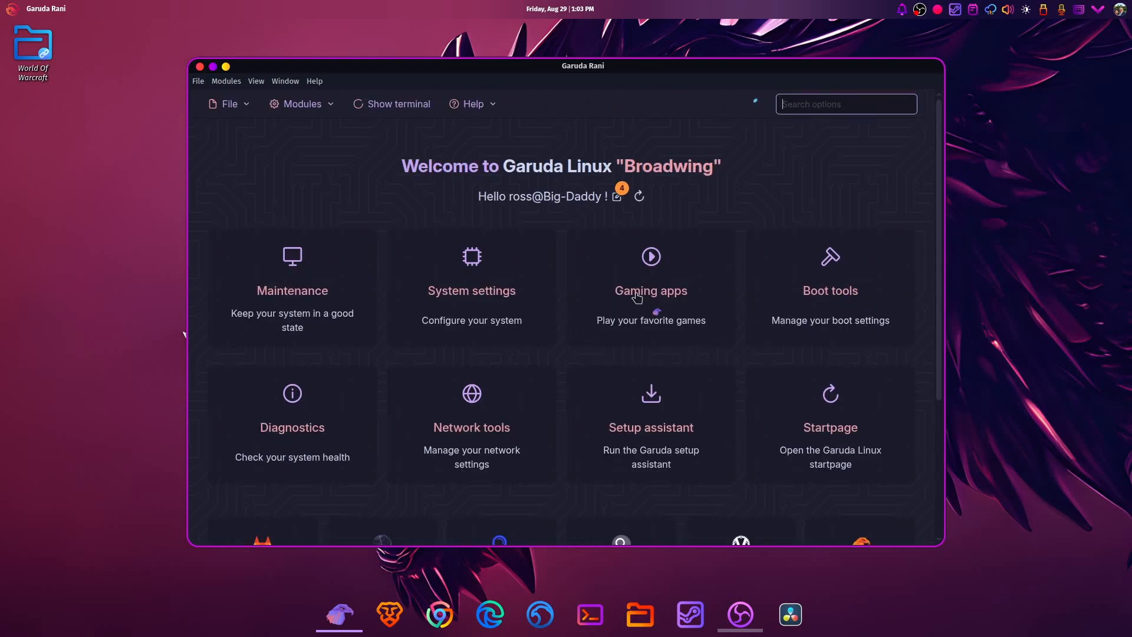
{"action": "left_click", "coordinate": [649, 289]}
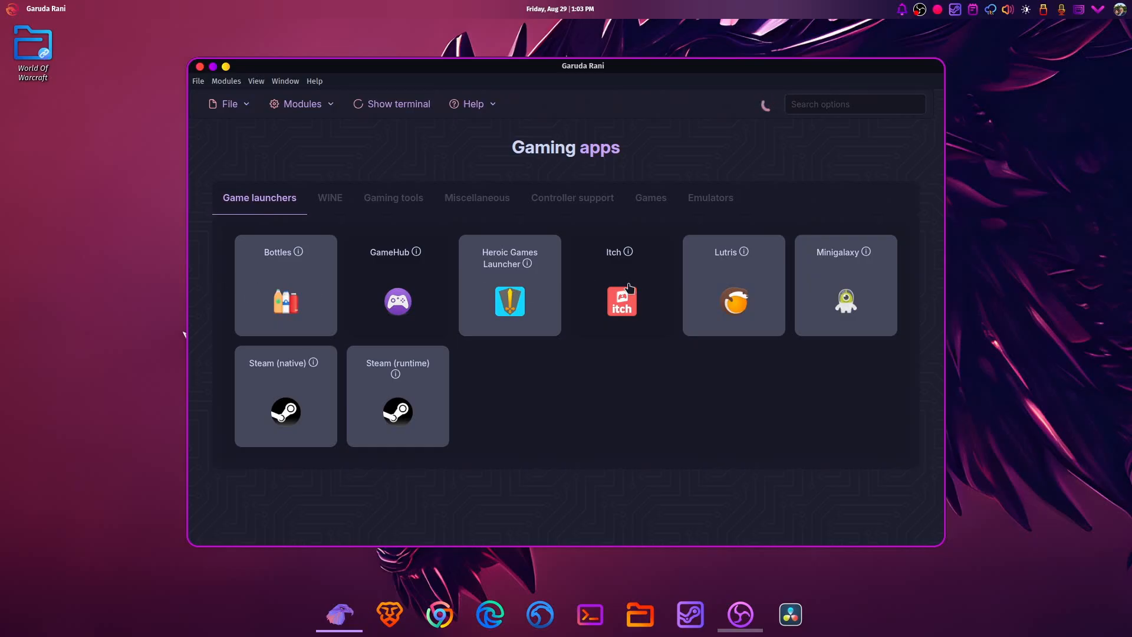
{"action": "mouse_move", "coordinate": [792, 293]}
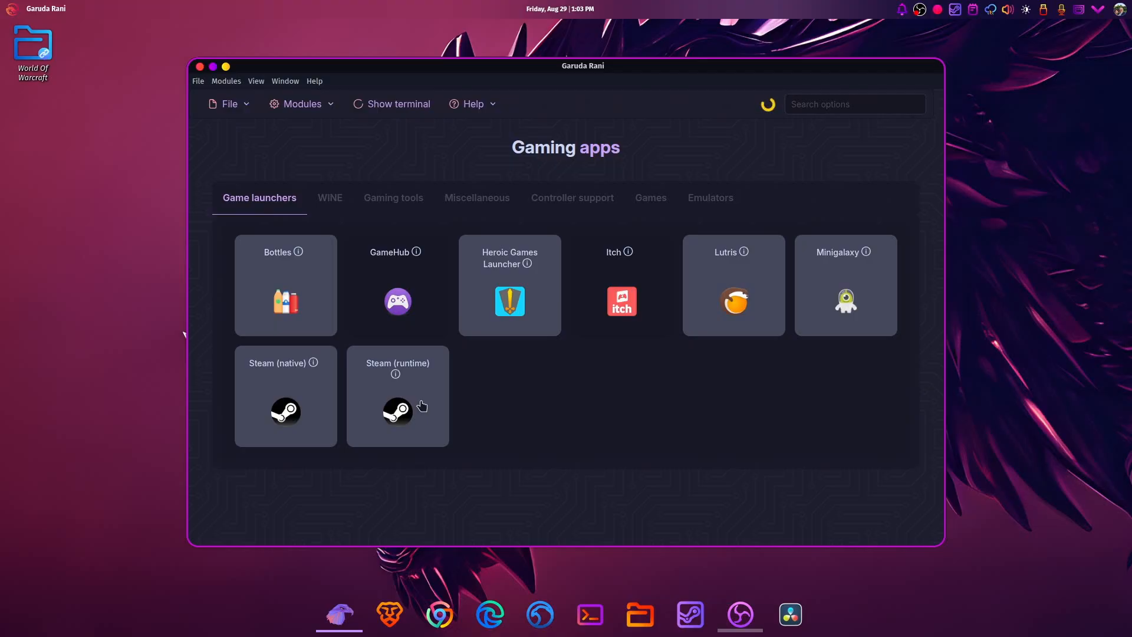
{"action": "mouse_move", "coordinate": [202, 72]}
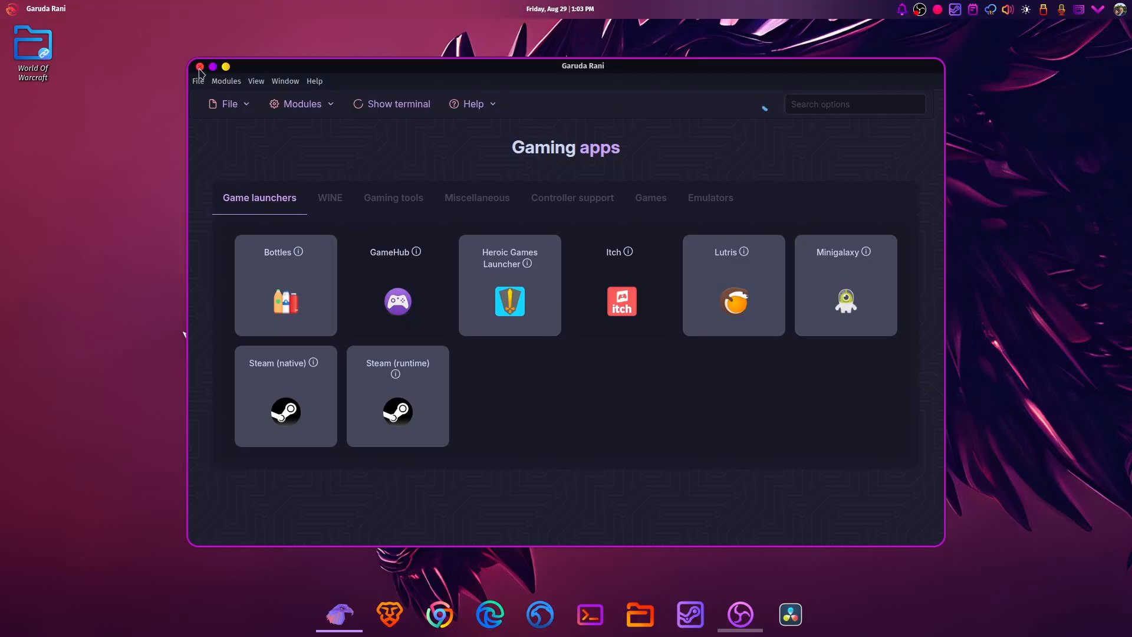
{"action": "left_click", "coordinate": [200, 67]}
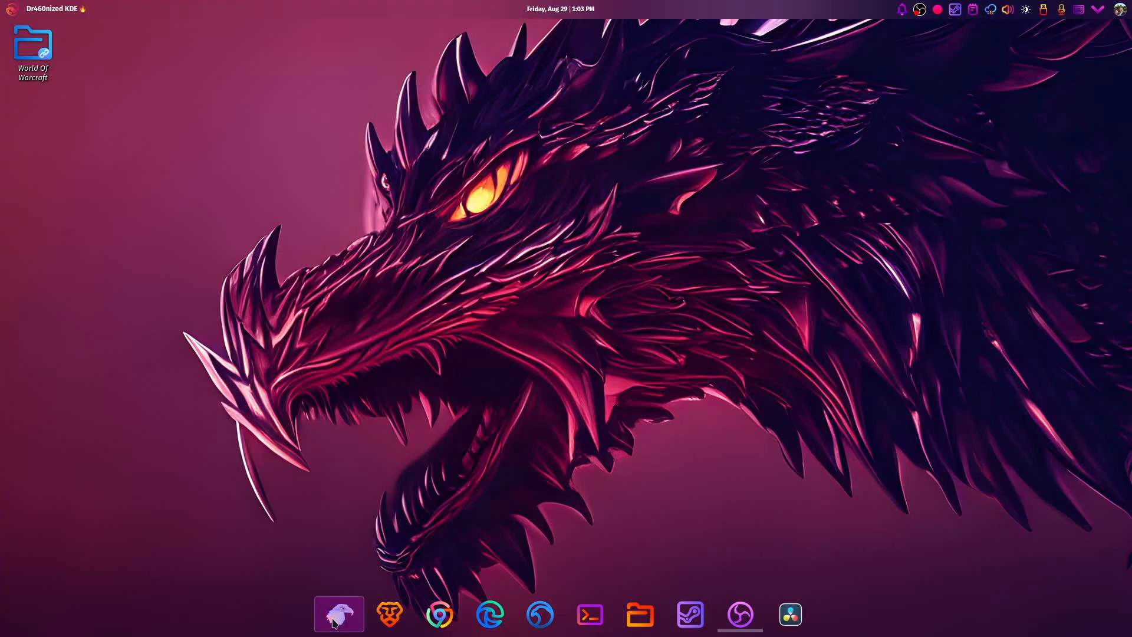
{"action": "mouse_move", "coordinate": [338, 614]}
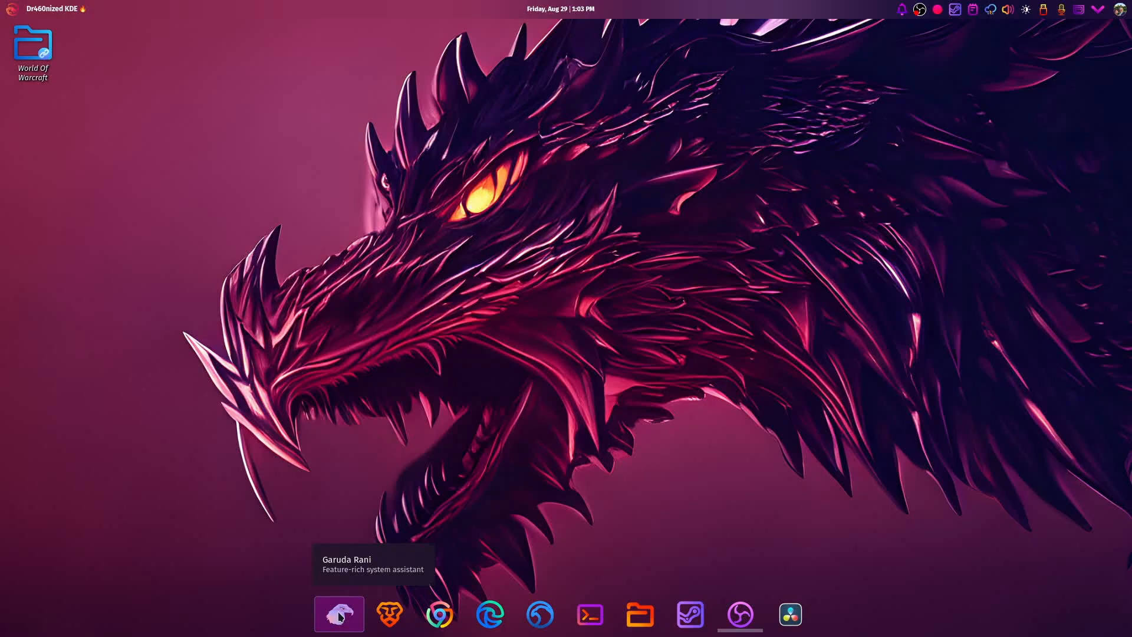
{"action": "mouse_move", "coordinate": [375, 291]}
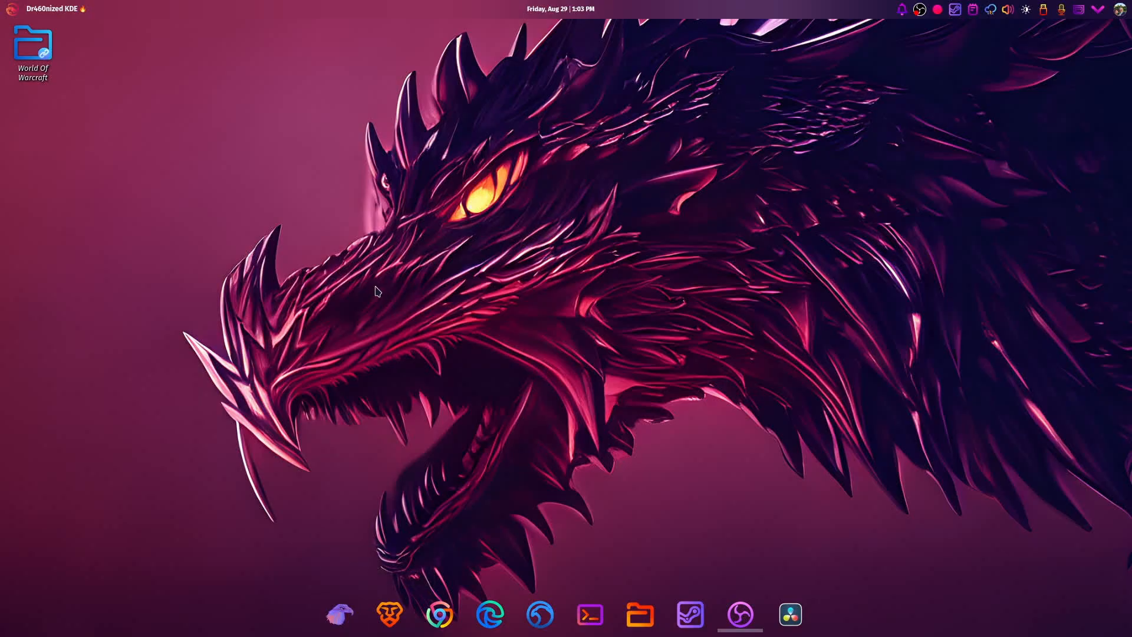
{"action": "left_click", "coordinate": [33, 47]}
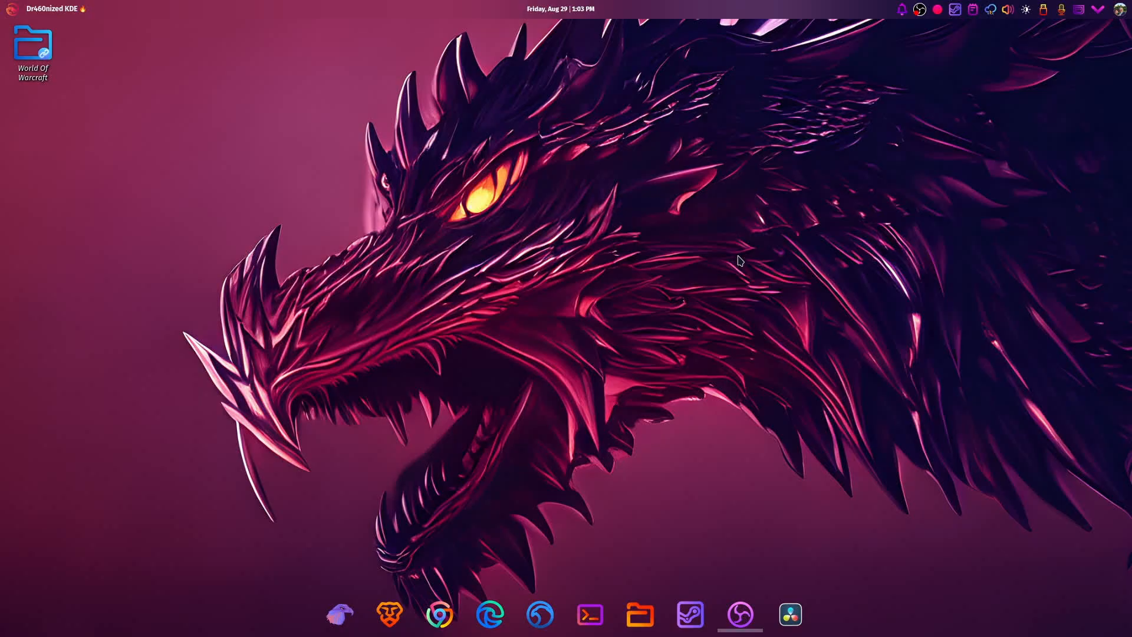
{"action": "mouse_move", "coordinate": [699, 579]}
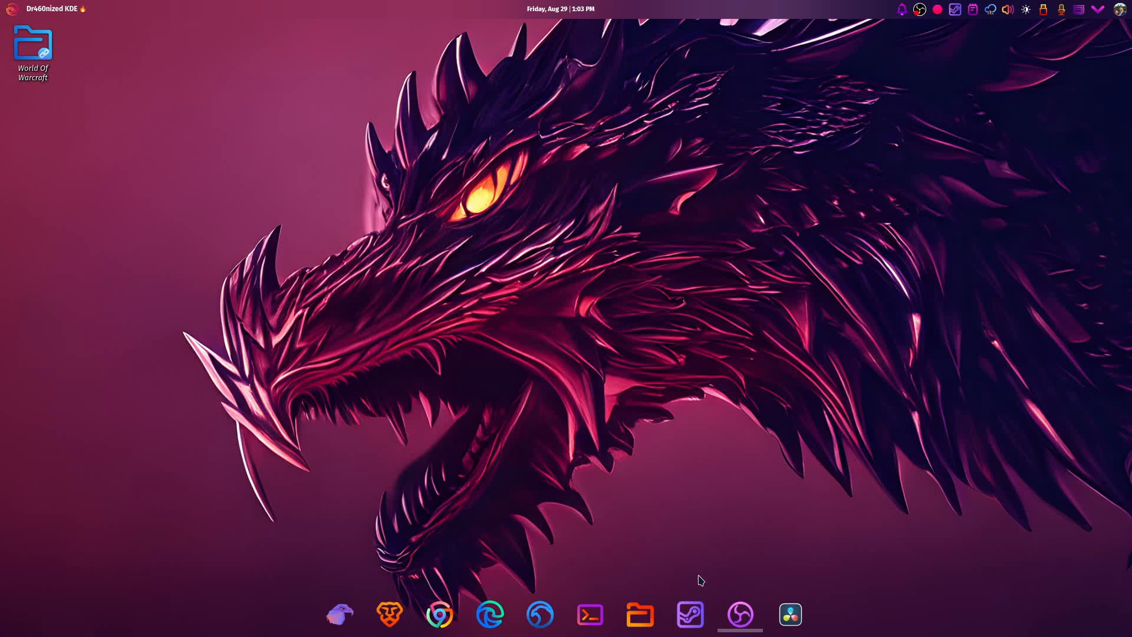
{"action": "left_click", "coordinate": [688, 614]}
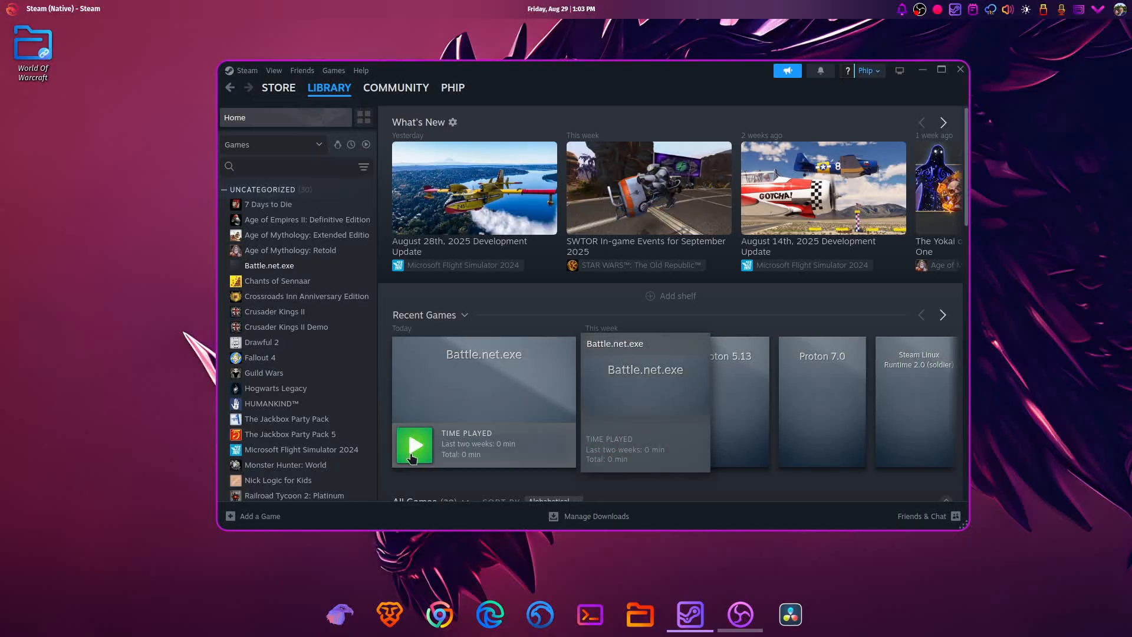
{"action": "mouse_move", "coordinate": [414, 446]}
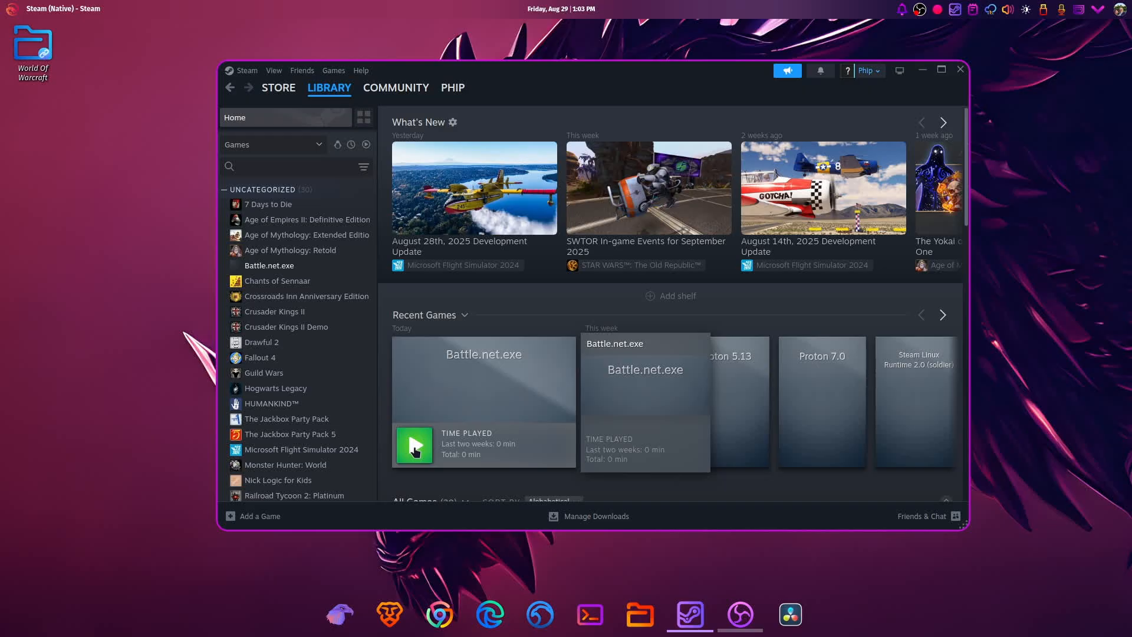
{"action": "mouse_move", "coordinate": [498, 423]}
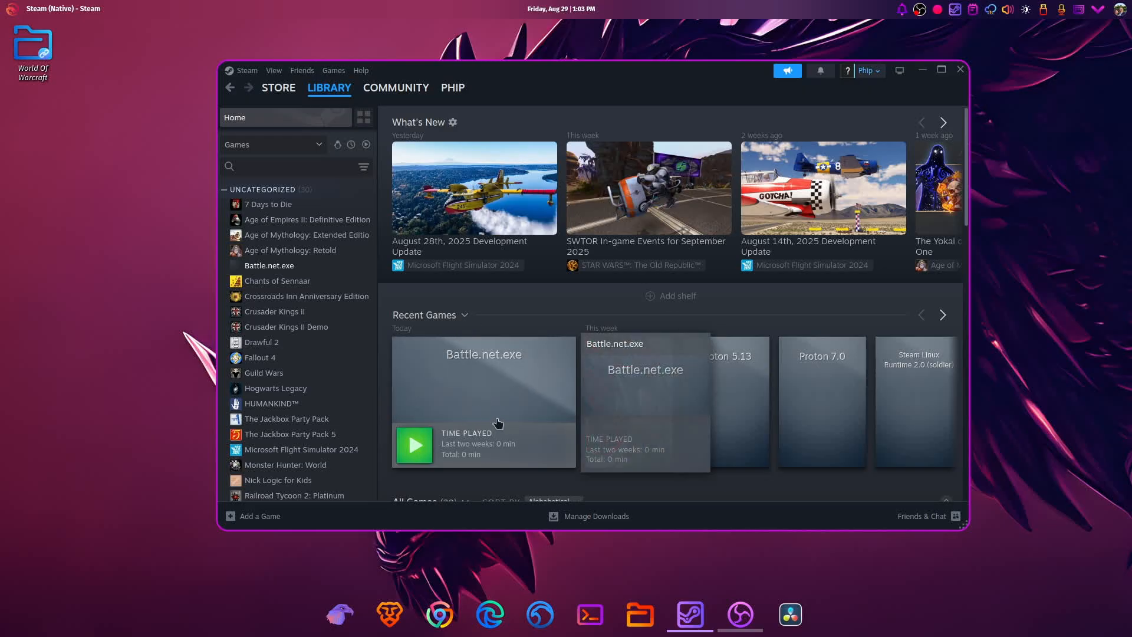
{"action": "mouse_move", "coordinate": [486, 431]}
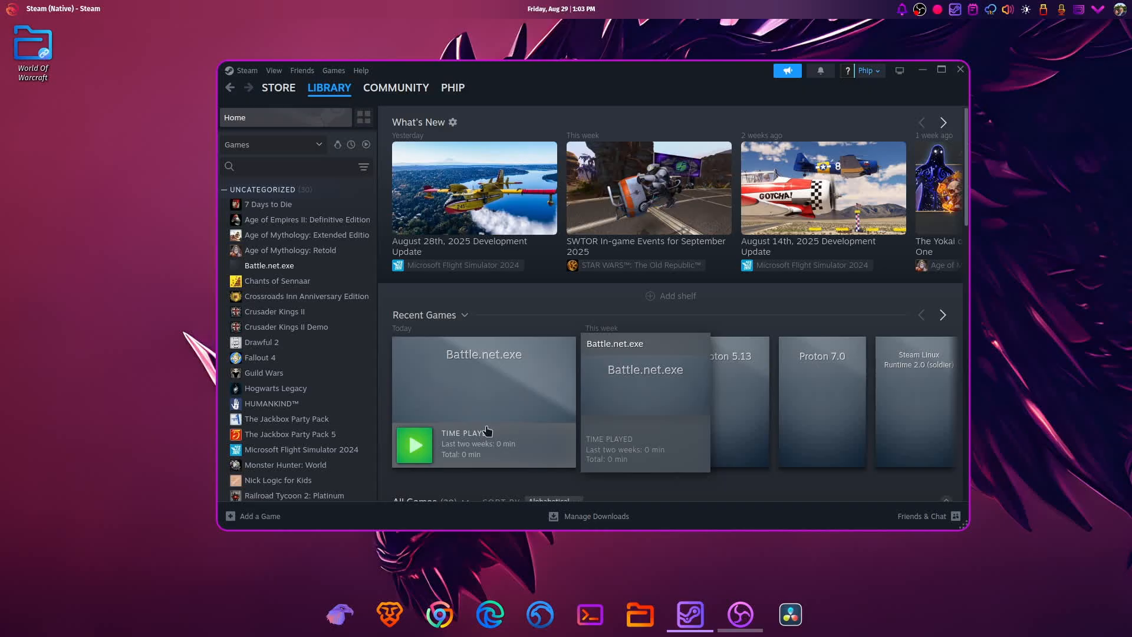
{"action": "mouse_move", "coordinate": [511, 368]}
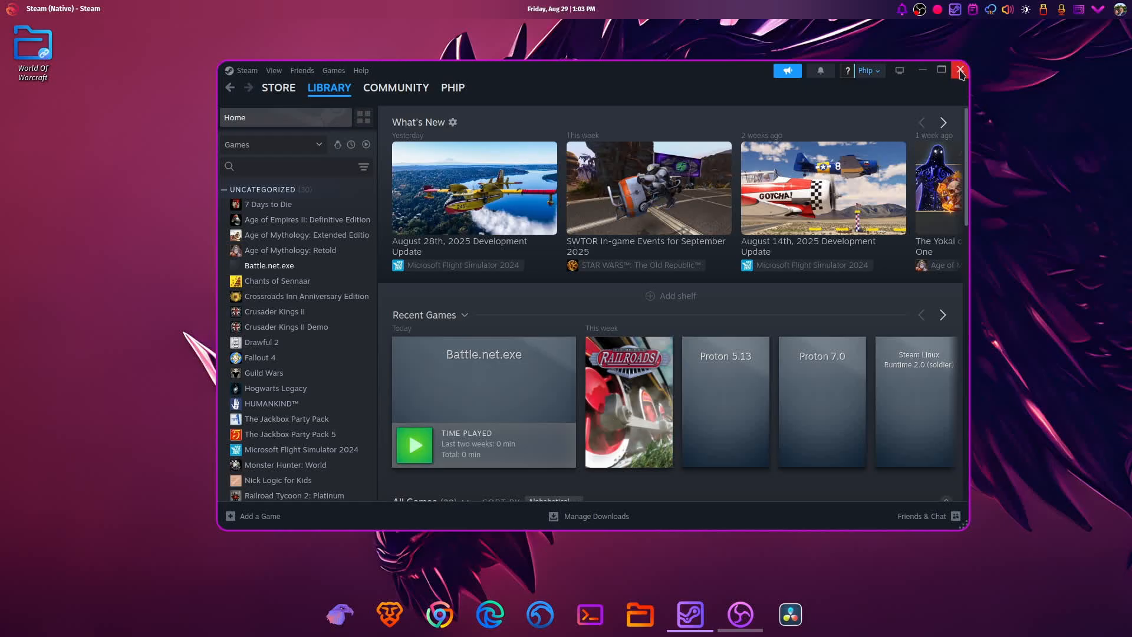
{"action": "left_click", "coordinate": [959, 70]}
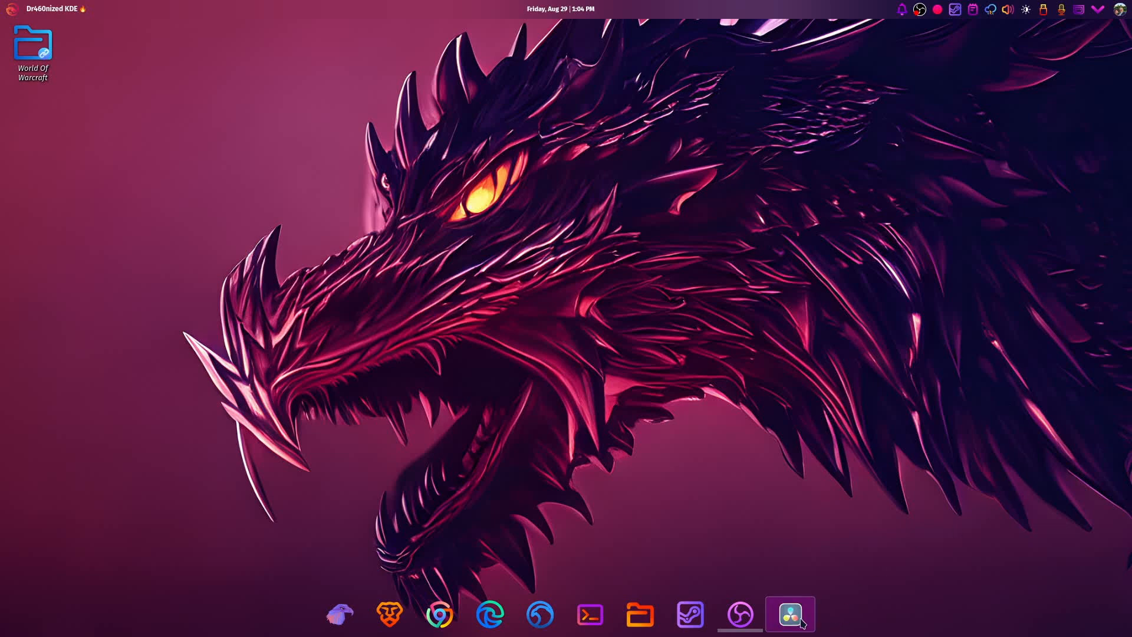
{"action": "mouse_move", "coordinate": [790, 615]}
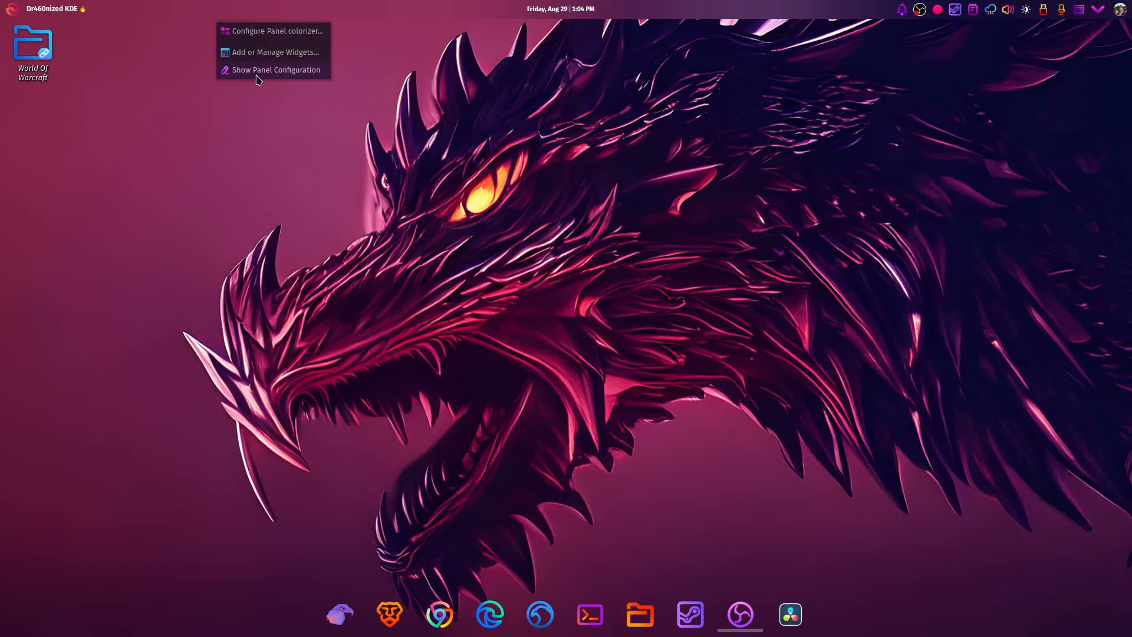
{"action": "left_click", "coordinate": [275, 70]}
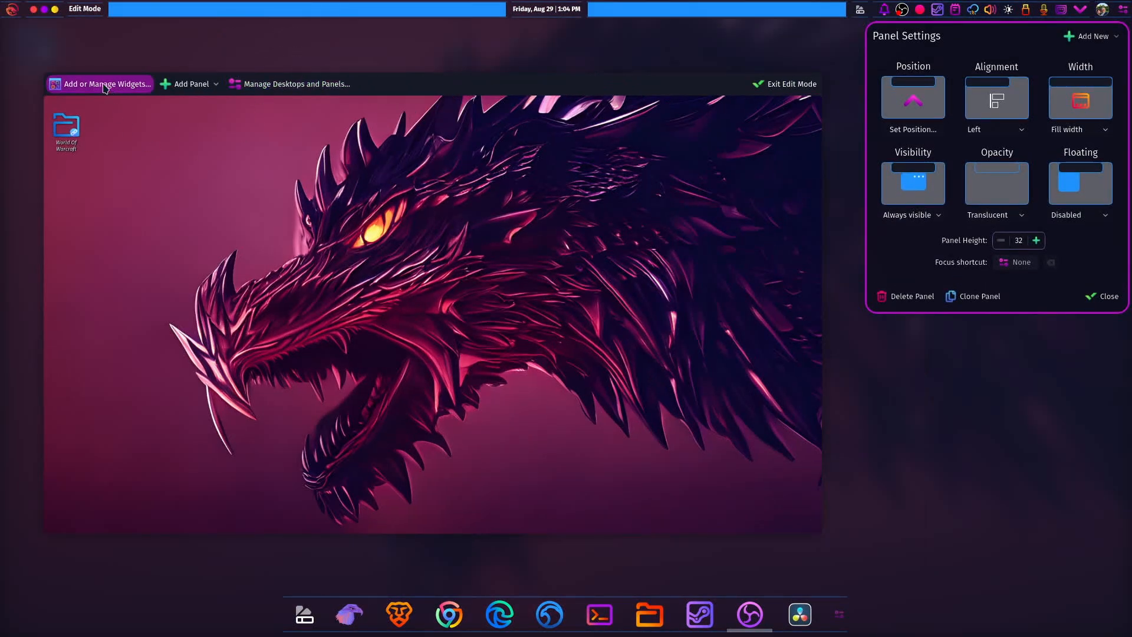
{"action": "left_click", "coordinate": [100, 84]}
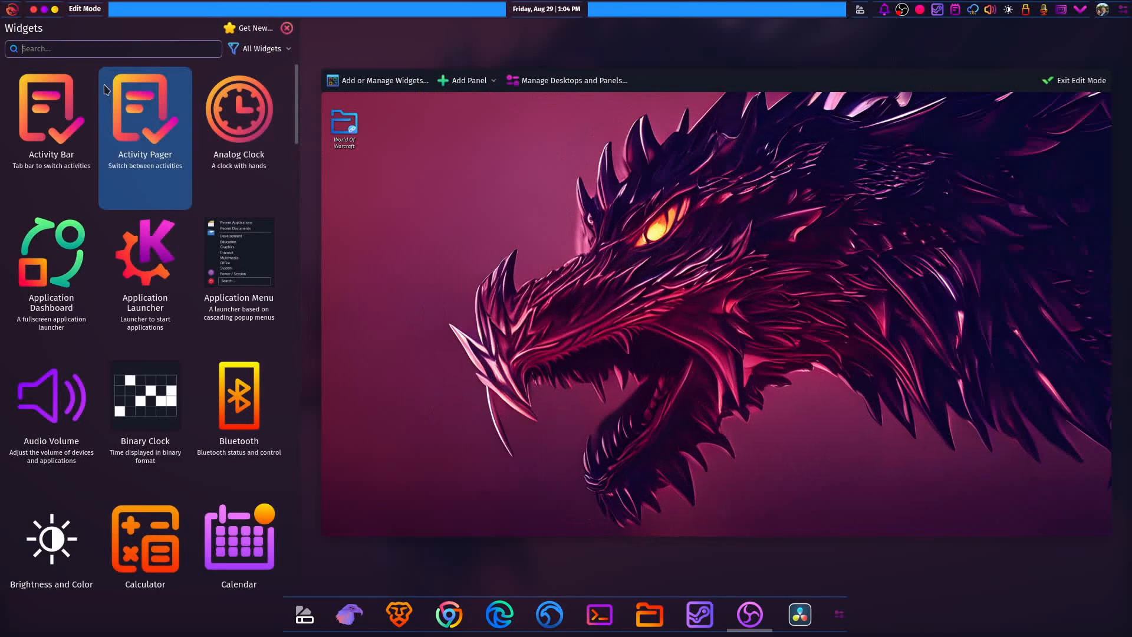
{"action": "type", "text": "men"}
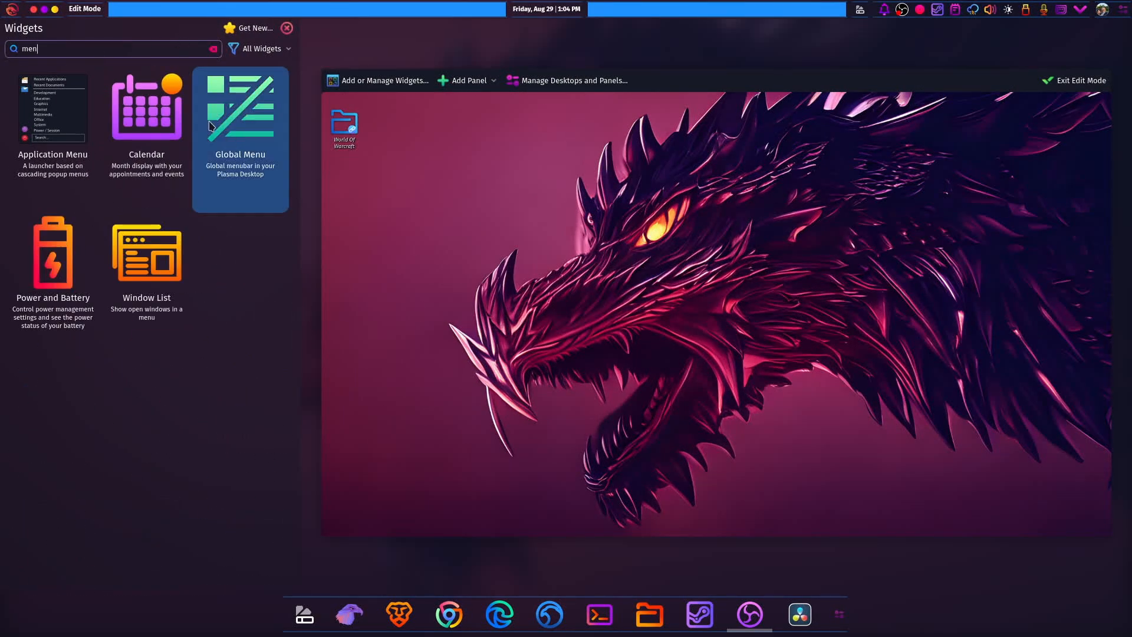
{"action": "mouse_move", "coordinate": [543, 59]}
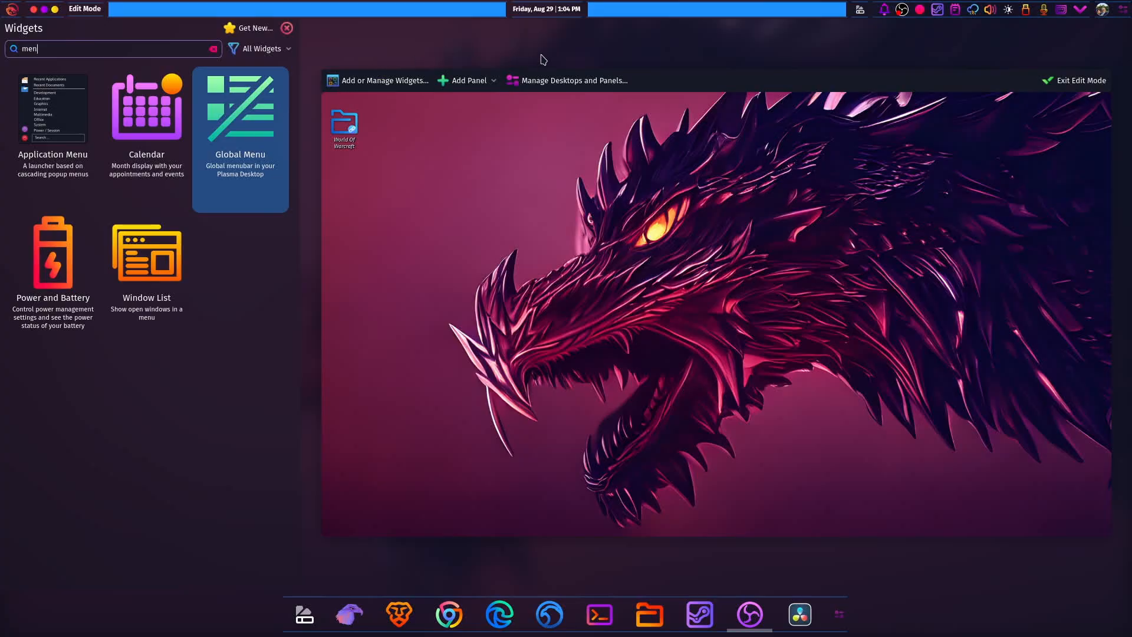
{"action": "left_click", "coordinate": [1078, 80]}
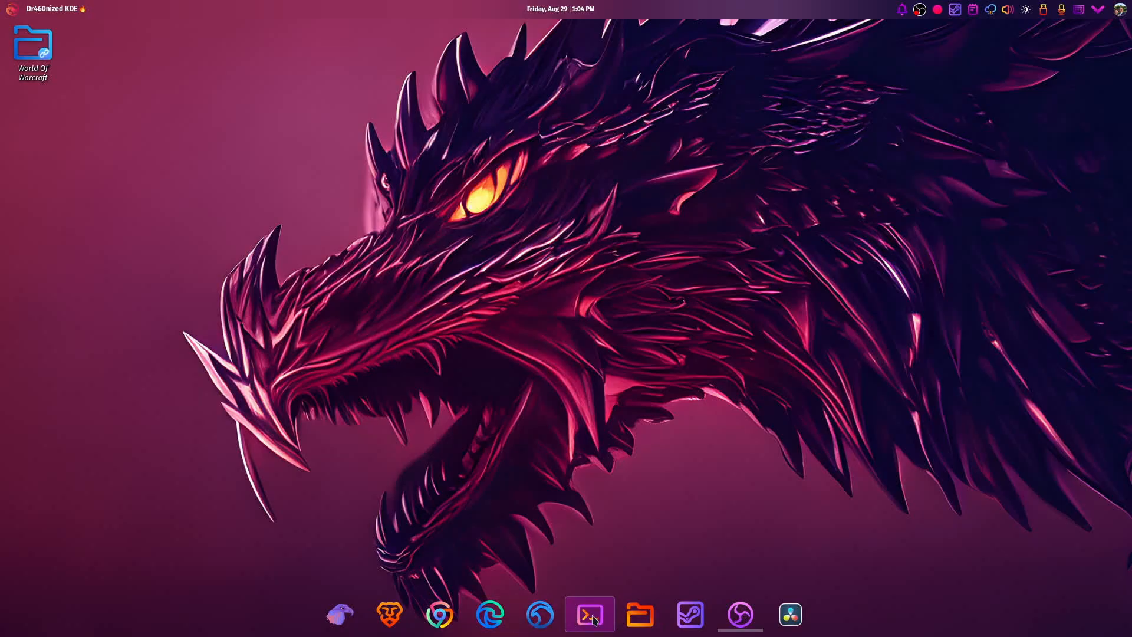
{"action": "left_click", "coordinate": [589, 615]}
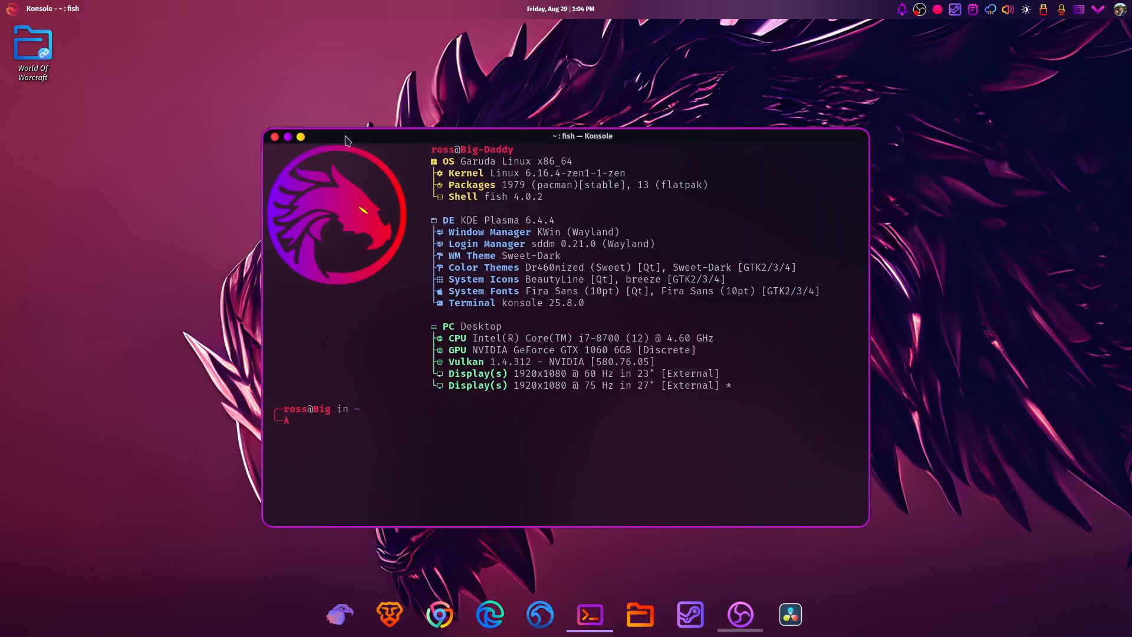
{"action": "mouse_move", "coordinate": [476, 35]}
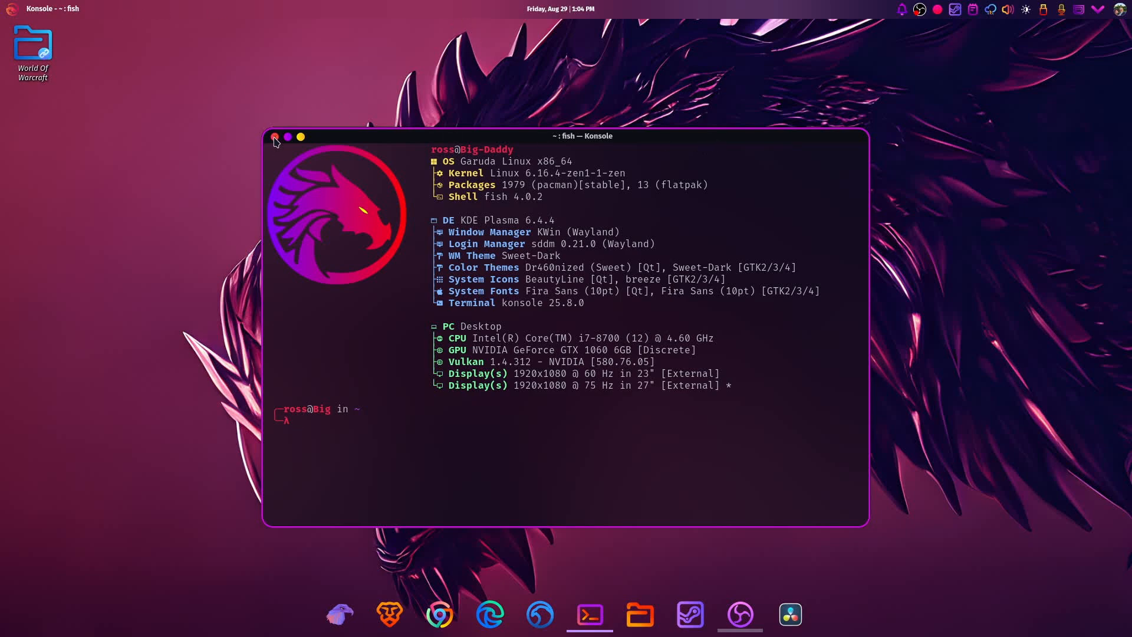
{"action": "left_click", "coordinate": [274, 137]}
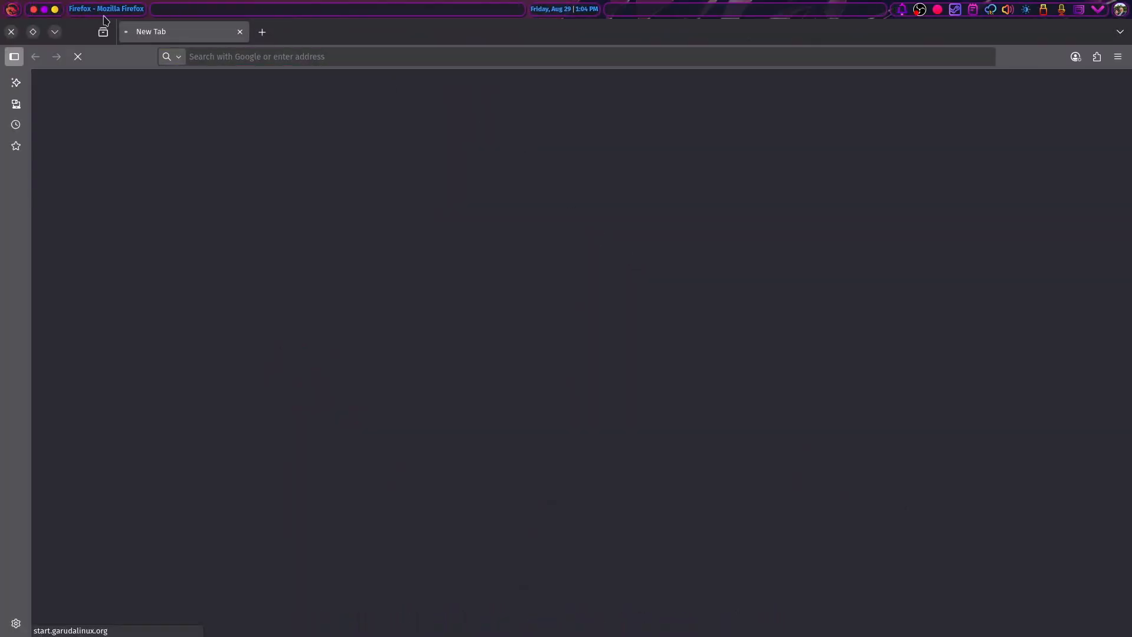
{"action": "mouse_move", "coordinate": [159, 29]}
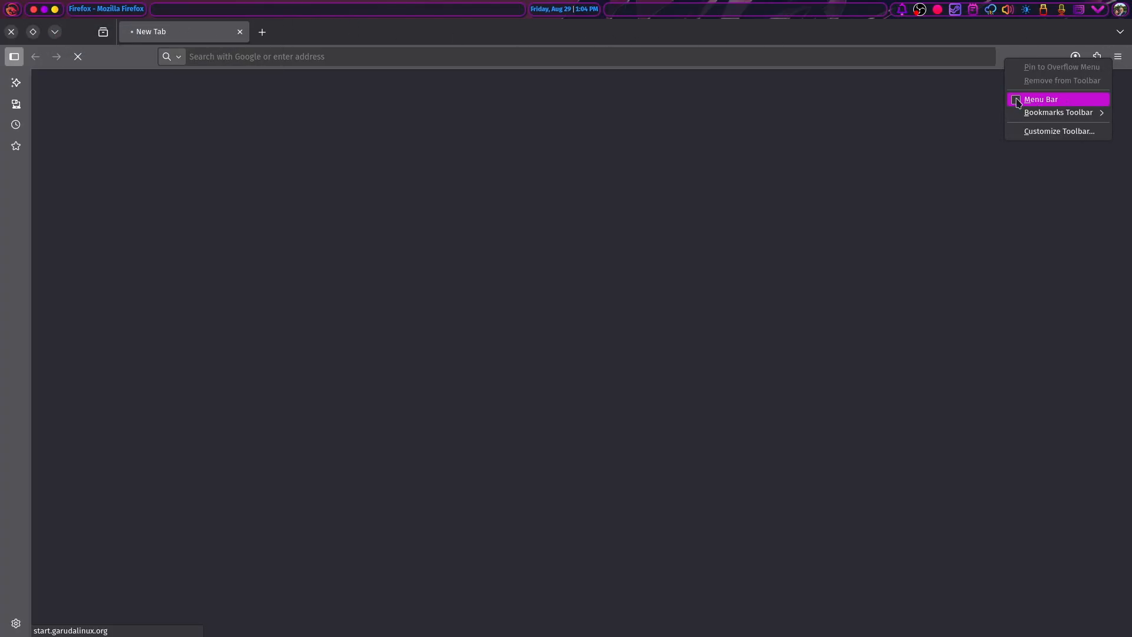
- Enable Firefox's Menu Bar, then quit Firefox
{"action": "left_click", "coordinate": [1040, 99]}
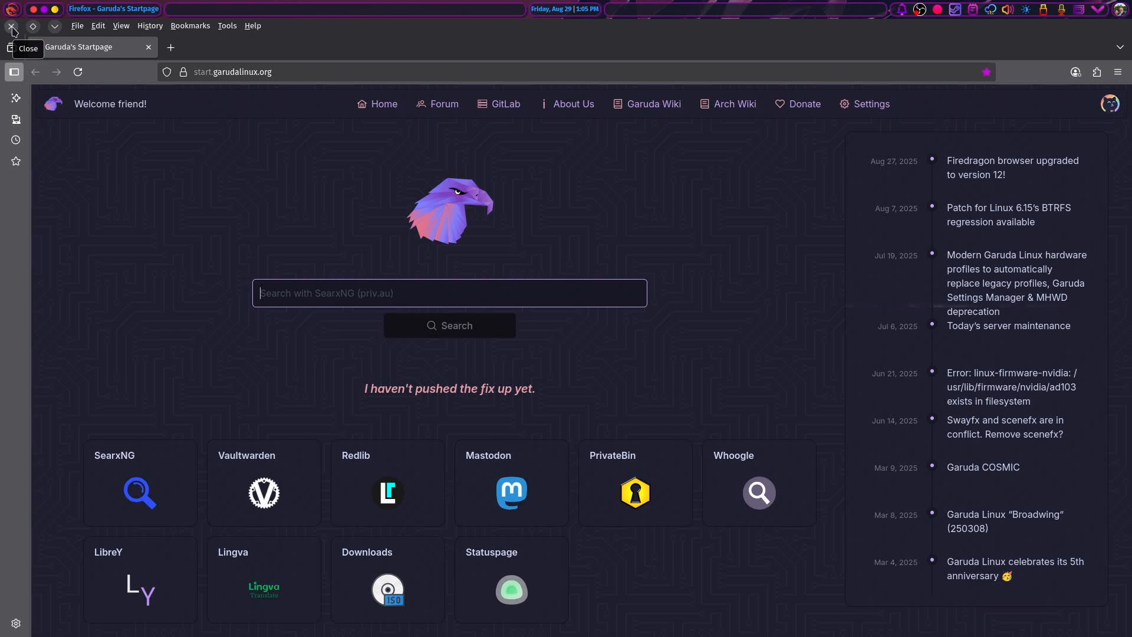
{"action": "left_click", "coordinate": [12, 28]}
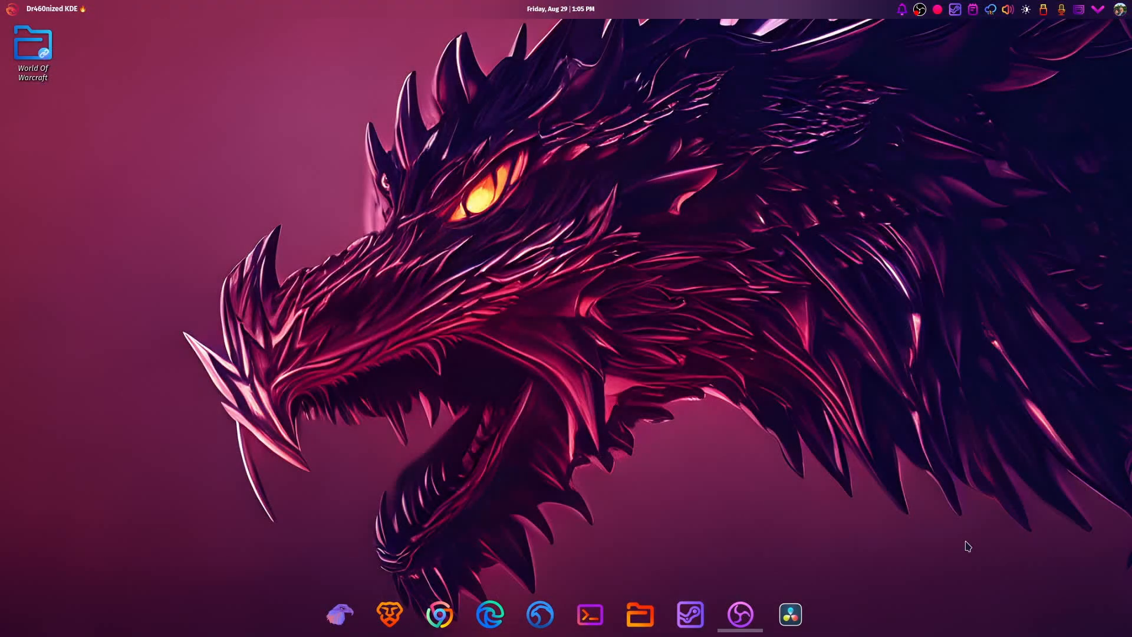
{"action": "mouse_move", "coordinate": [788, 614]}
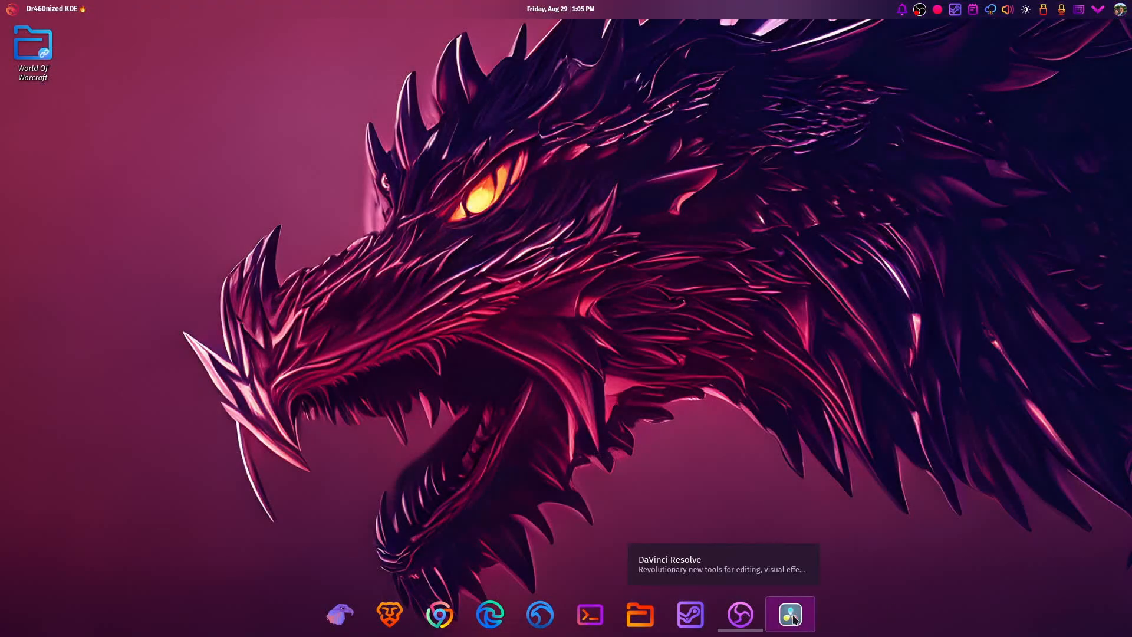